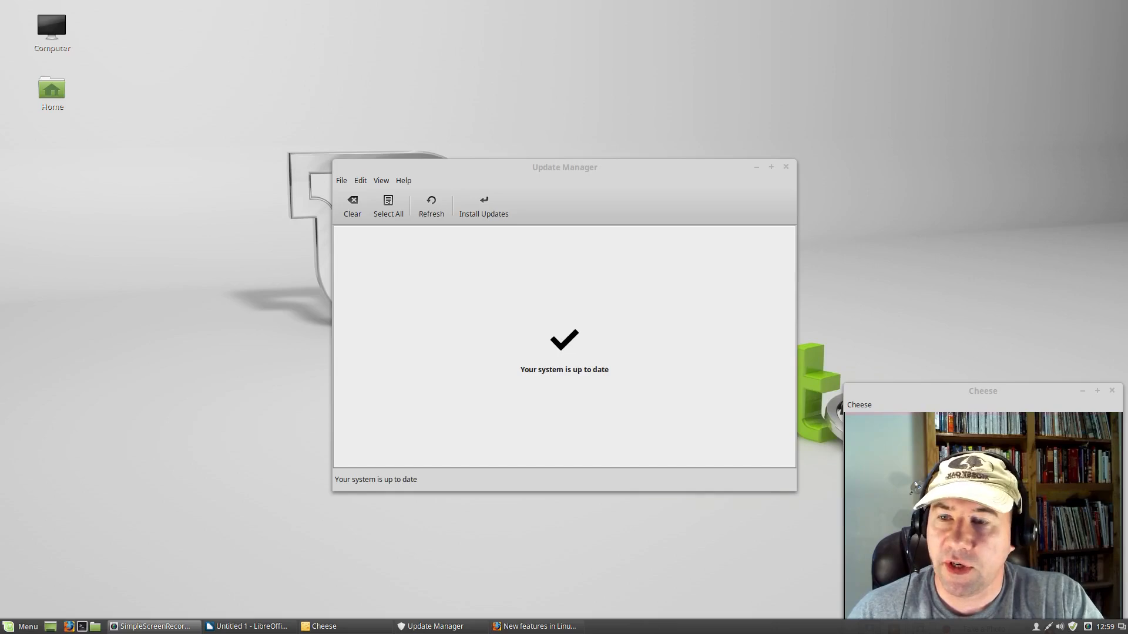
pyautogui.moveTo(1040, 254)
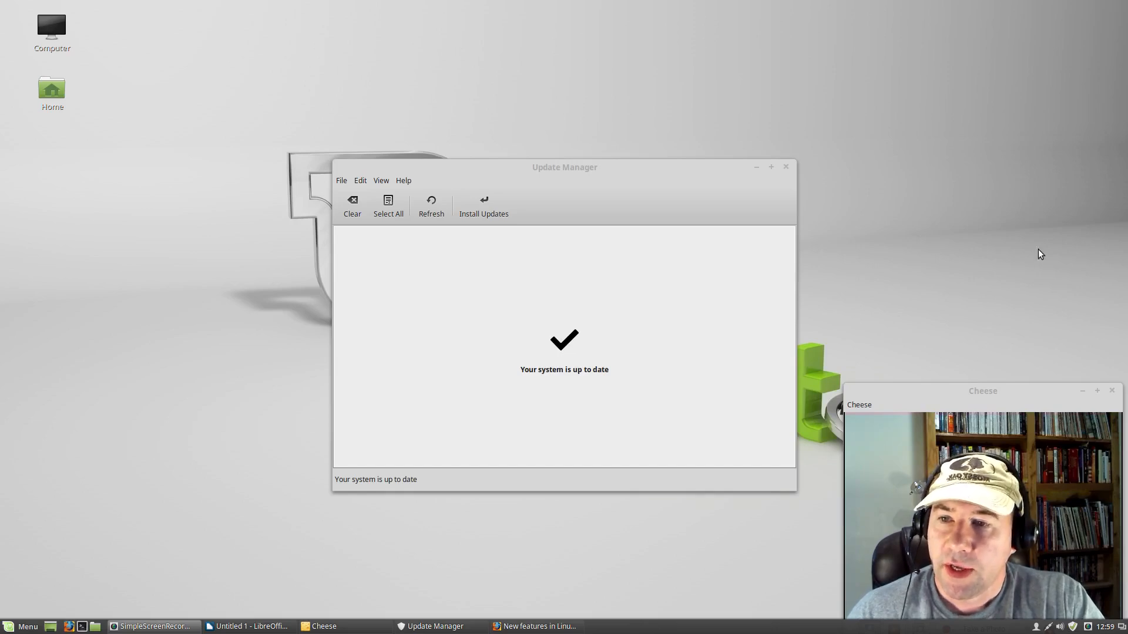
pyautogui.moveTo(529, 182)
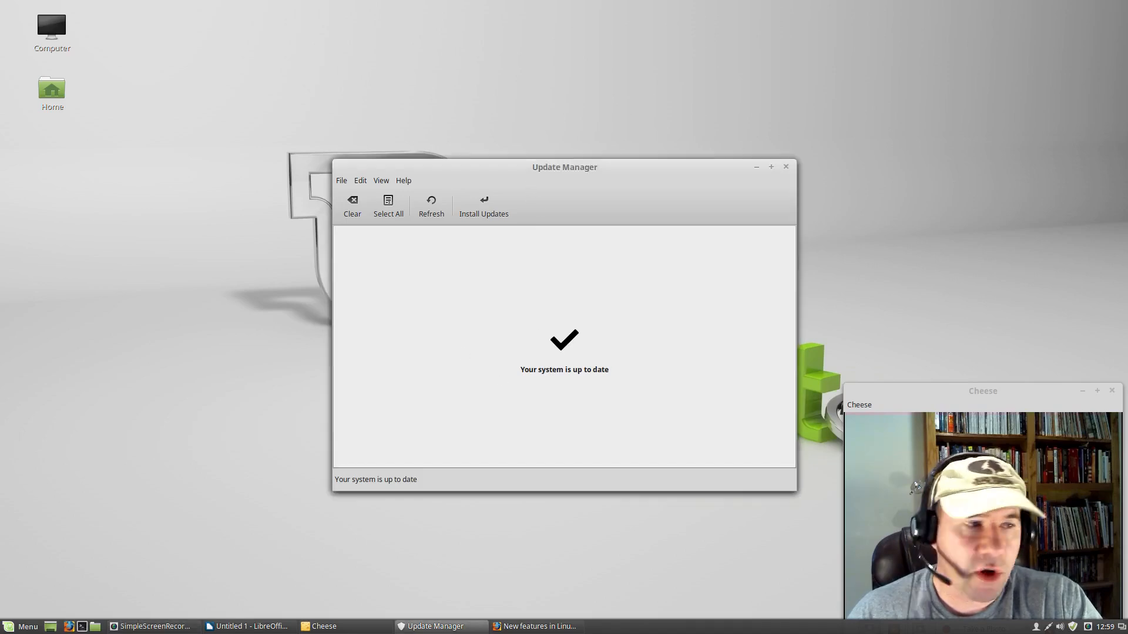
# Step: Bring Firefox forward and scroll the release notes to the Update Manager mirror-warnings section
pyautogui.click(533, 626)
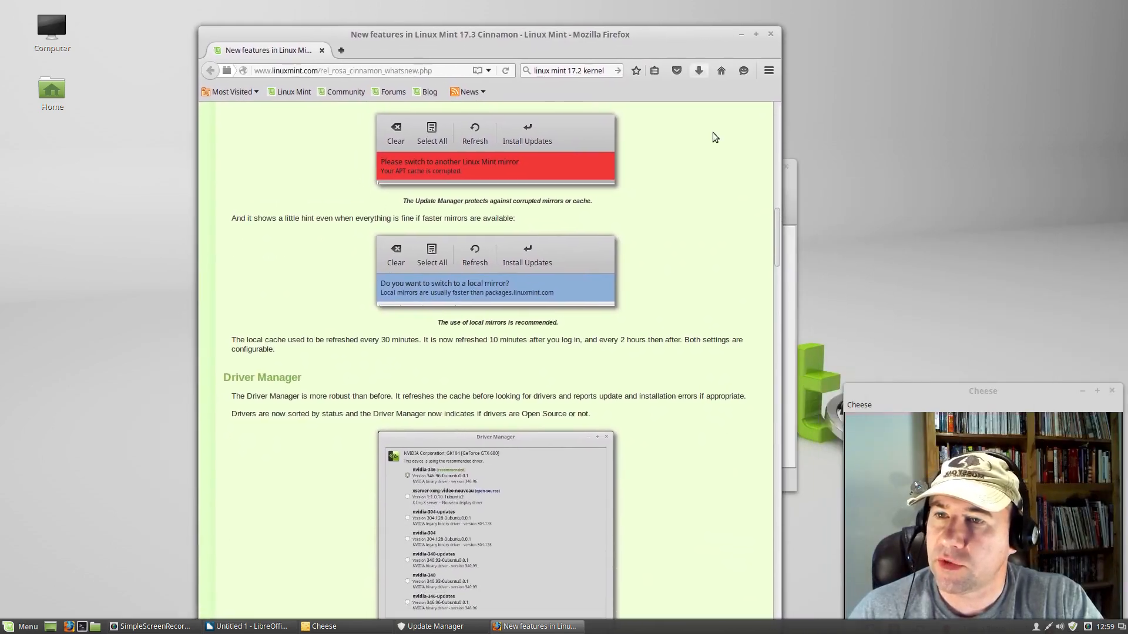
pyautogui.moveTo(556, 232)
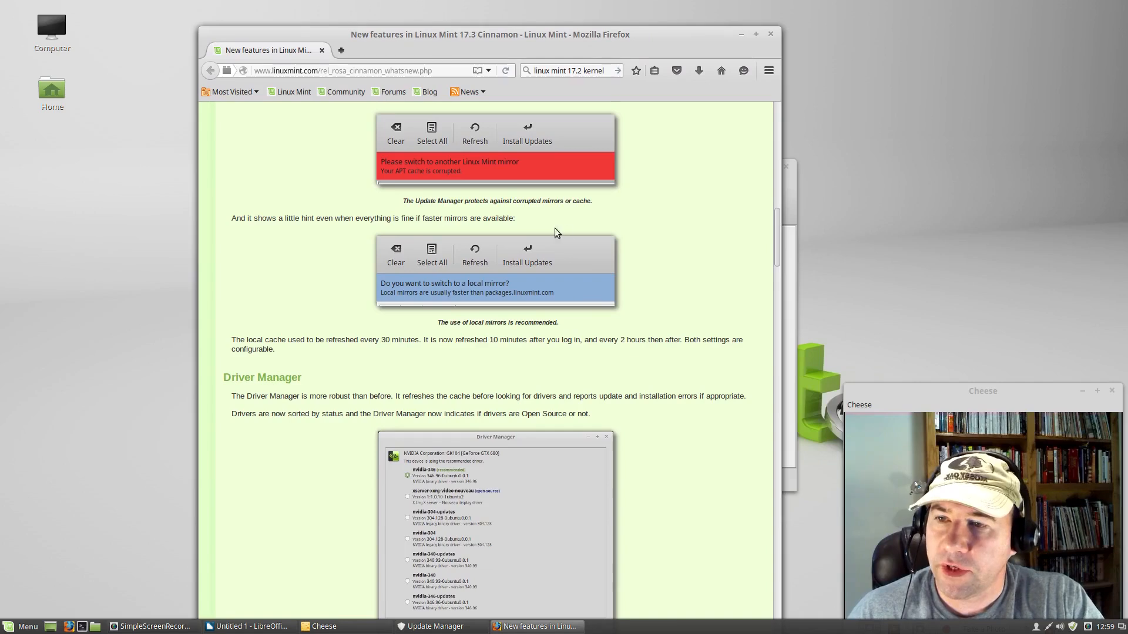
pyautogui.scroll(3)
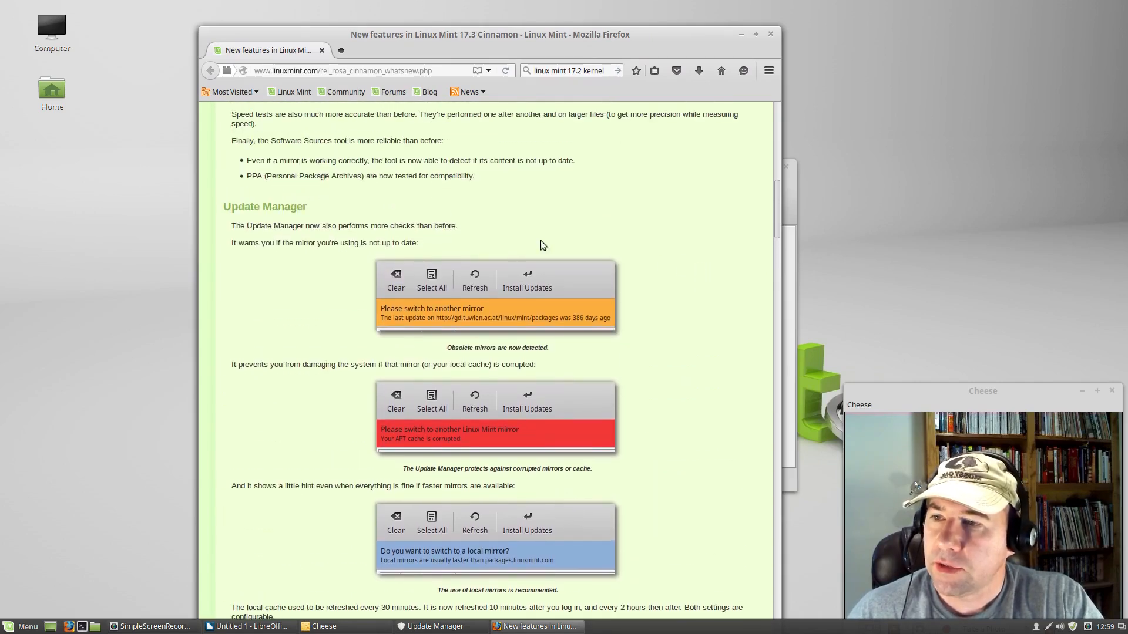
pyautogui.moveTo(266, 257)
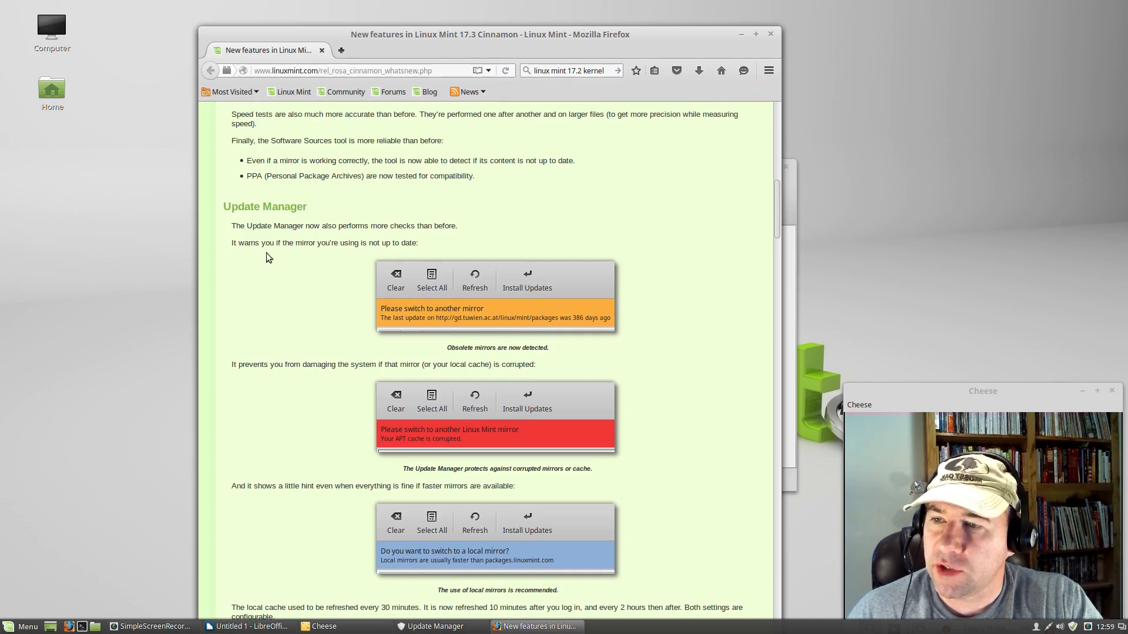
pyautogui.moveTo(259, 261)
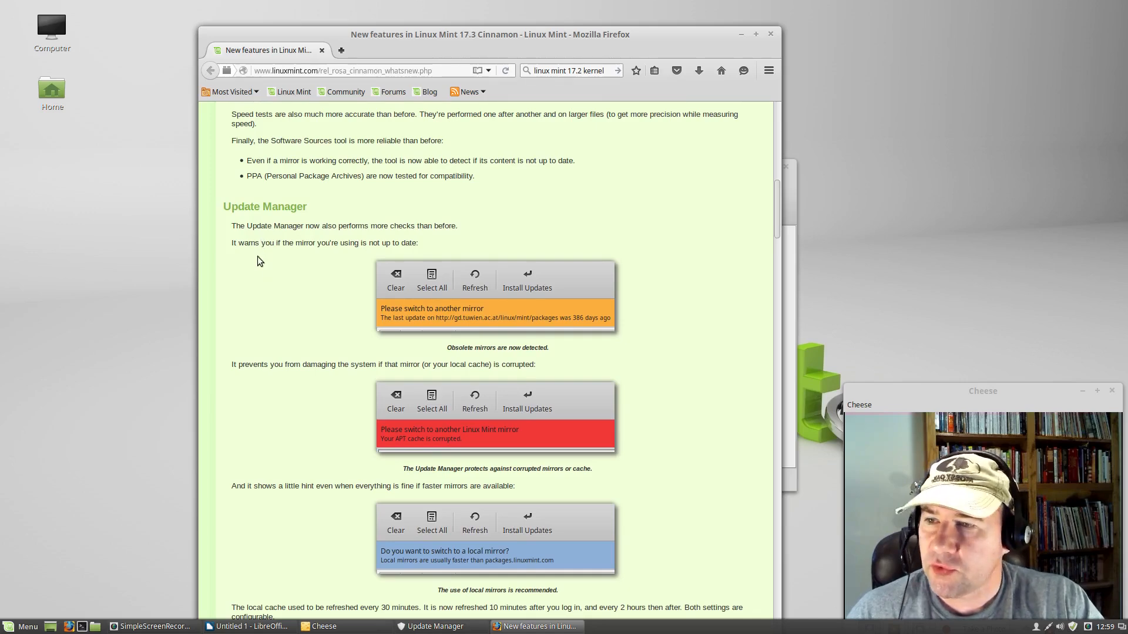
pyautogui.scroll(-3)
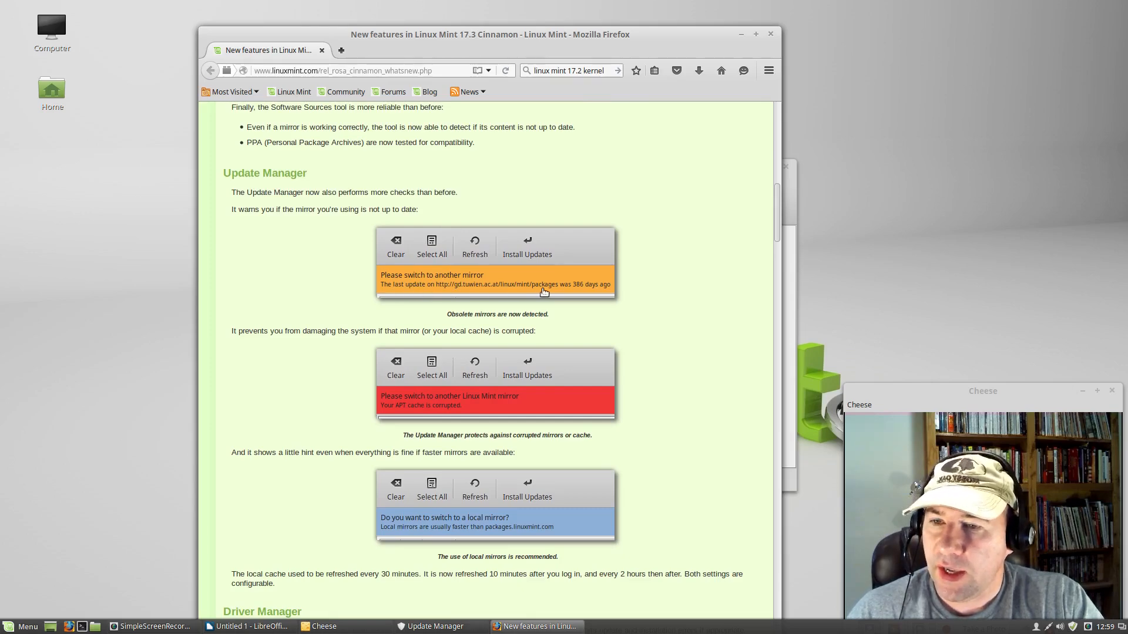
pyautogui.moveTo(322, 349)
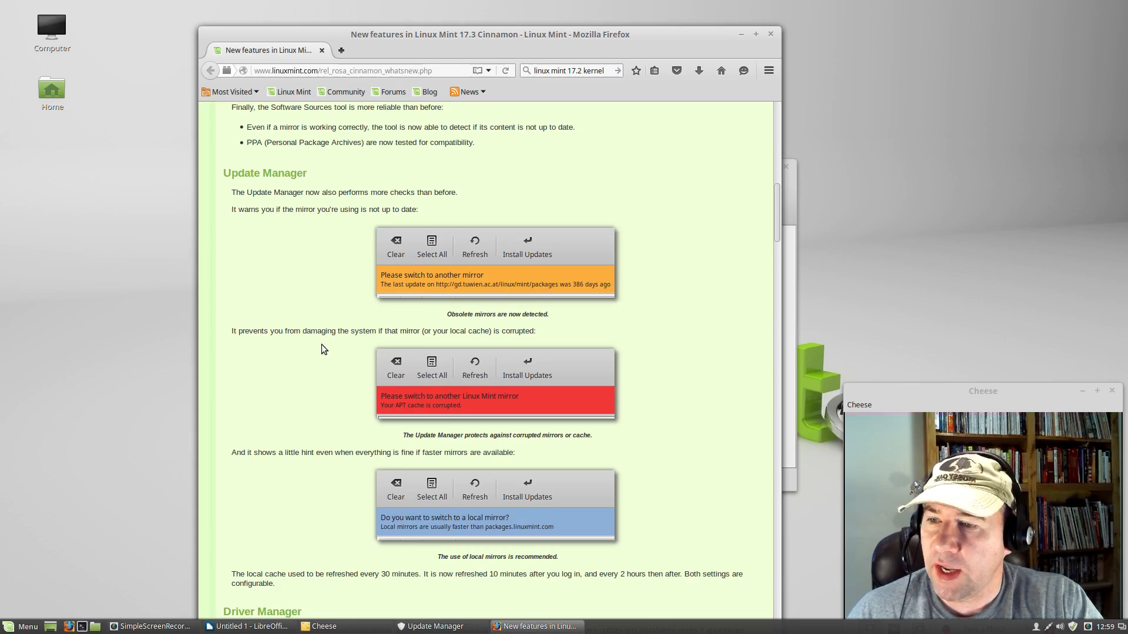
pyautogui.scroll(-3)
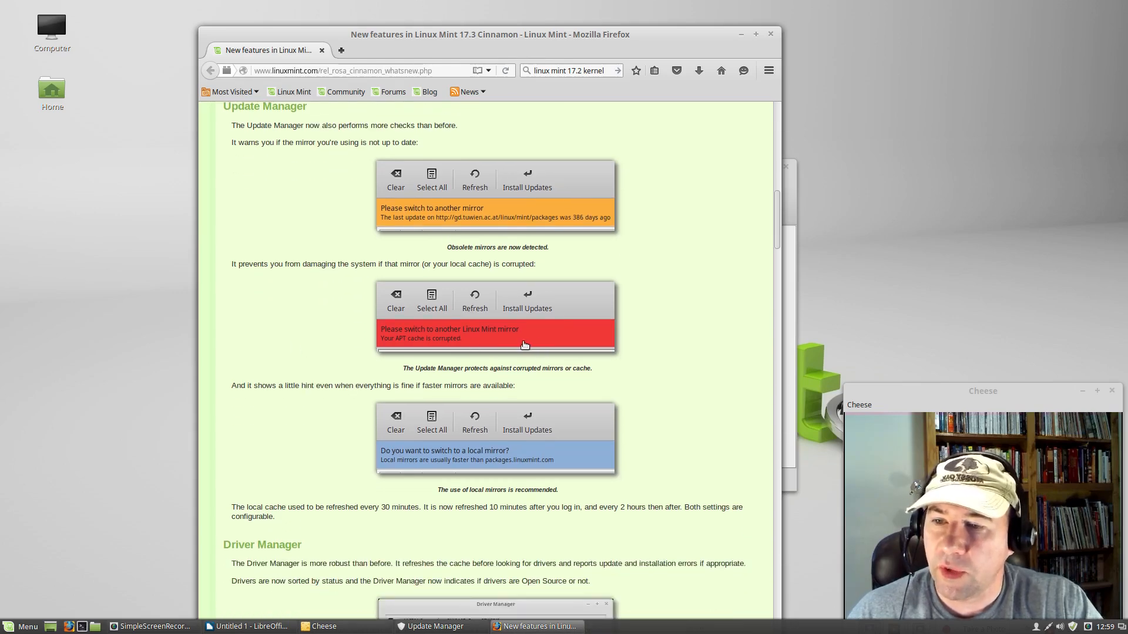
pyautogui.moveTo(549, 344)
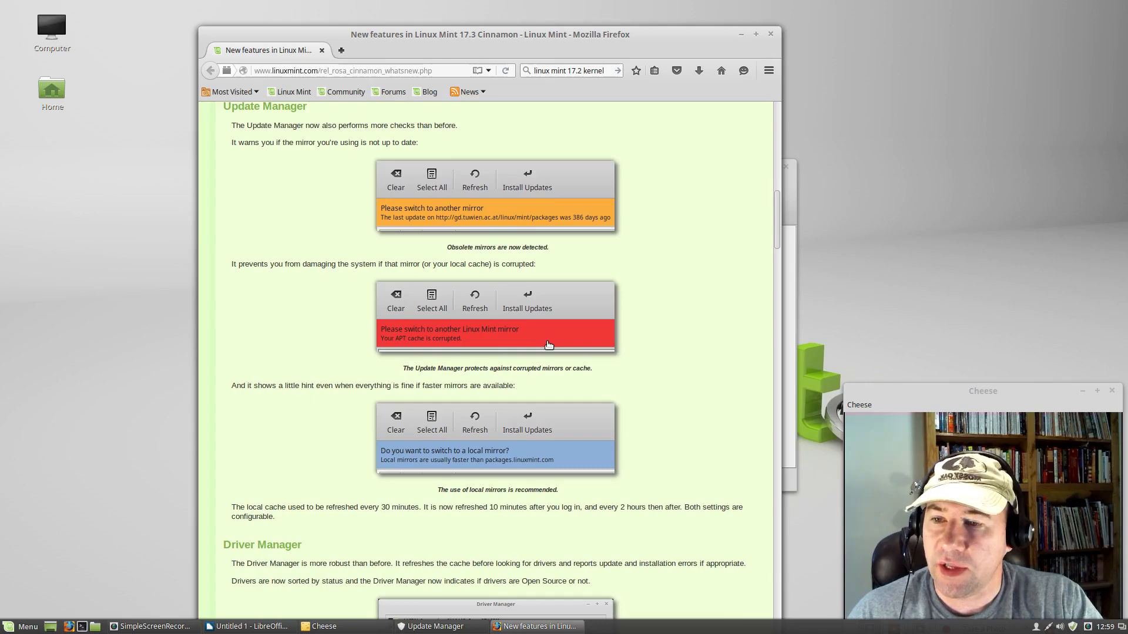
pyautogui.scroll(-3)
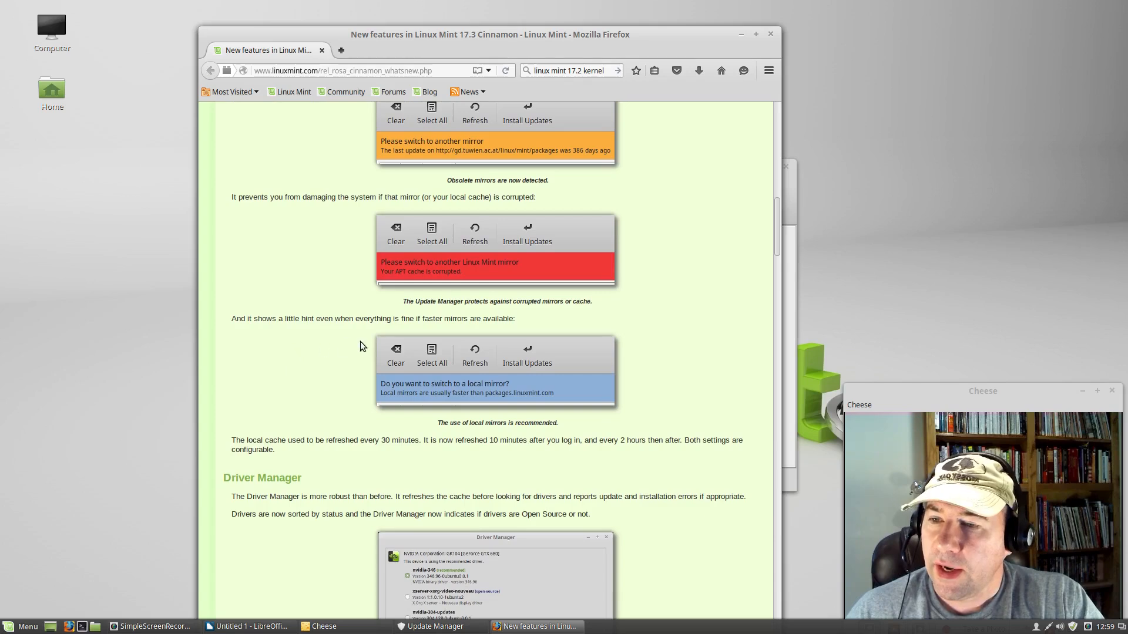
pyautogui.moveTo(537, 395)
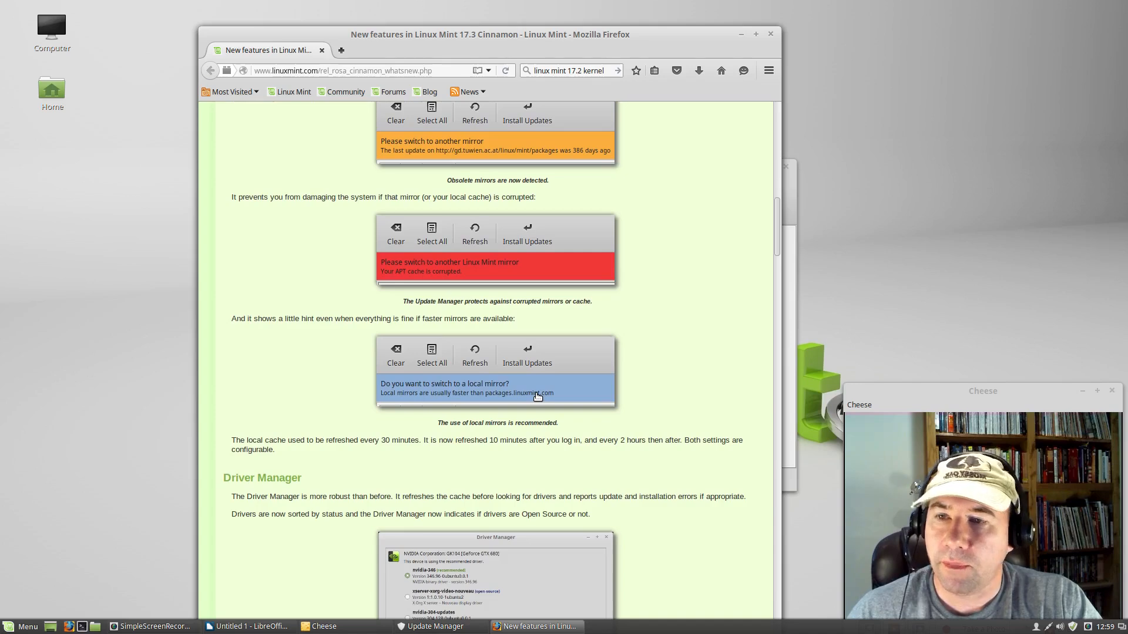
pyautogui.moveTo(620, 405)
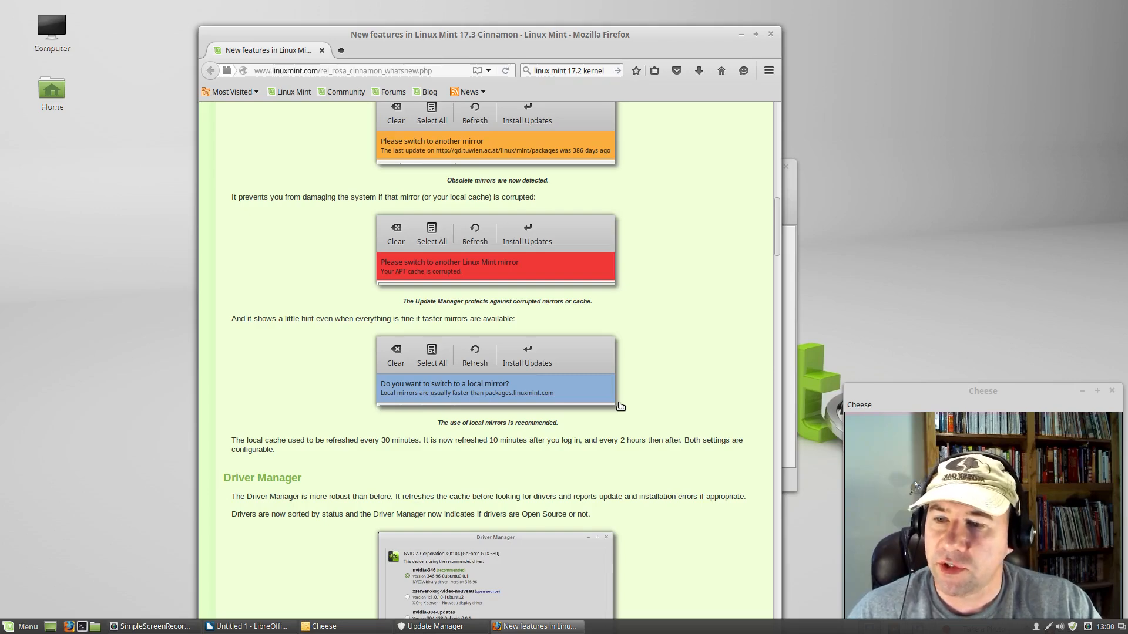
pyautogui.moveTo(466, 335)
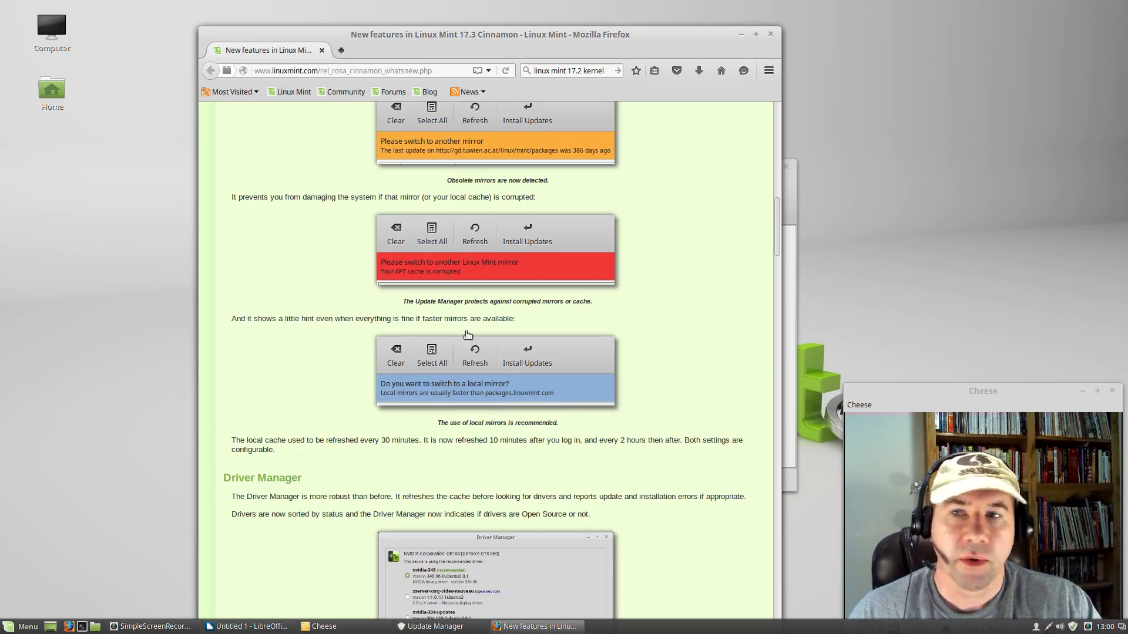
# Step: In Update Manager choose Edit > Software sources and enter the password at the prompt
pyautogui.click(435, 626)
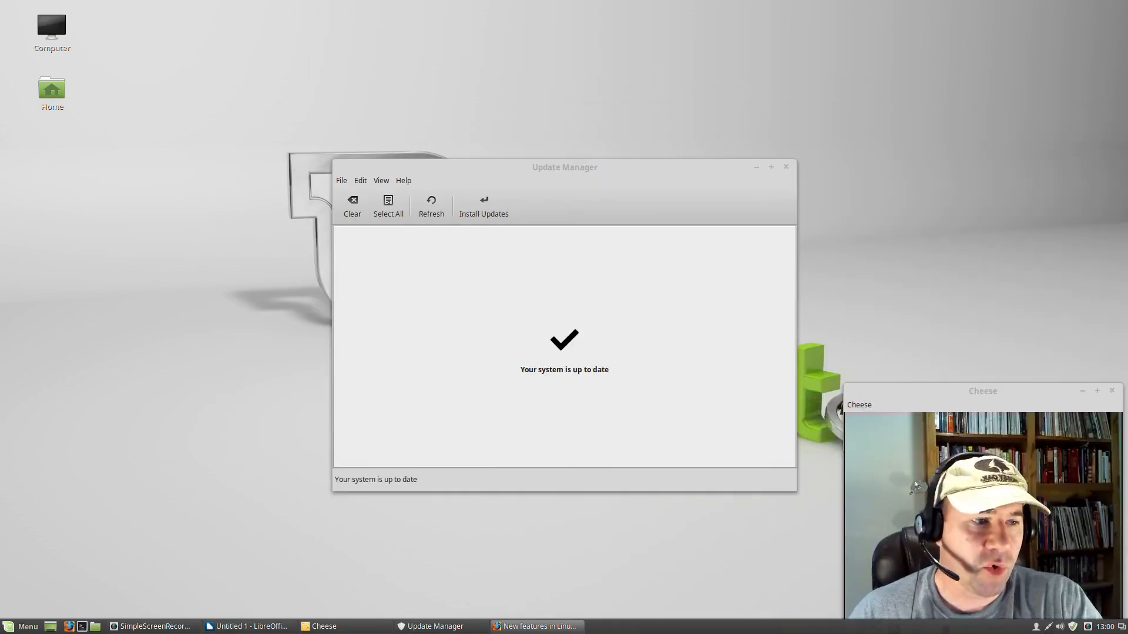
pyautogui.moveTo(579, 231)
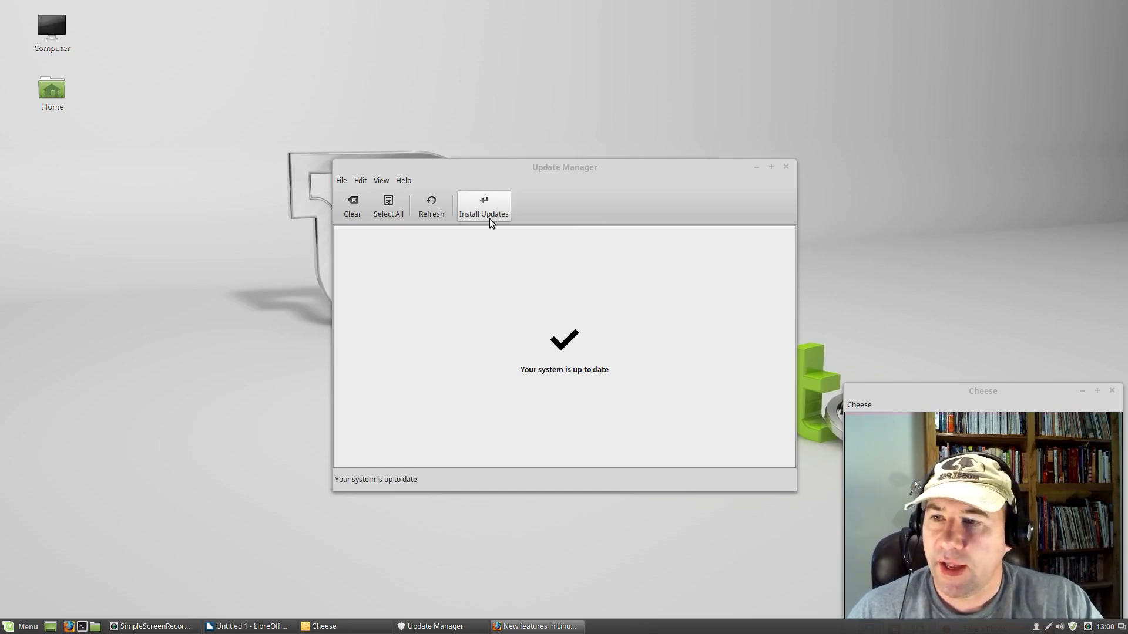
pyautogui.moveTo(419, 188)
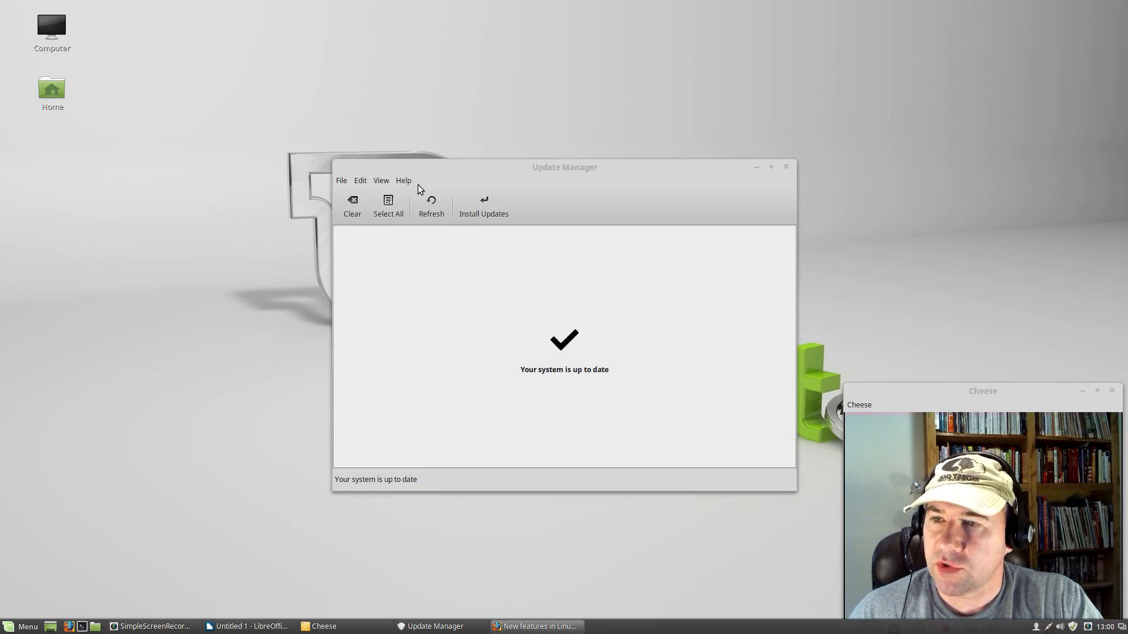
pyautogui.moveTo(380, 183)
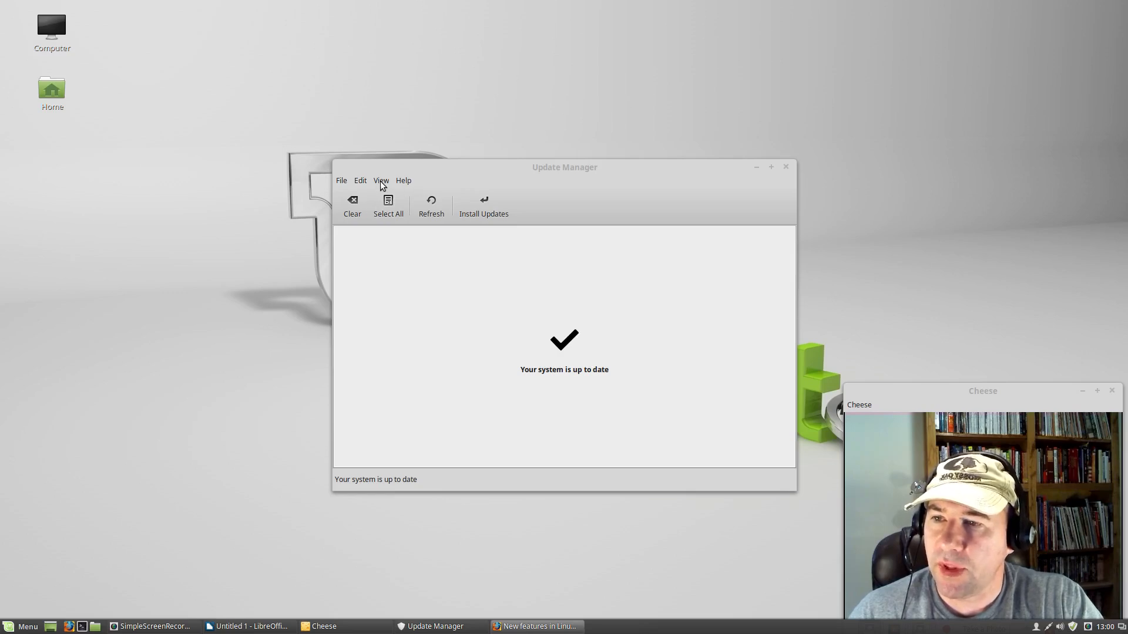
pyautogui.click(360, 181)
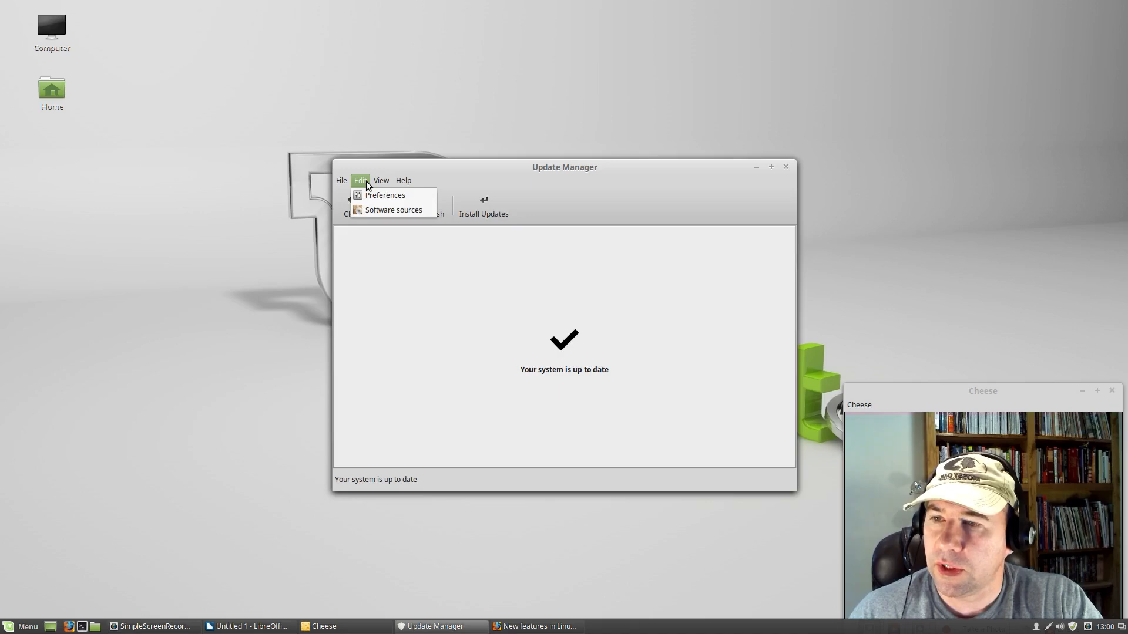
pyautogui.click(392, 209)
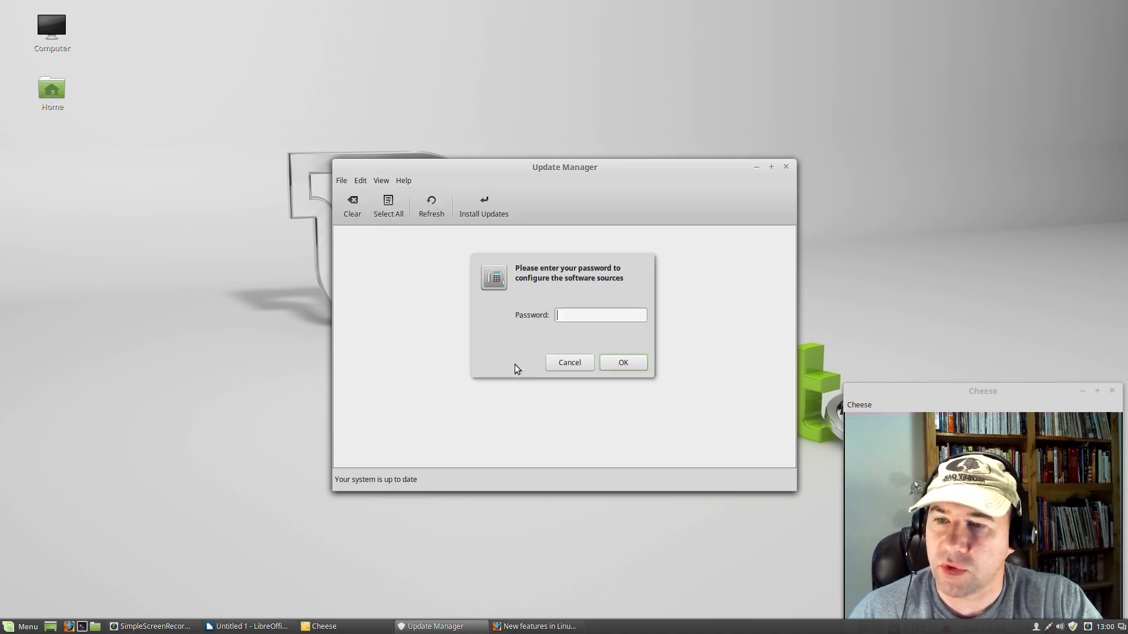
pyautogui.write('password')
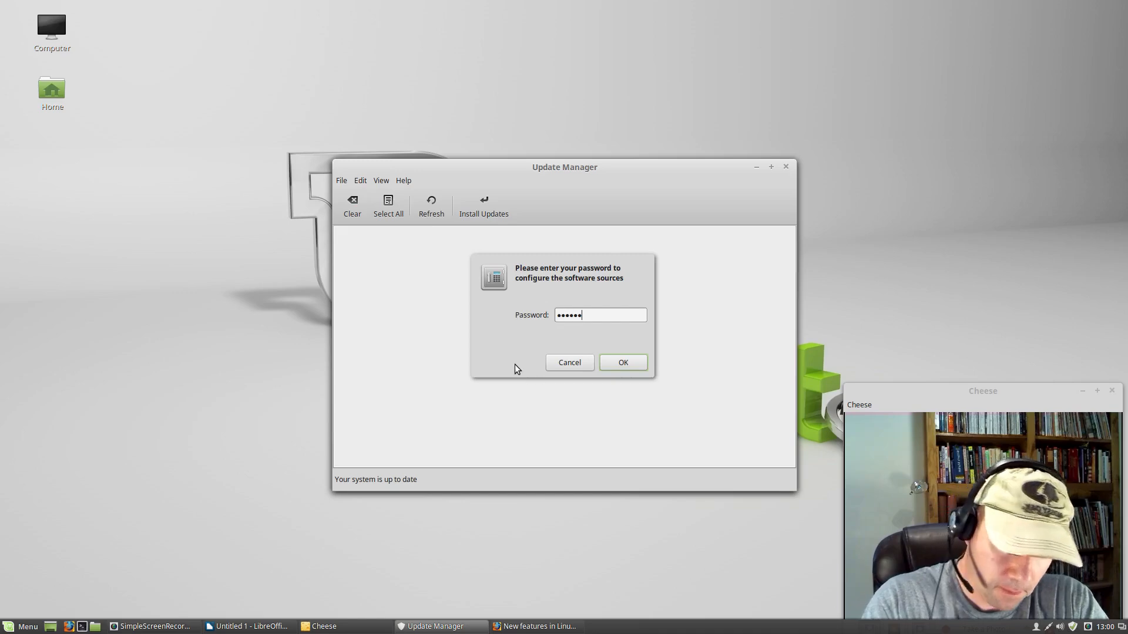
# Step: Confirm the password so Software Sources opens on the Official repositories page
pyautogui.click(622, 361)
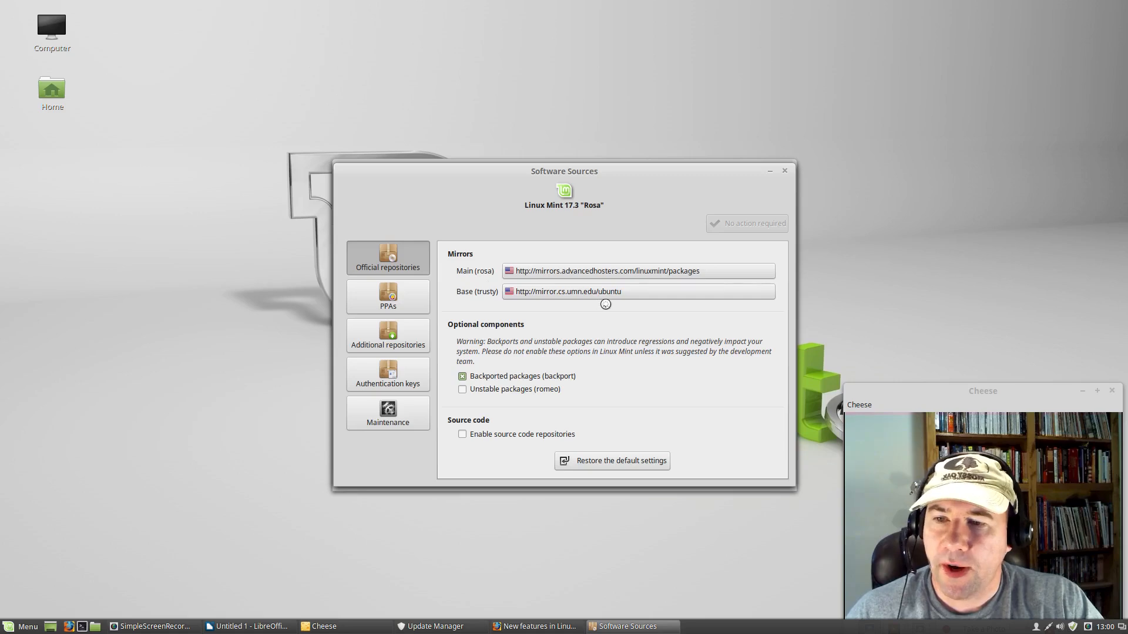
pyautogui.moveTo(584, 271)
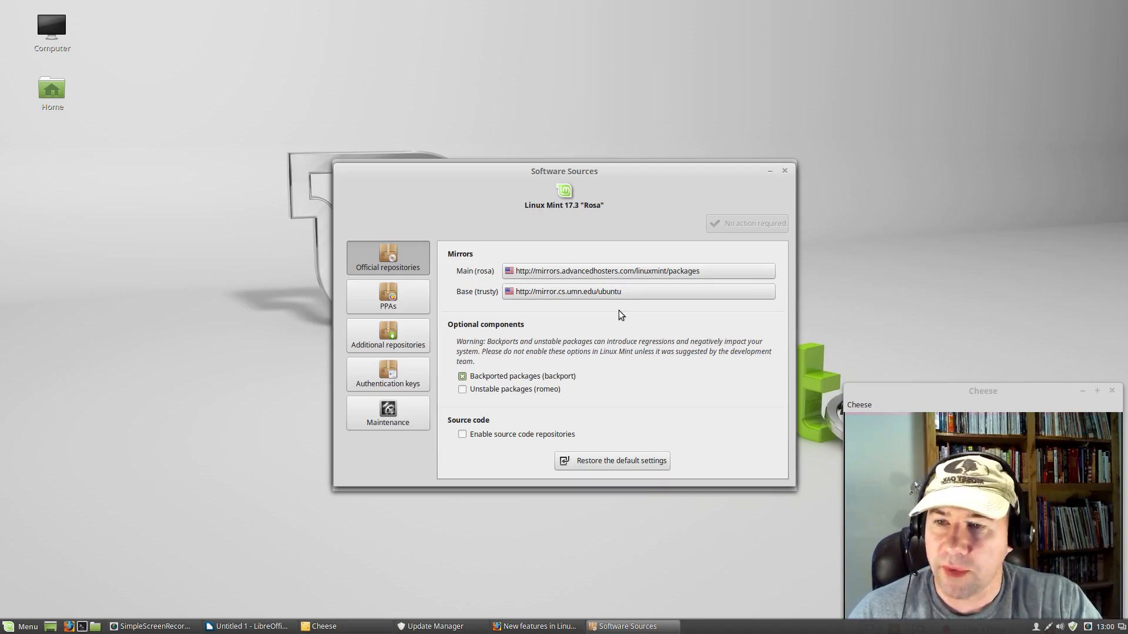
pyautogui.moveTo(643, 295)
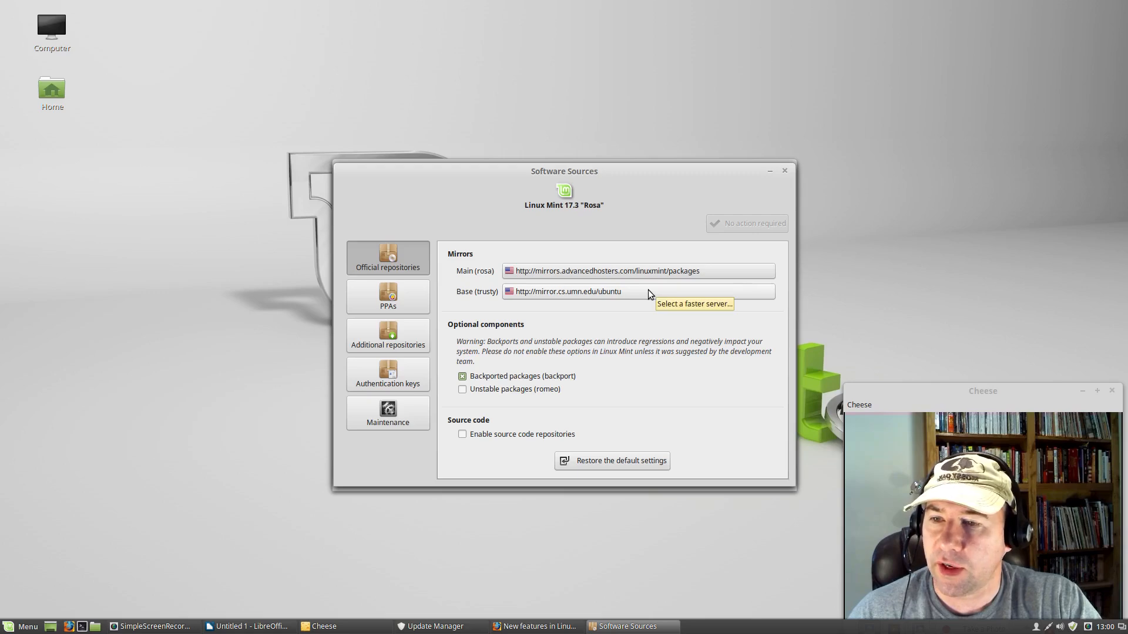
pyautogui.moveTo(505, 279)
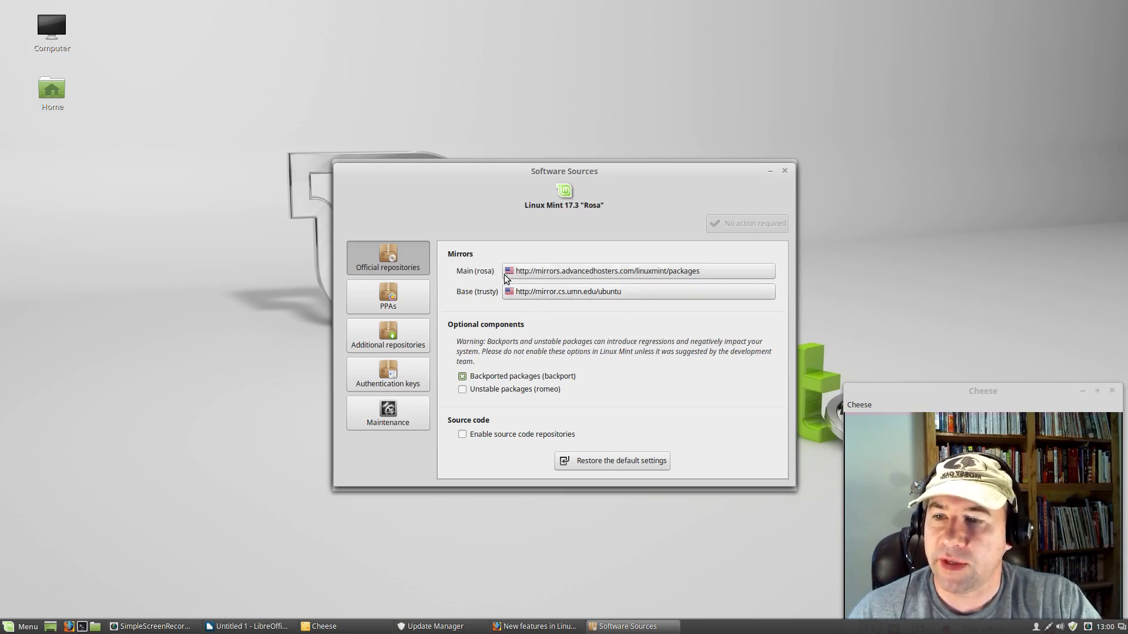
pyautogui.moveTo(735, 300)
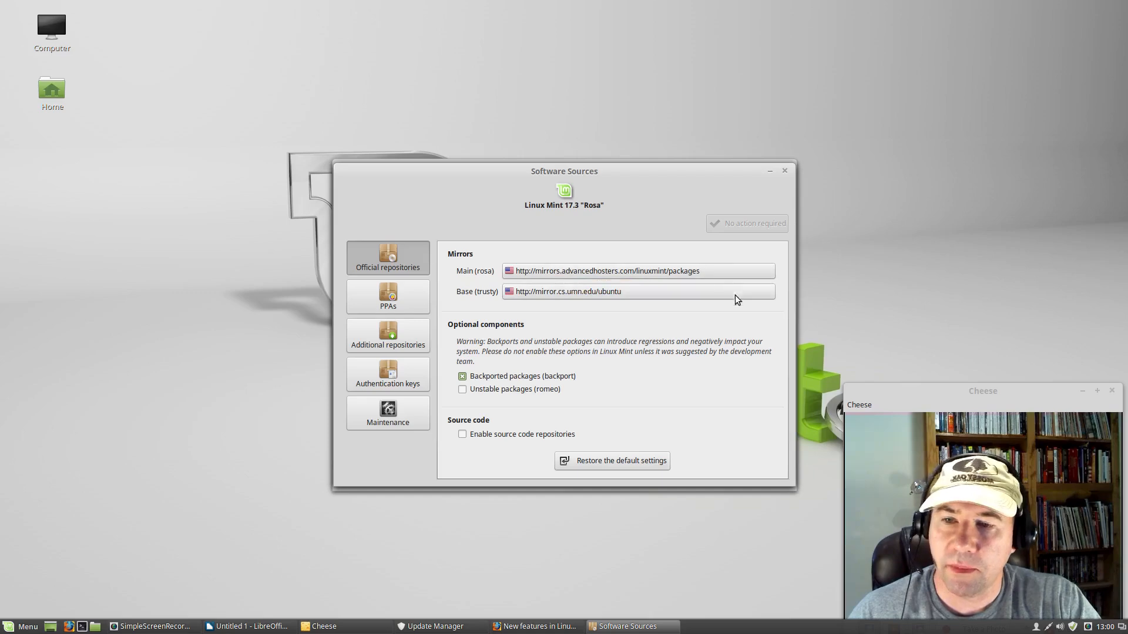
# Step: Show the Ubuntu mirror list with speed tests for the Base (trusty) repository
pyautogui.click(636, 292)
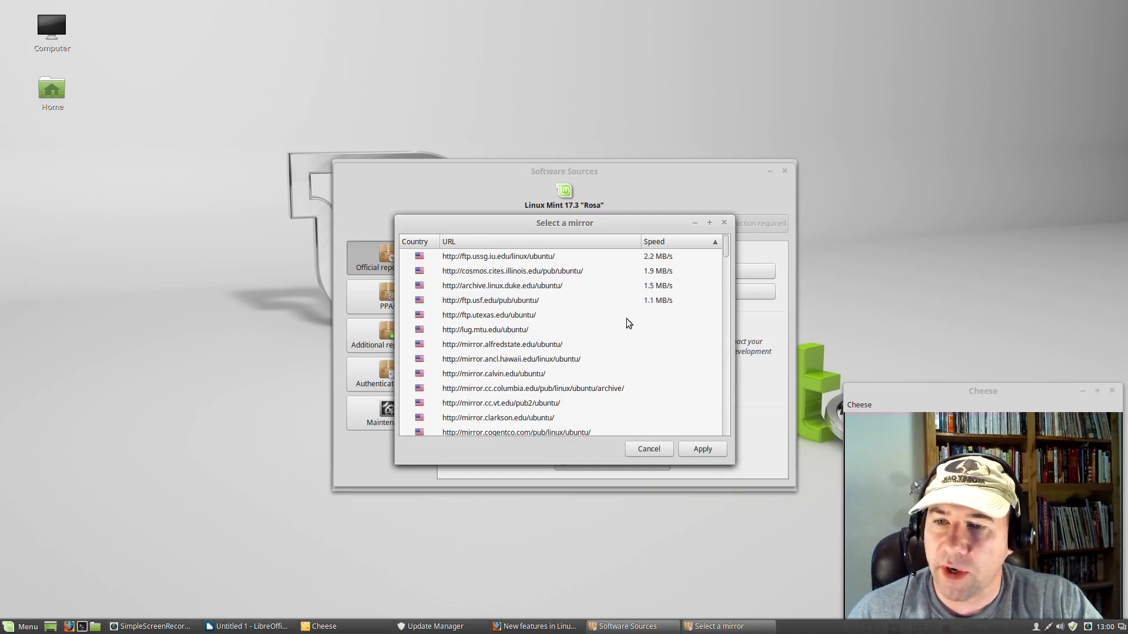
pyautogui.moveTo(668, 419)
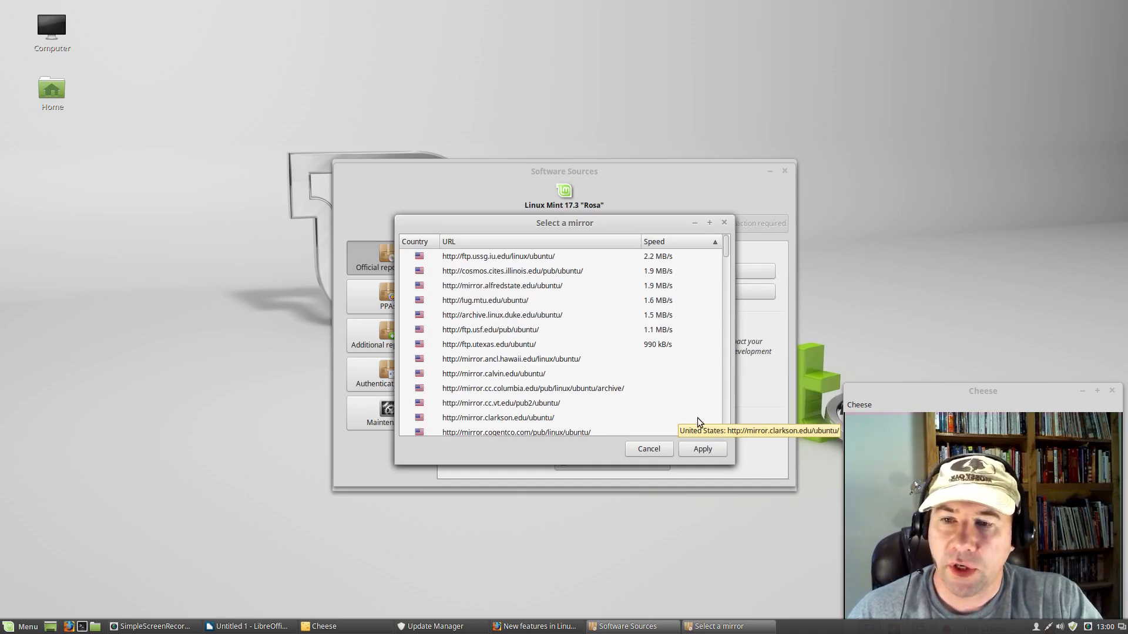
pyautogui.moveTo(696, 476)
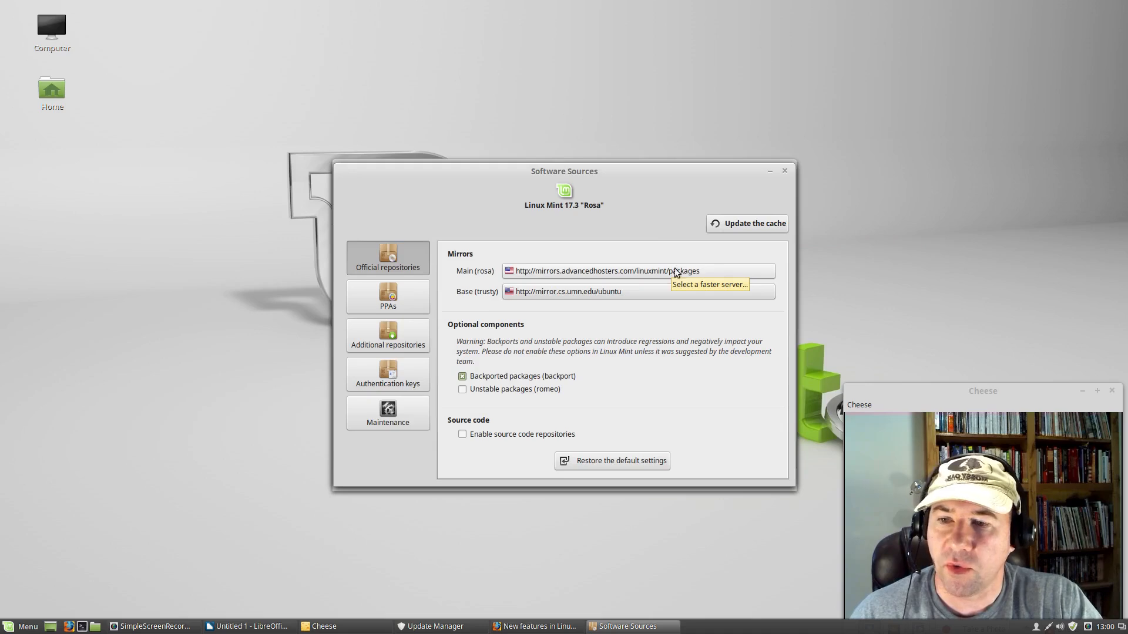
pyautogui.moveTo(682, 393)
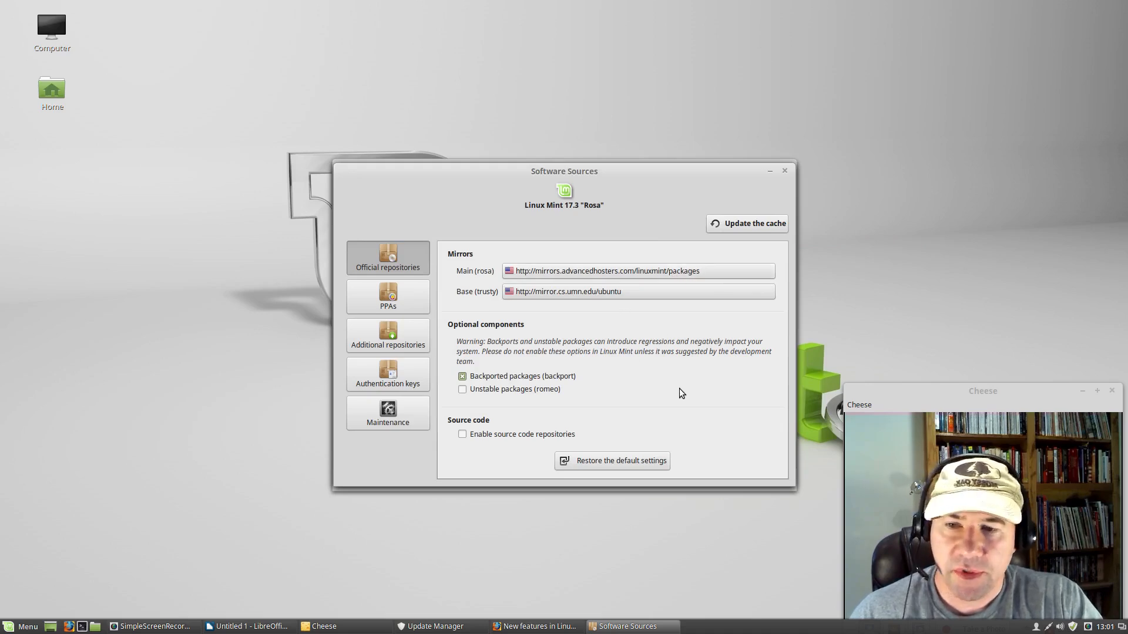
pyautogui.moveTo(785, 175)
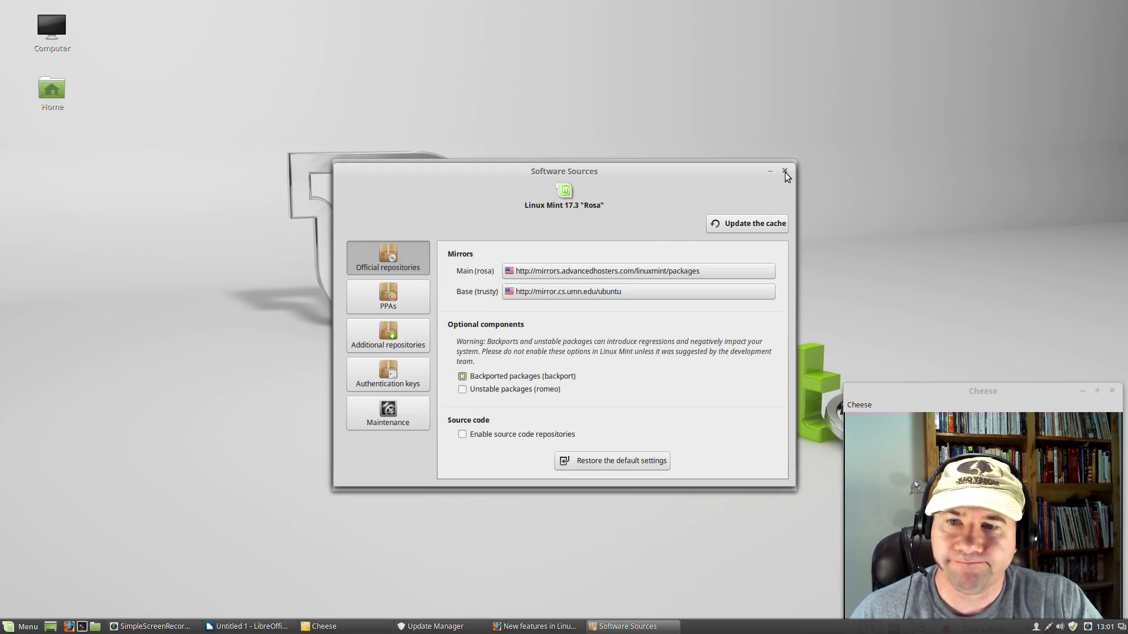
# Step: Close Software Sources without changing mirrors, returning to Update Manager
pyautogui.click(785, 171)
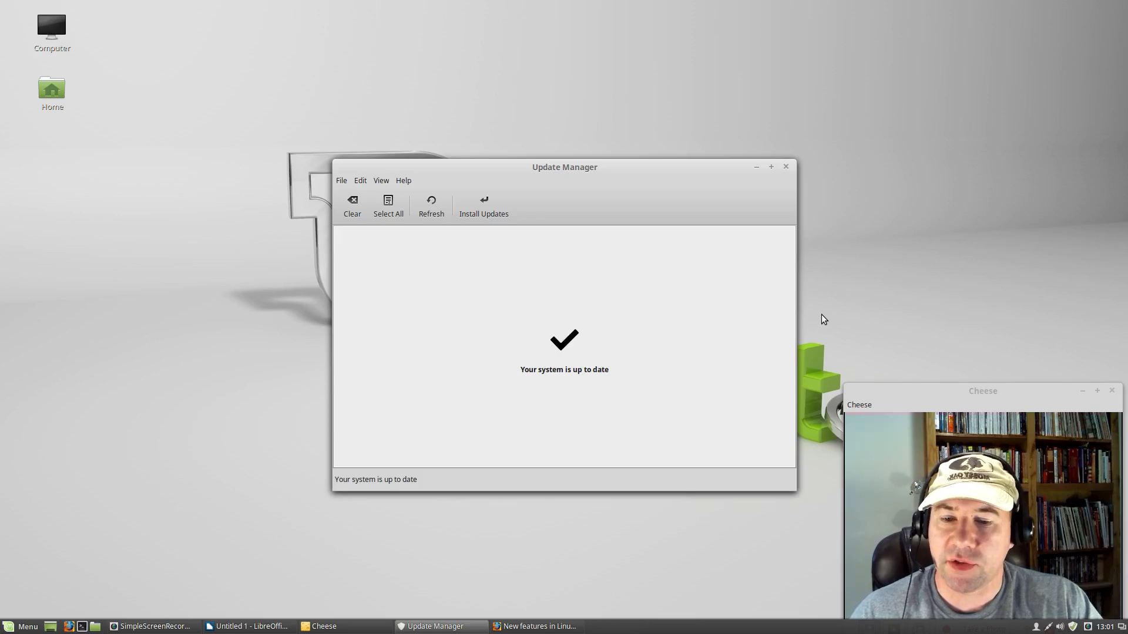
pyautogui.moveTo(848, 344)
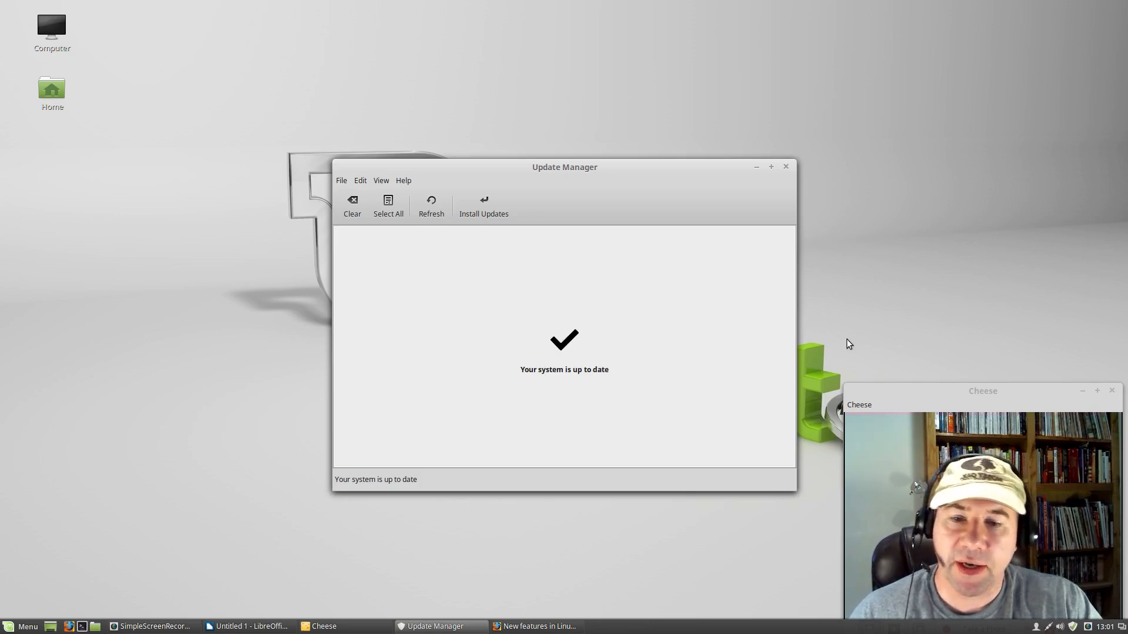
pyautogui.moveTo(875, 344)
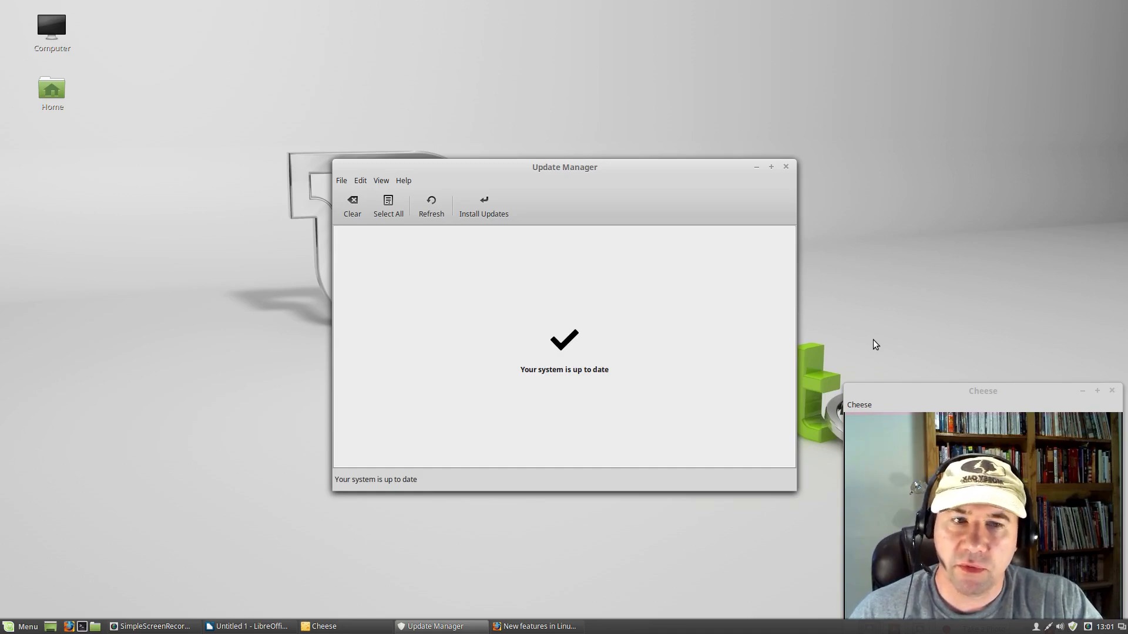
pyautogui.moveTo(522, 331)
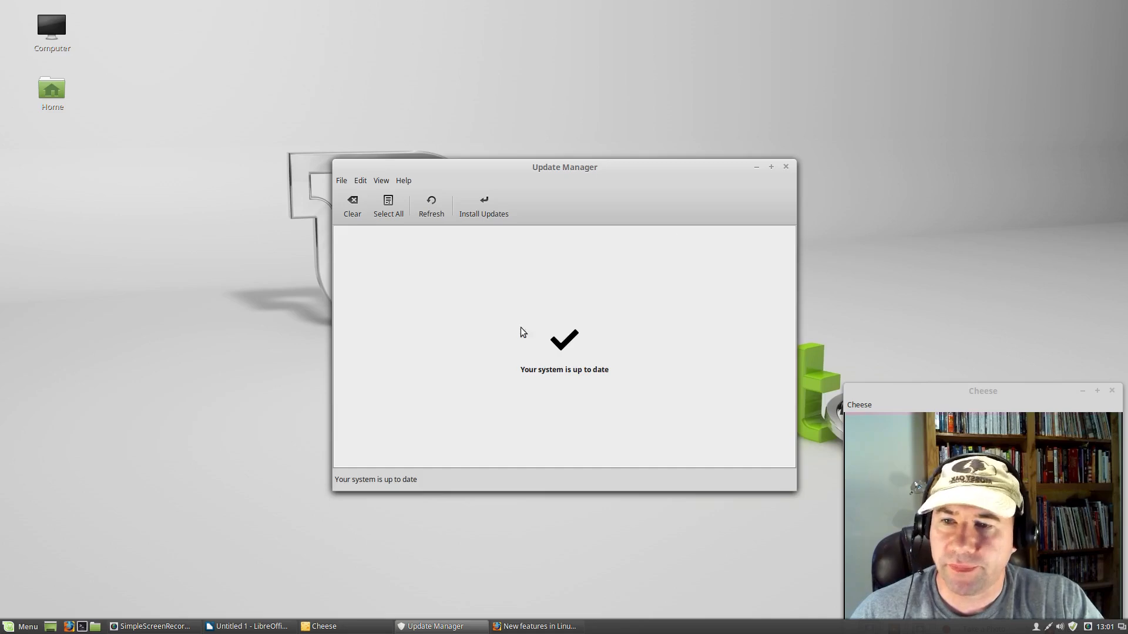
pyautogui.moveTo(912, 338)
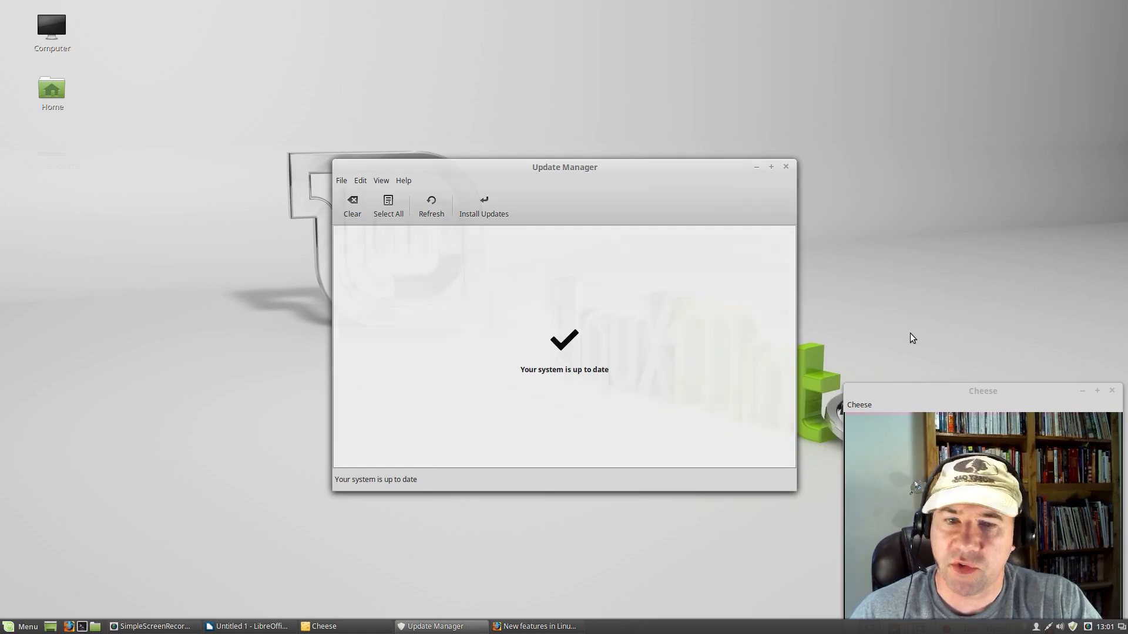
# Step: Close Update Manager and bring up the panel sound applet with Banshee controls
pyautogui.click(785, 167)
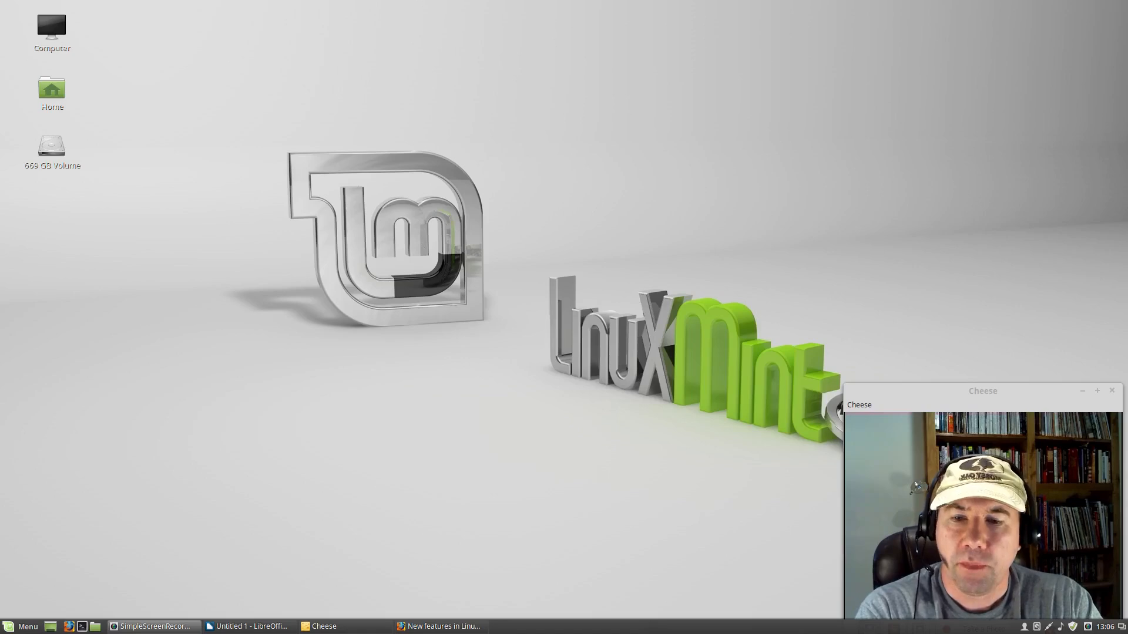
pyautogui.moveTo(904, 173)
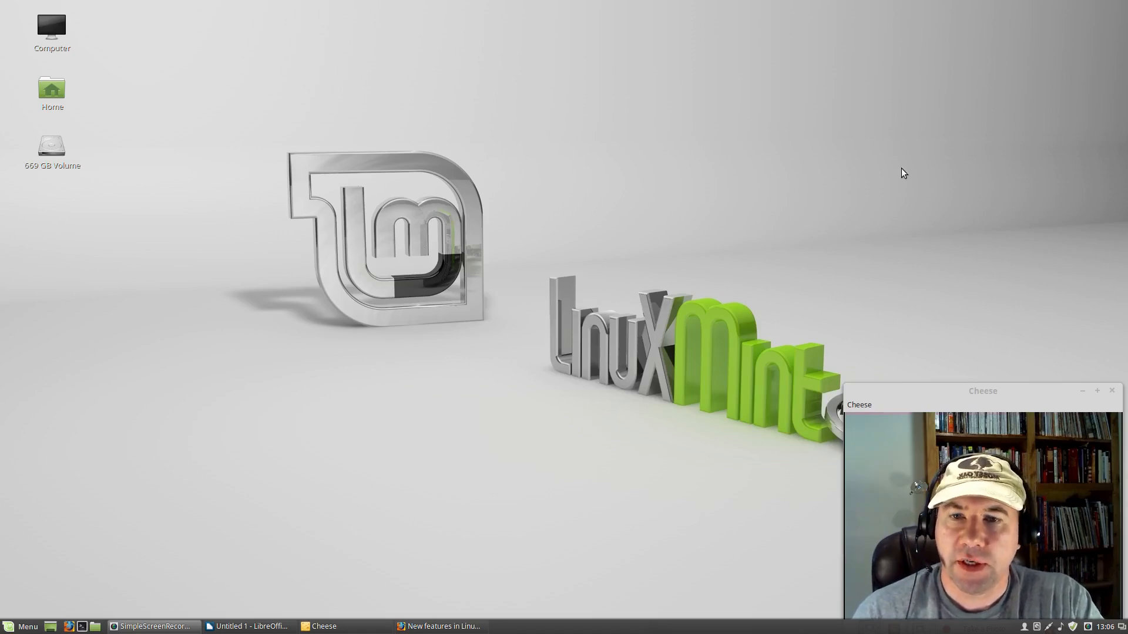
pyautogui.moveTo(1049, 575)
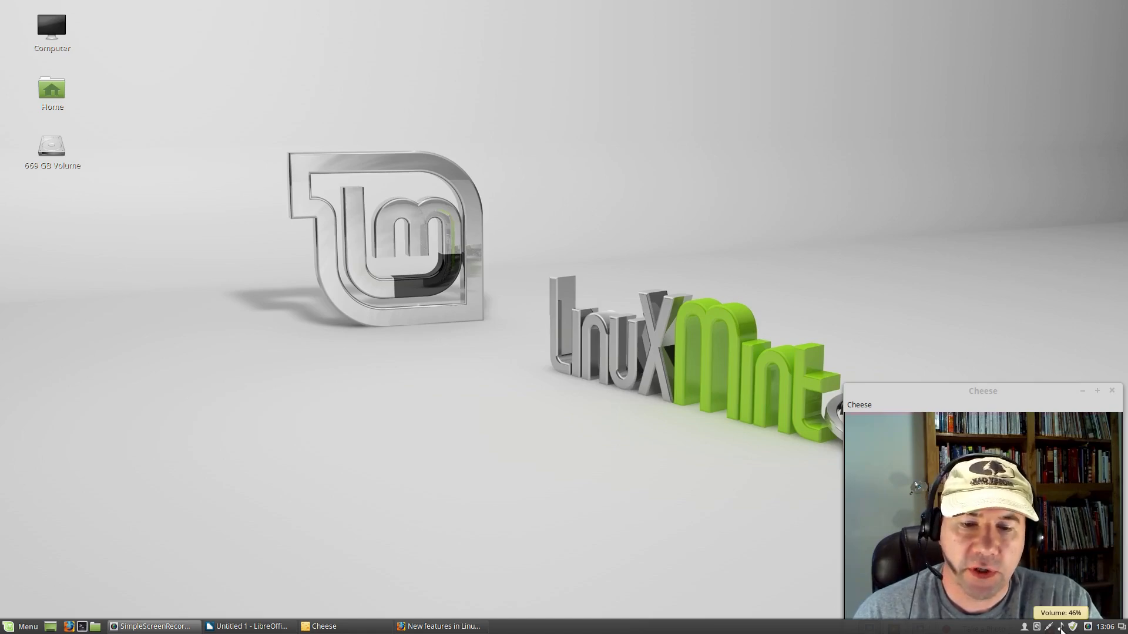
pyautogui.click(1071, 626)
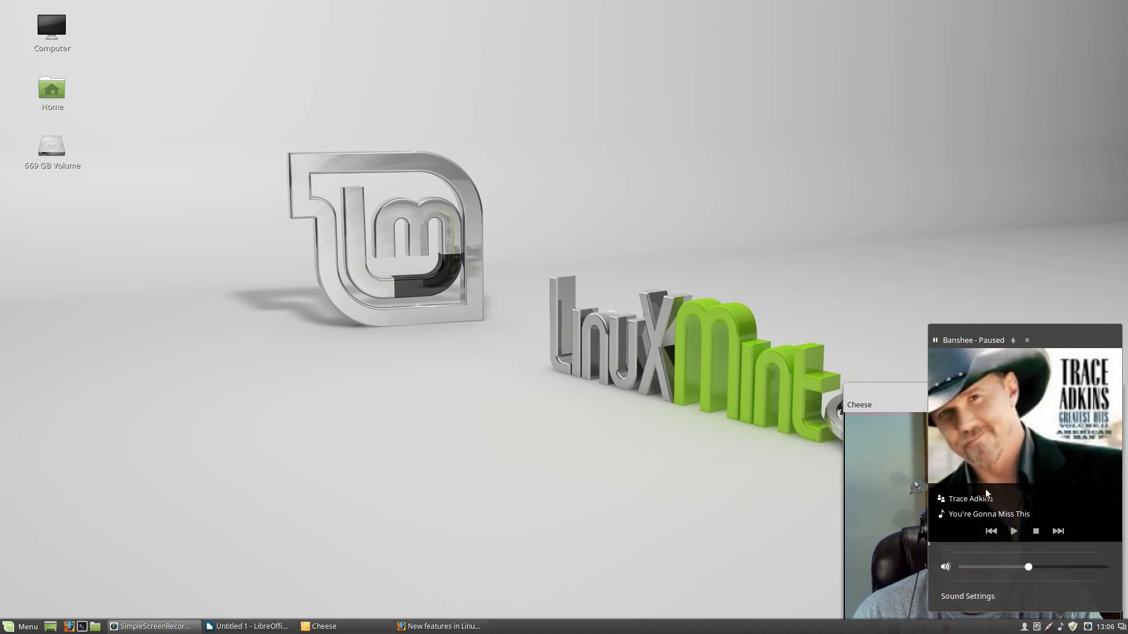
pyautogui.moveTo(979, 392)
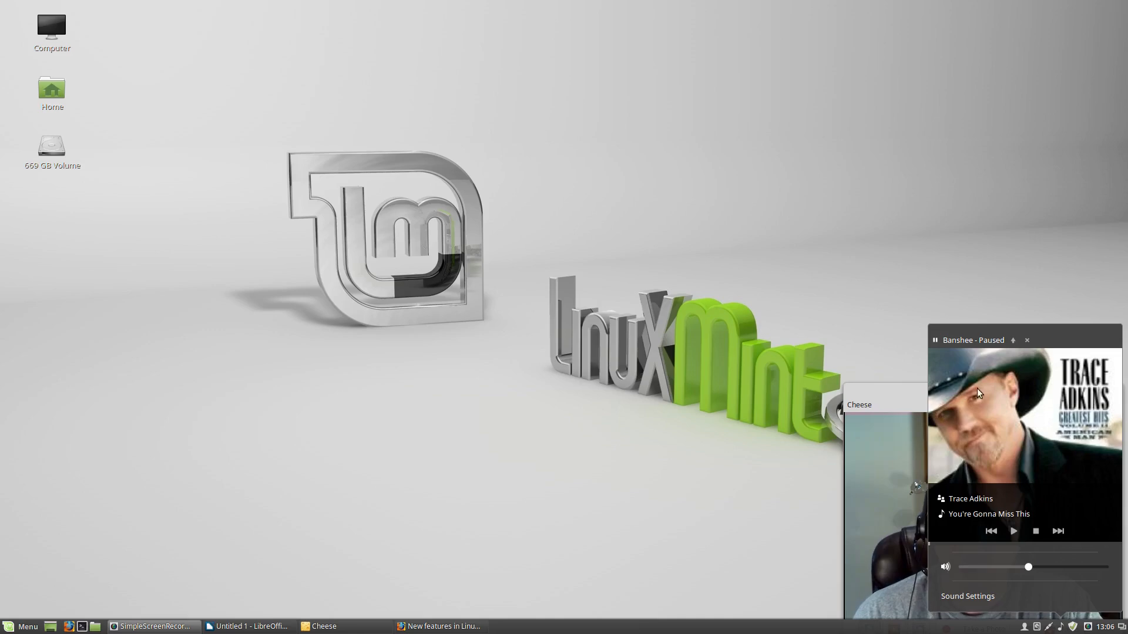
pyautogui.moveTo(978, 424)
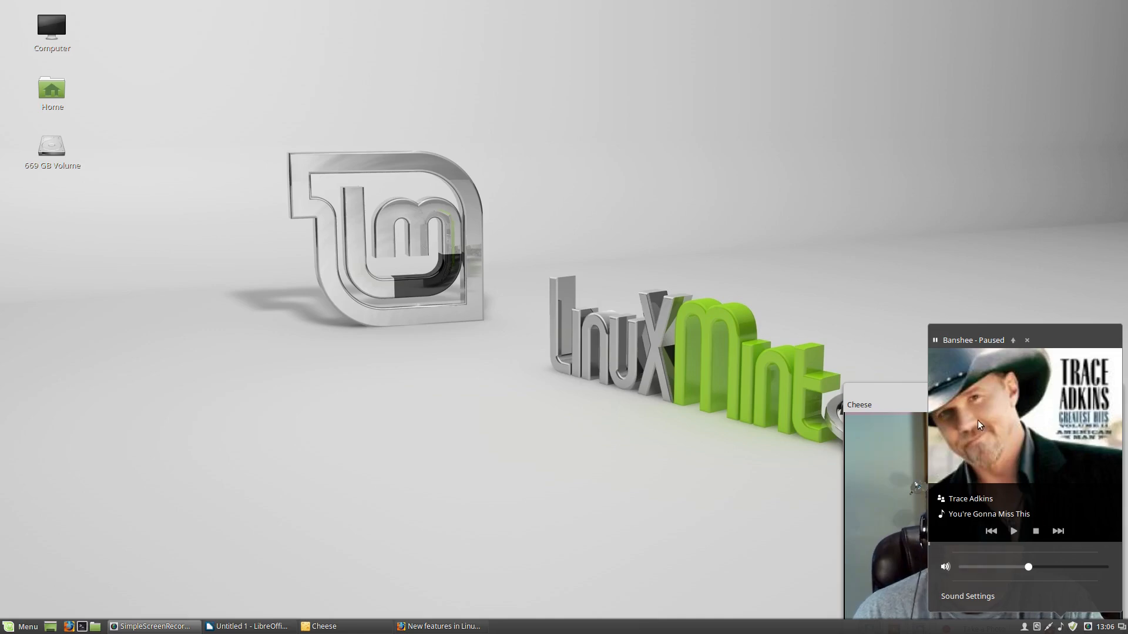
pyautogui.moveTo(1031, 413)
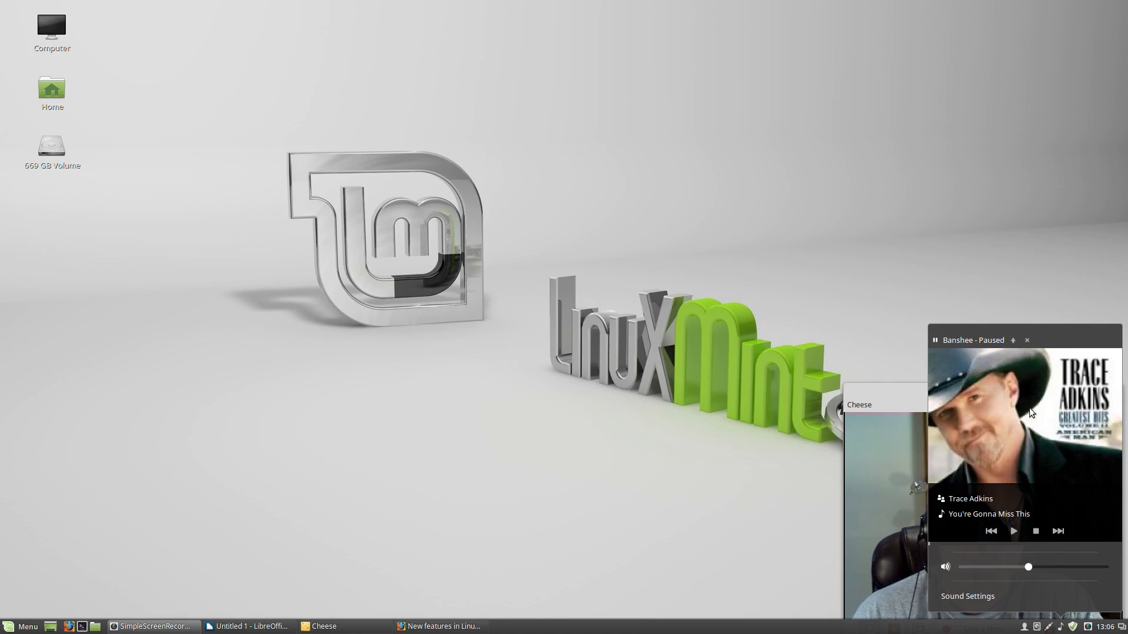
pyautogui.moveTo(979, 559)
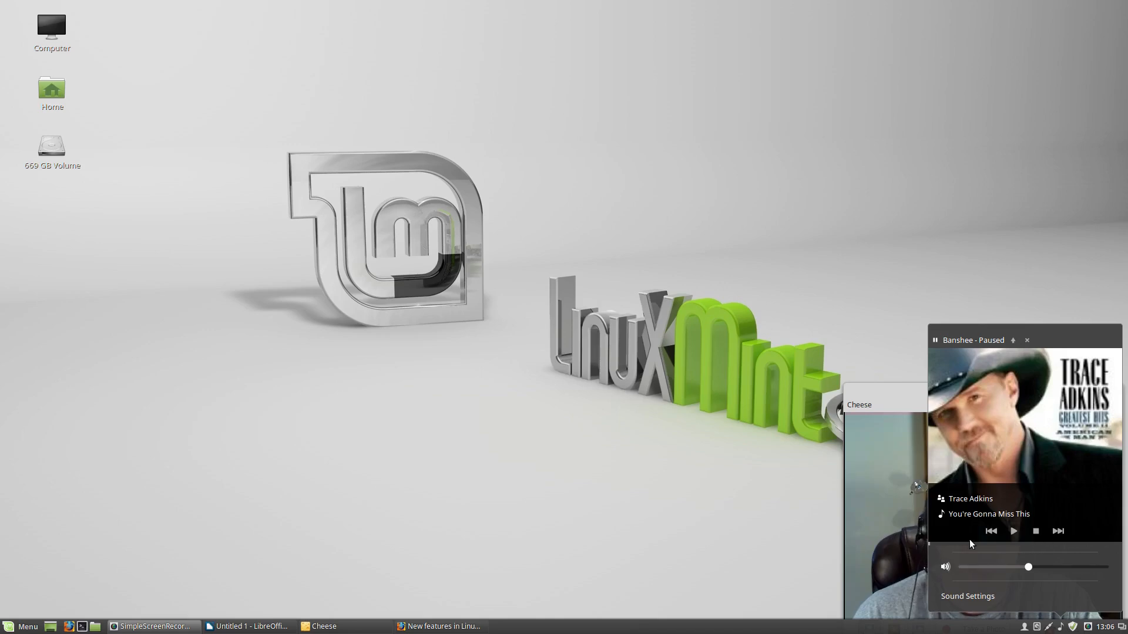
pyautogui.moveTo(1015, 547)
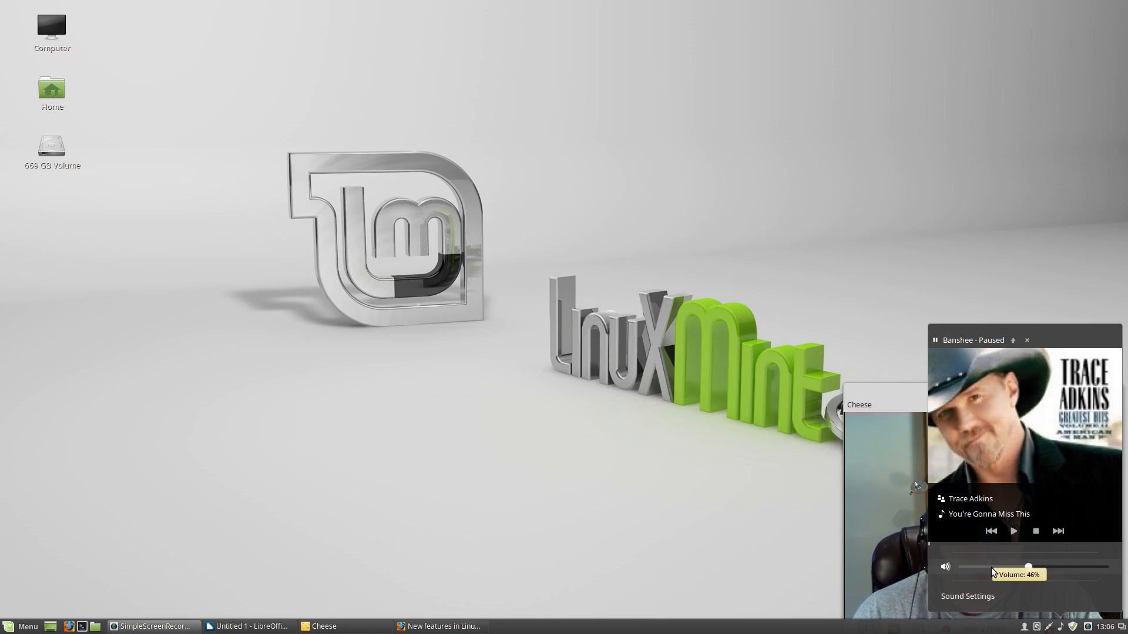
pyautogui.moveTo(972, 602)
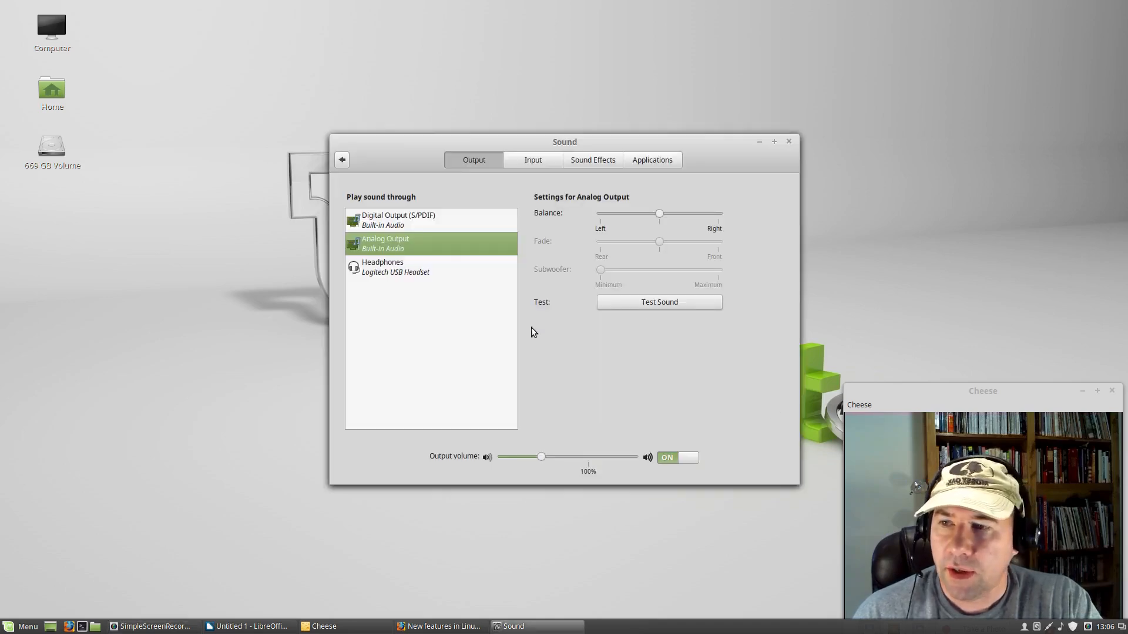
# Step: Close the Sound settings window
pyautogui.click(787, 141)
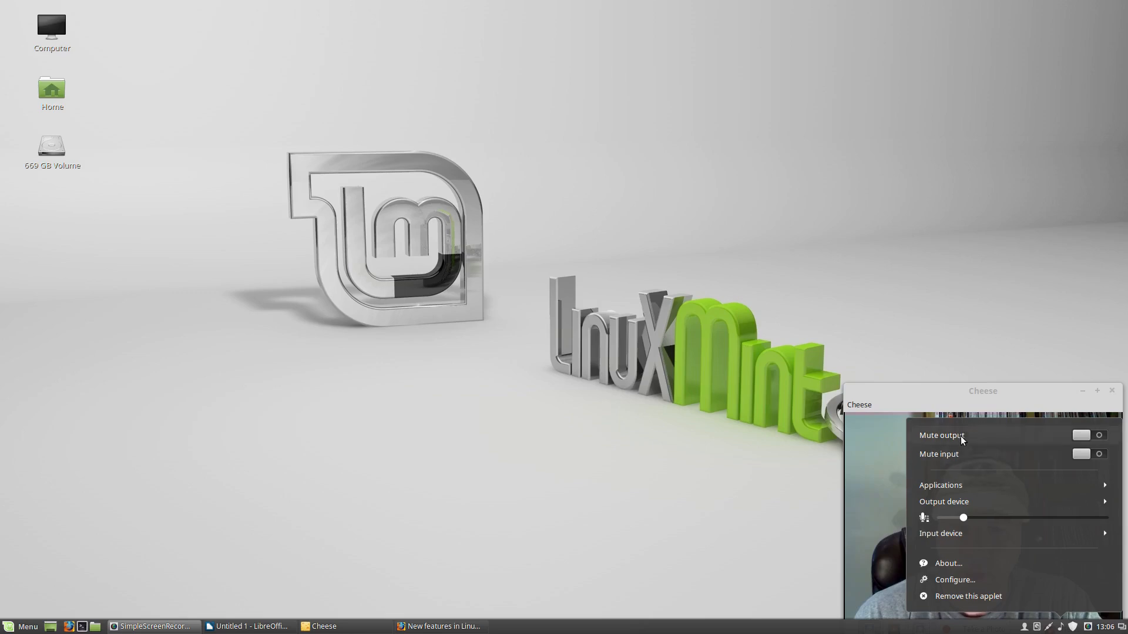
pyautogui.moveTo(991, 460)
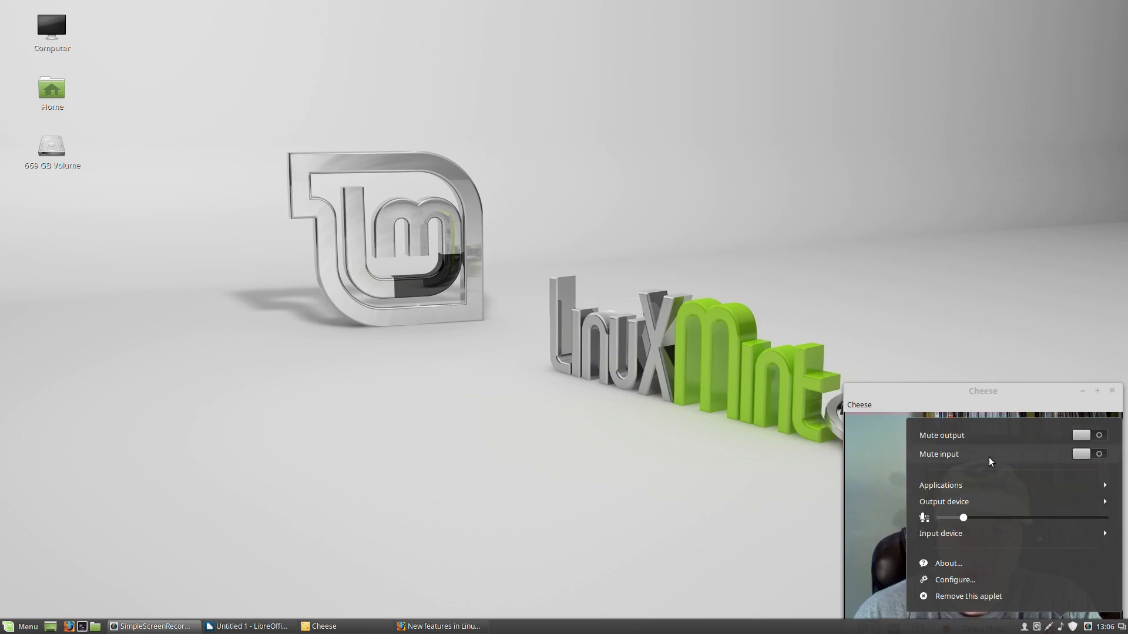
pyautogui.moveTo(972, 501)
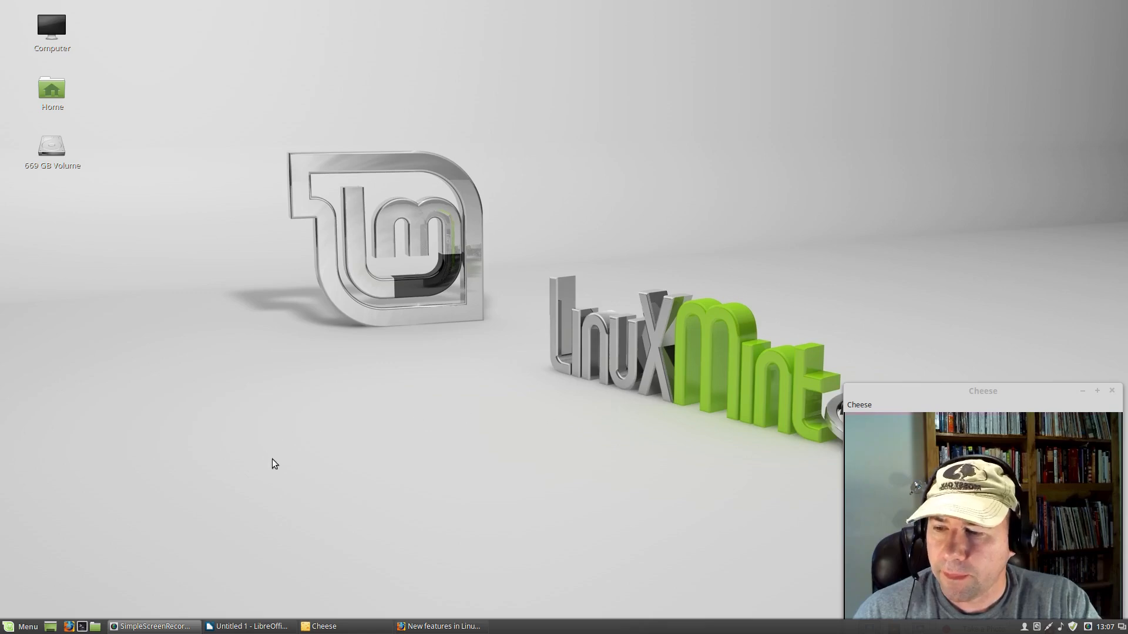
pyautogui.moveTo(290, 583)
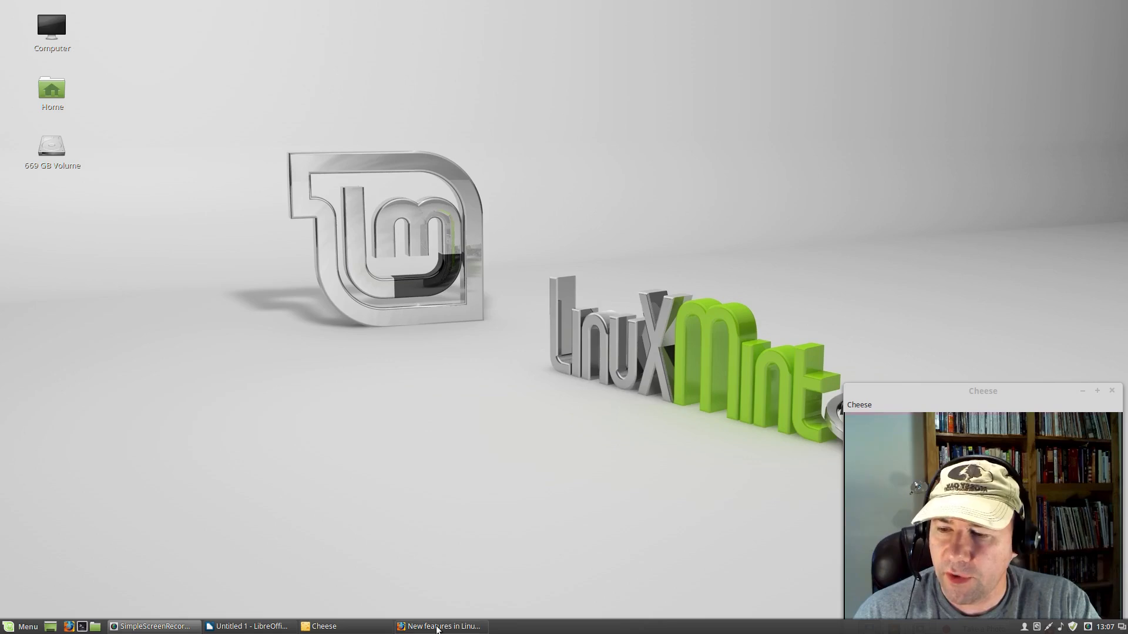
pyautogui.moveTo(438, 626)
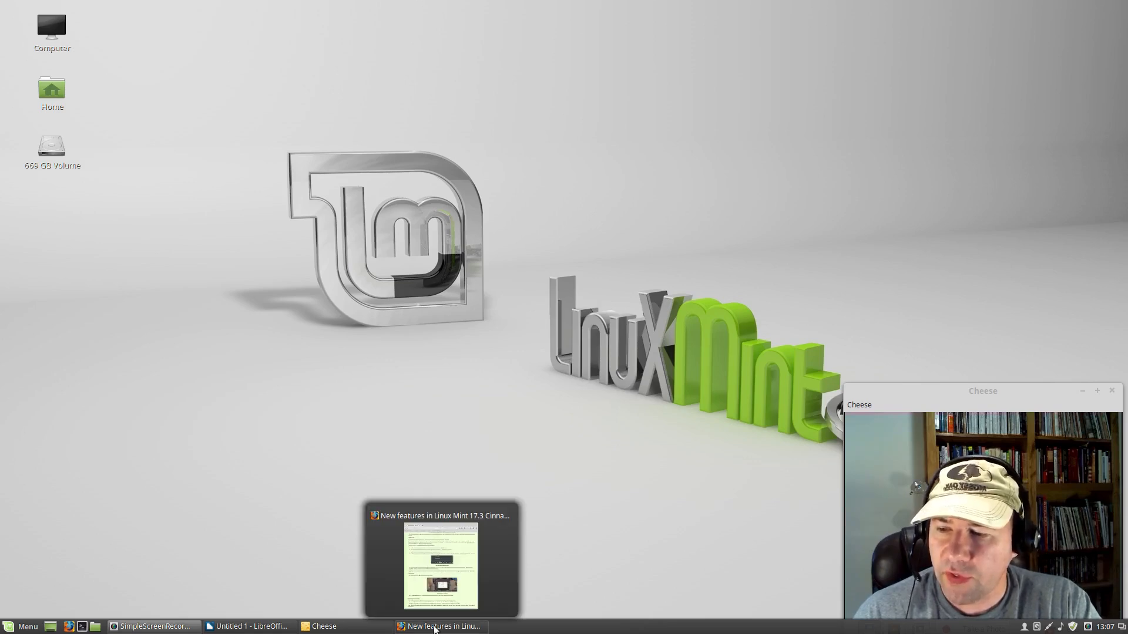
pyautogui.moveTo(249, 626)
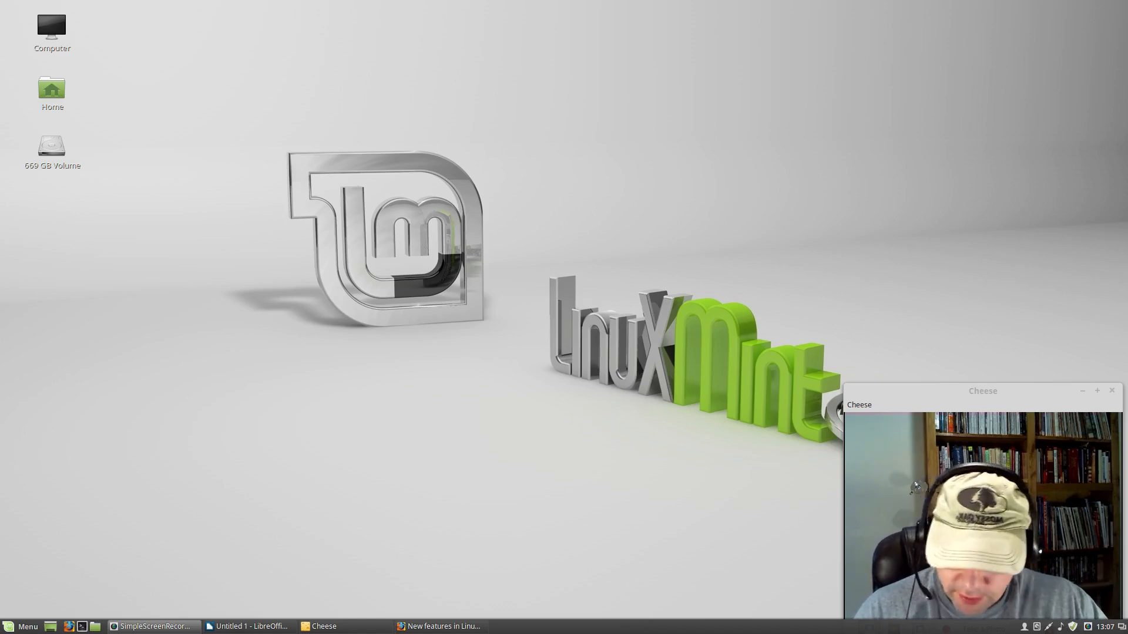
# Step: Search 'disp' to reach Display settings and select the Hewlett Packard 22" monitor at 1920x1080
pyautogui.write('disp')
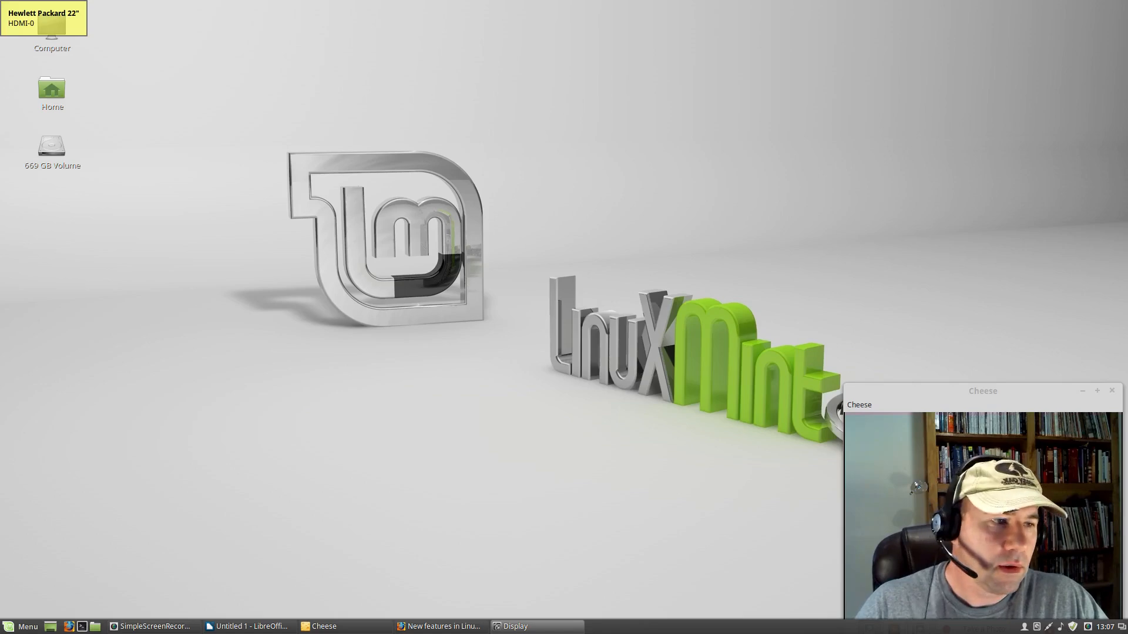
pyautogui.click(513, 626)
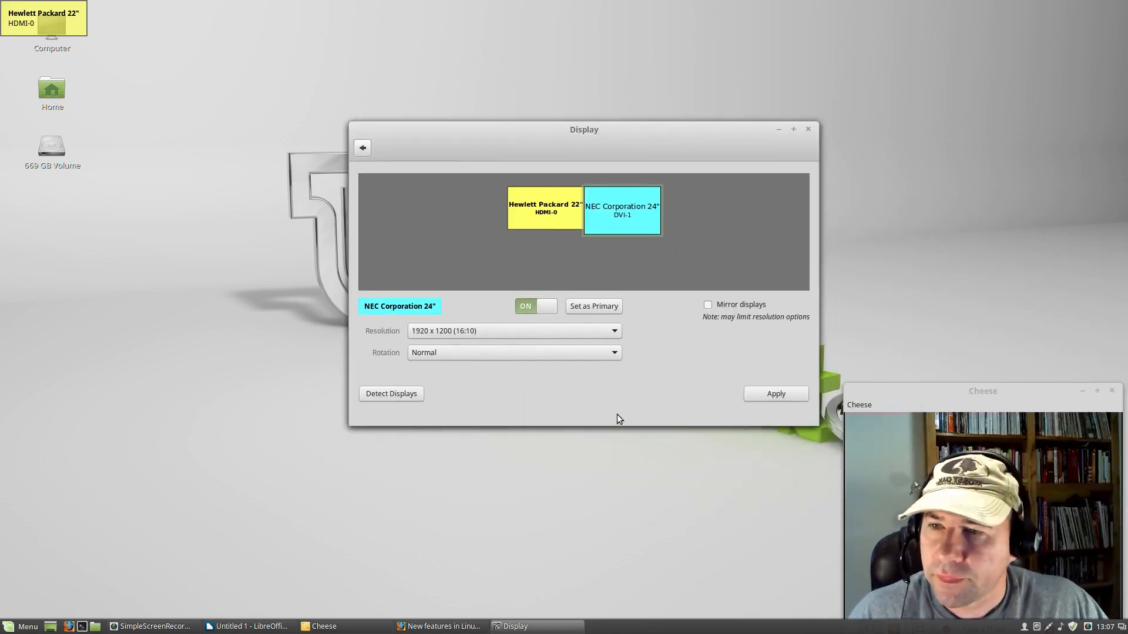
pyautogui.moveTo(532, 241)
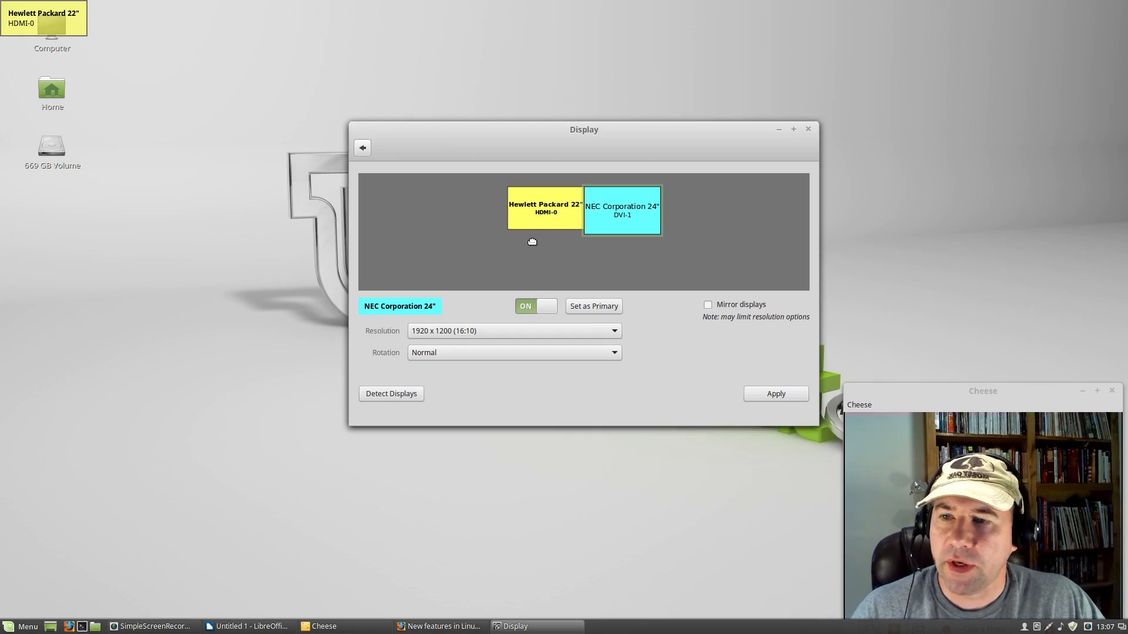
pyautogui.moveTo(538, 209)
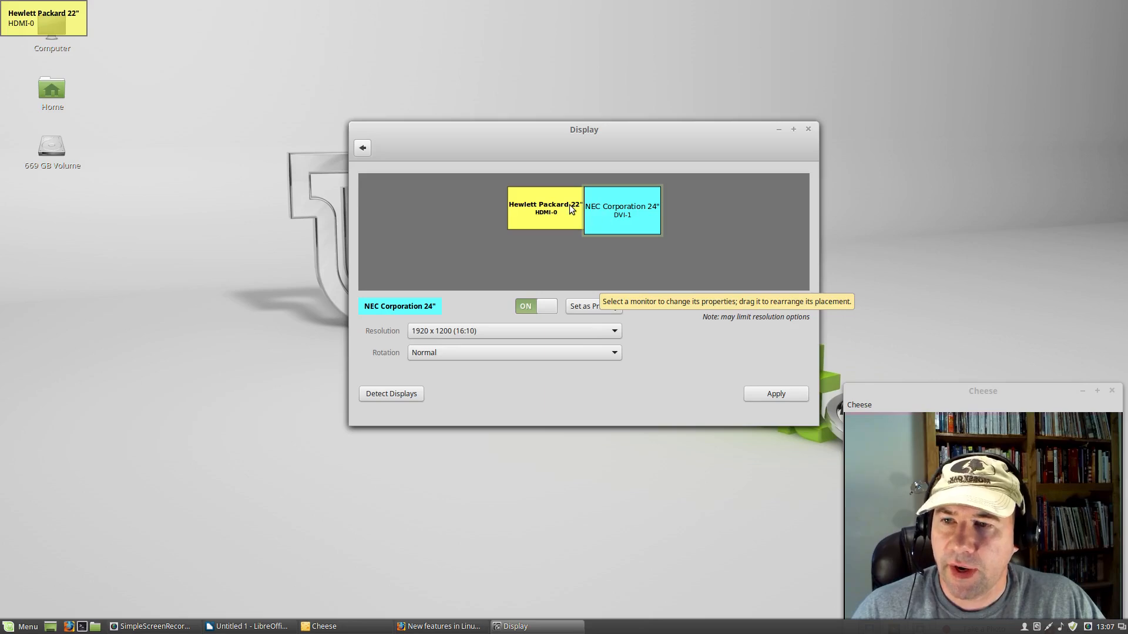
pyautogui.moveTo(514, 196)
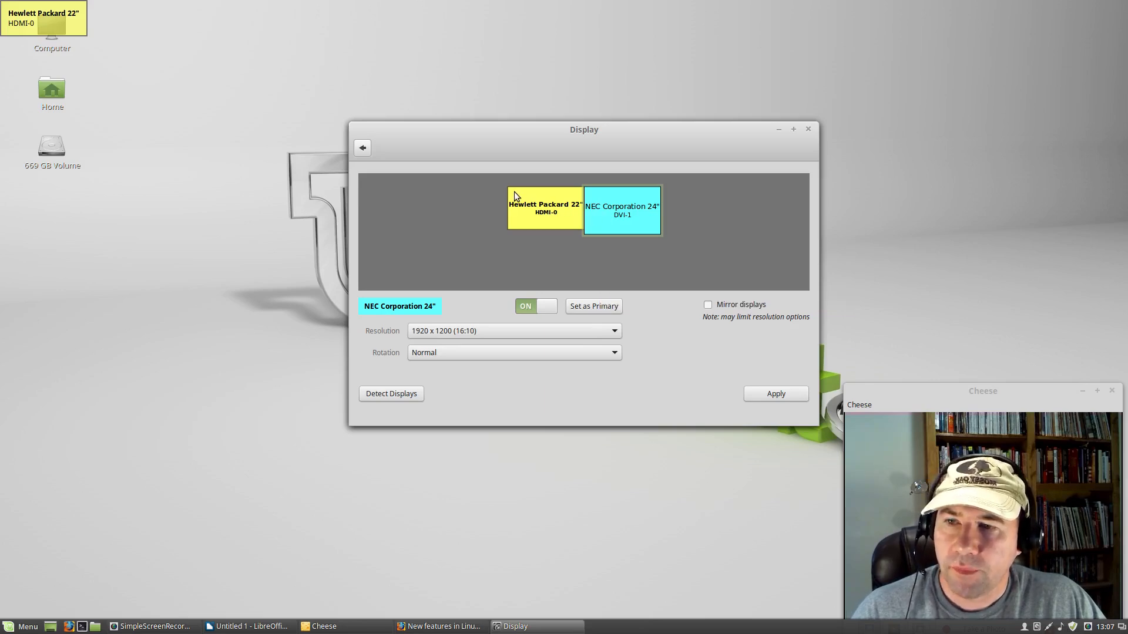
pyautogui.click(545, 210)
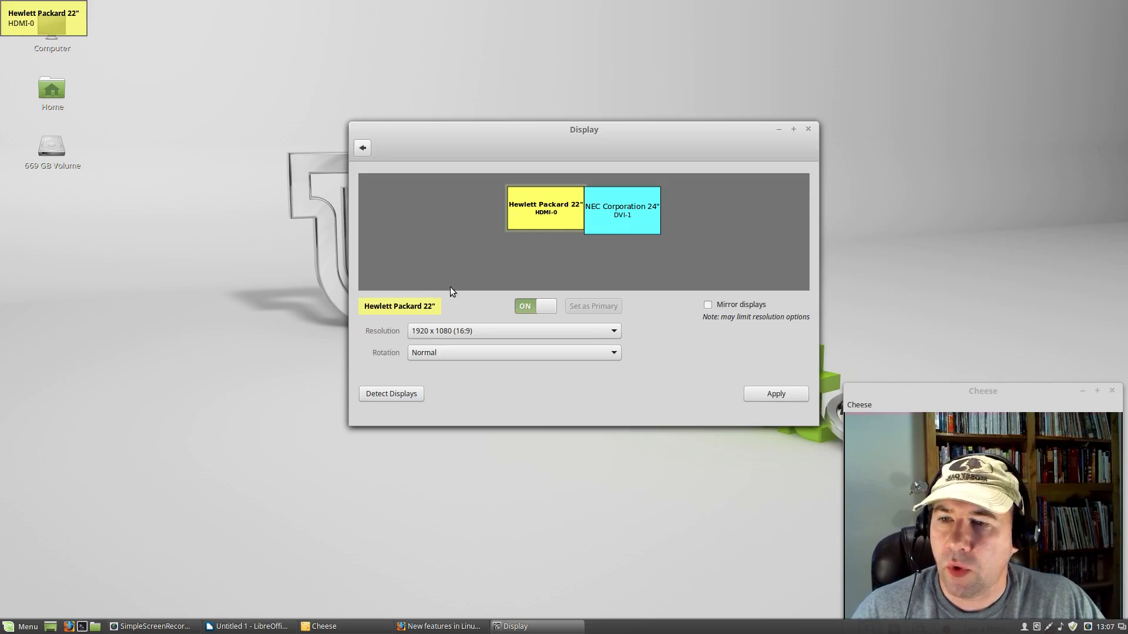
pyautogui.moveTo(642, 228)
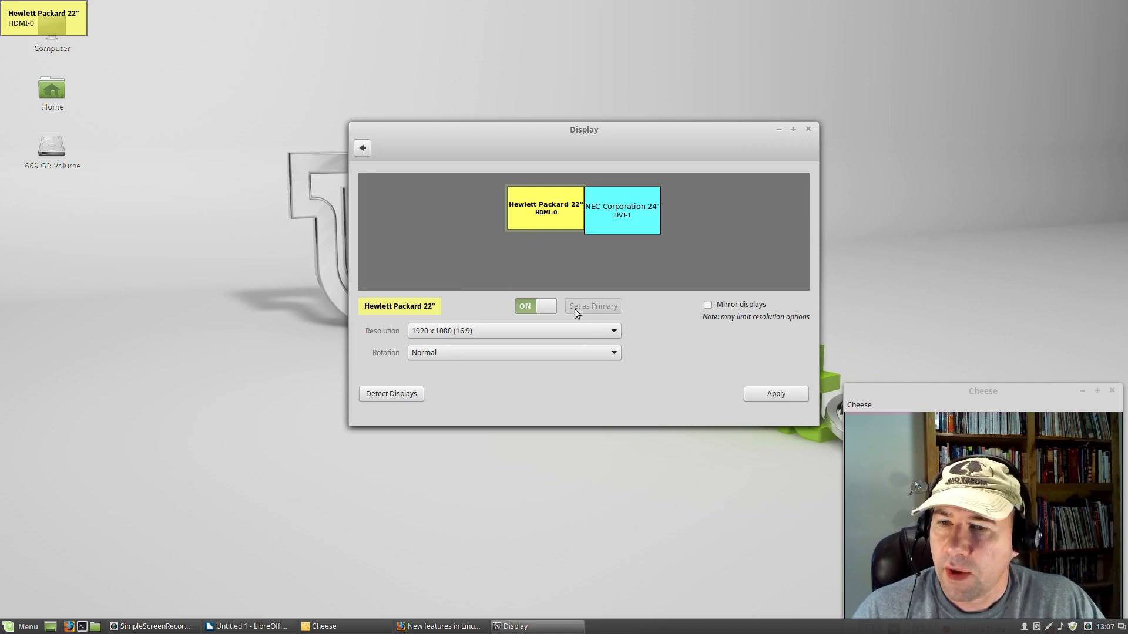
pyautogui.moveTo(560, 365)
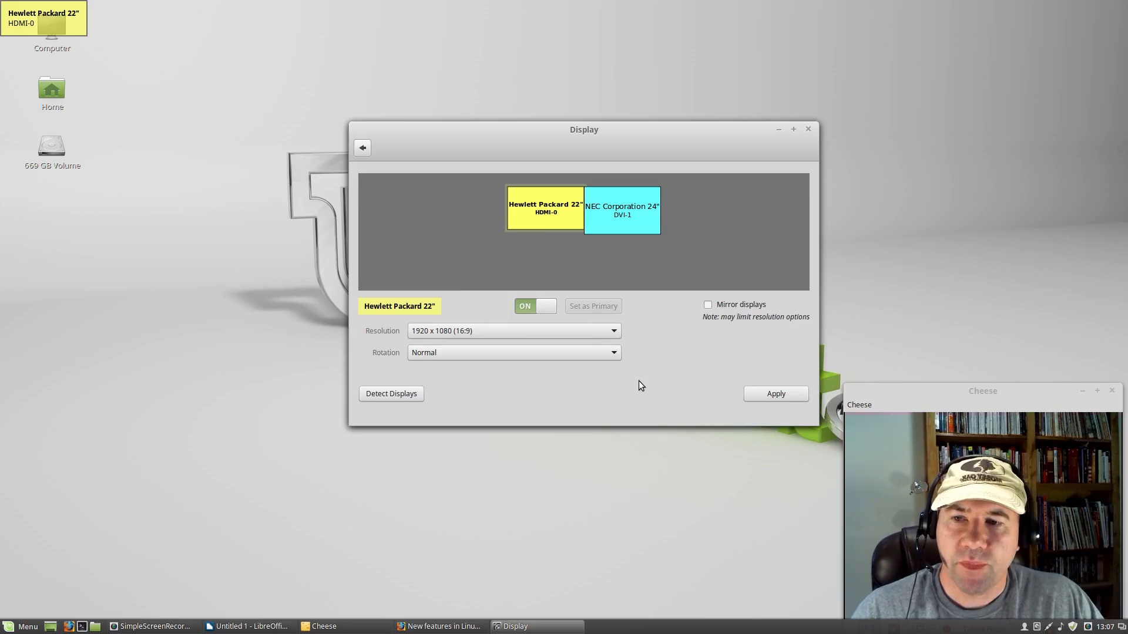
pyautogui.moveTo(668, 273)
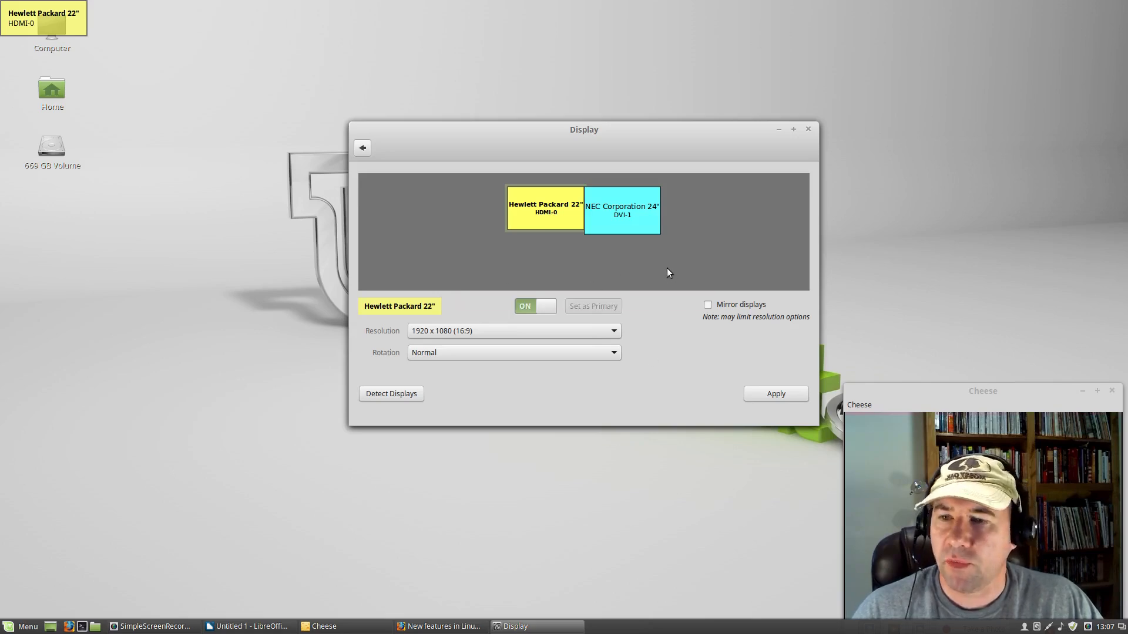
pyautogui.moveTo(673, 339)
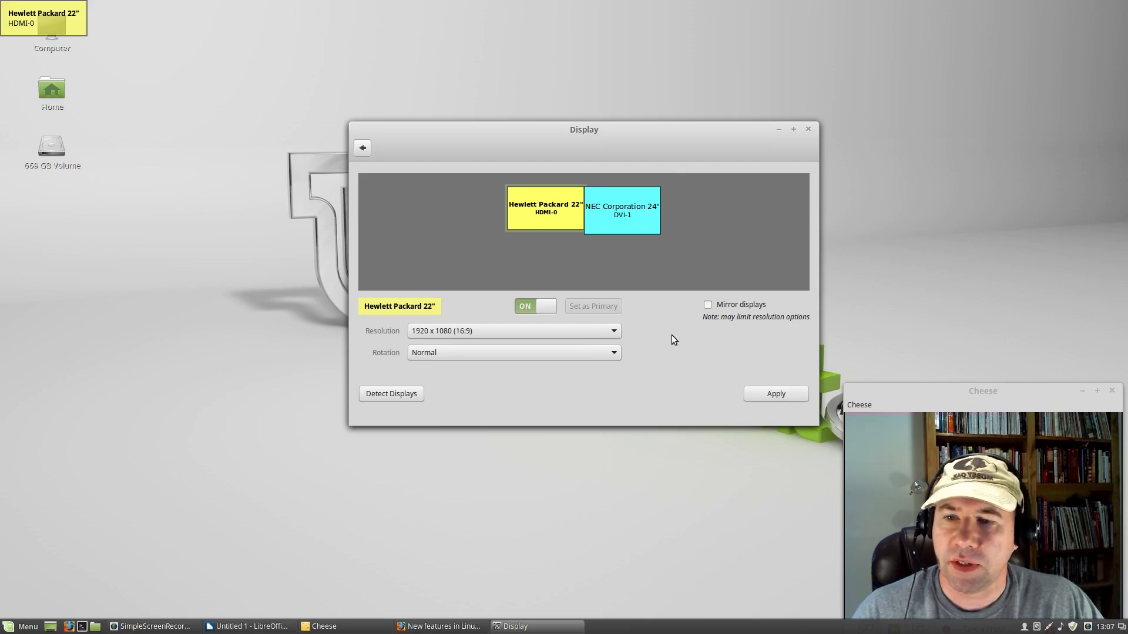
pyautogui.moveTo(643, 285)
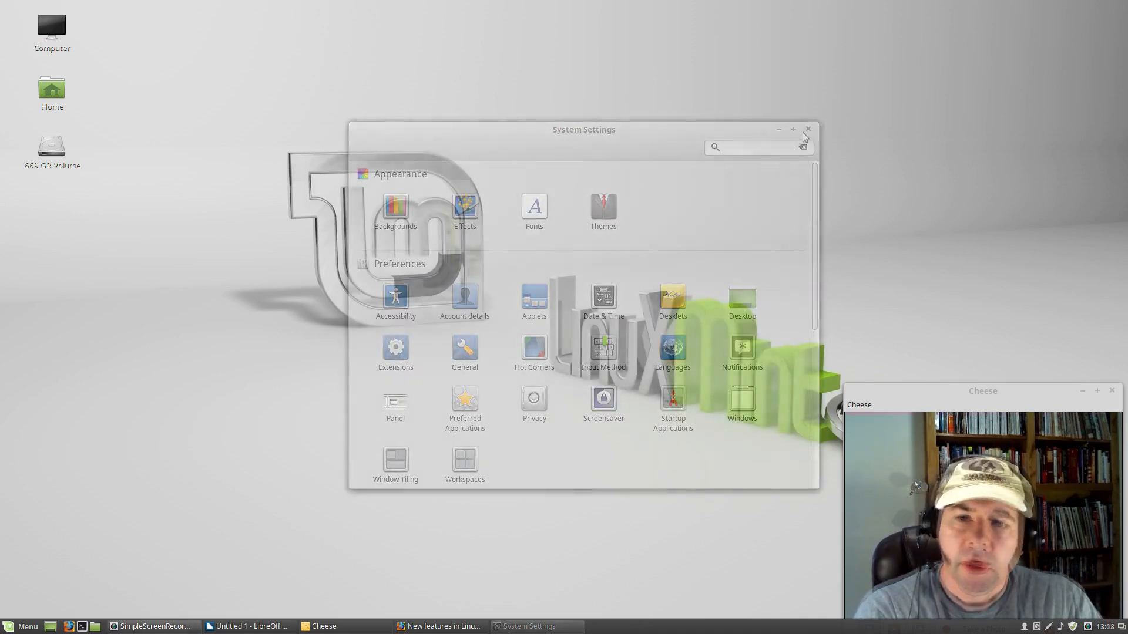
# Step: Close the System Settings window, leaving the desktop clear
pyautogui.click(806, 130)
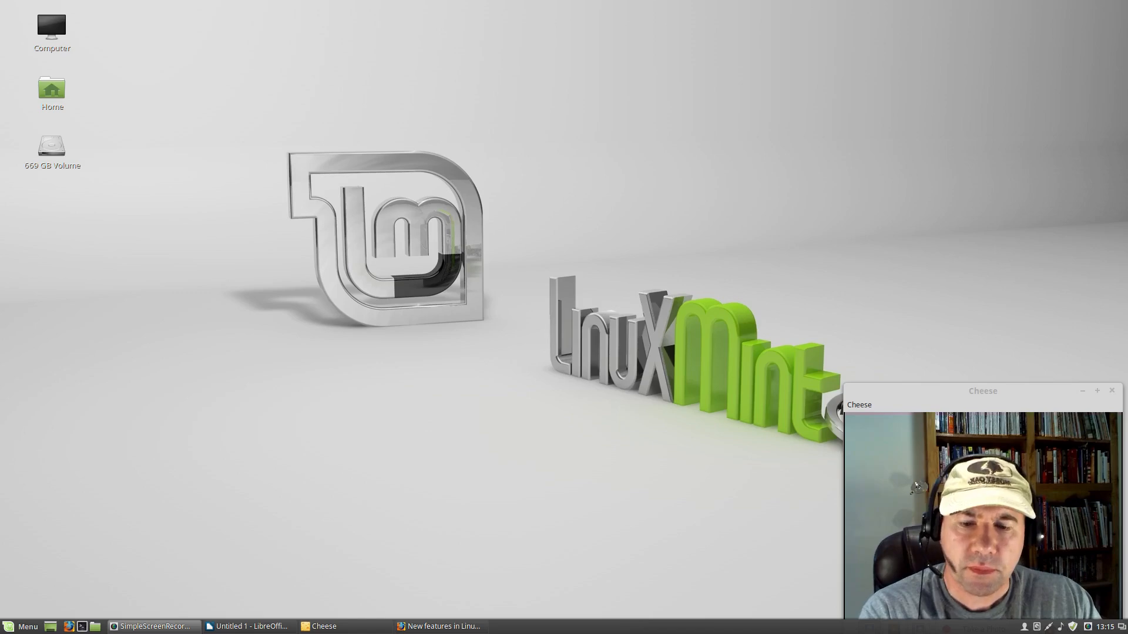
# Step: Search 'appl' from the Menu to launch Applets and show the online applets ranked by popularity
pyautogui.click(21, 626)
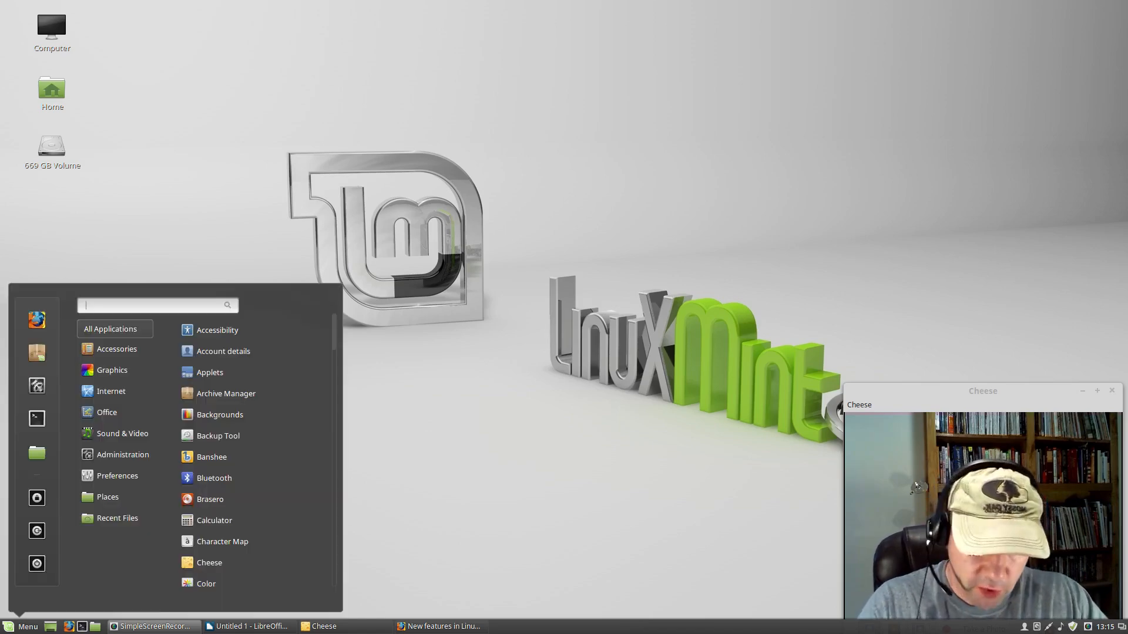
pyautogui.write('appl')
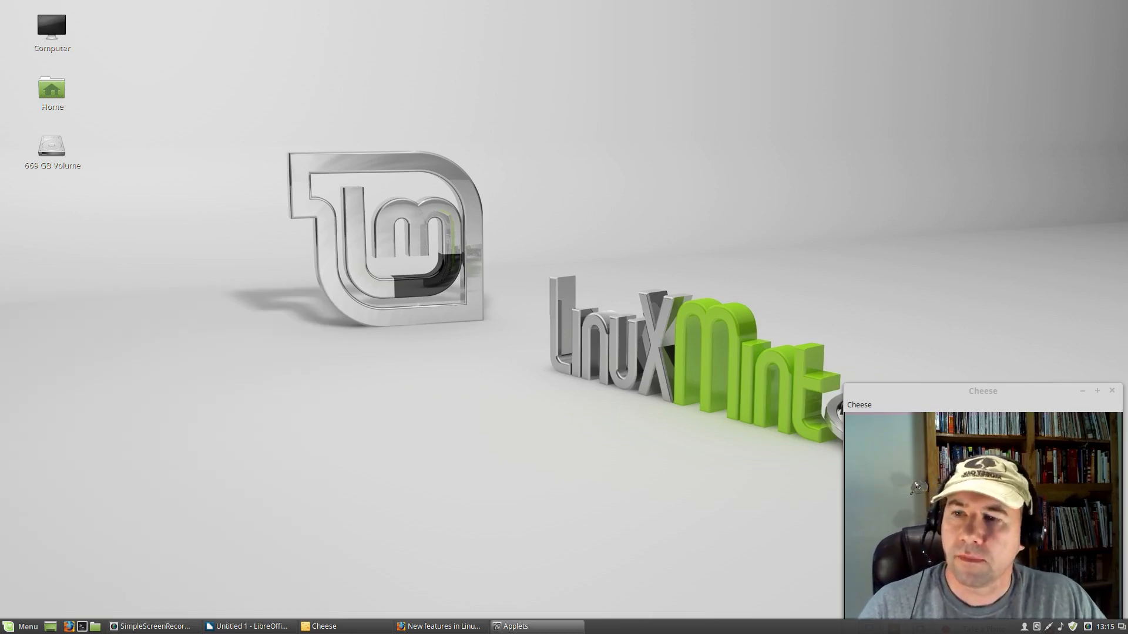
pyautogui.click(514, 626)
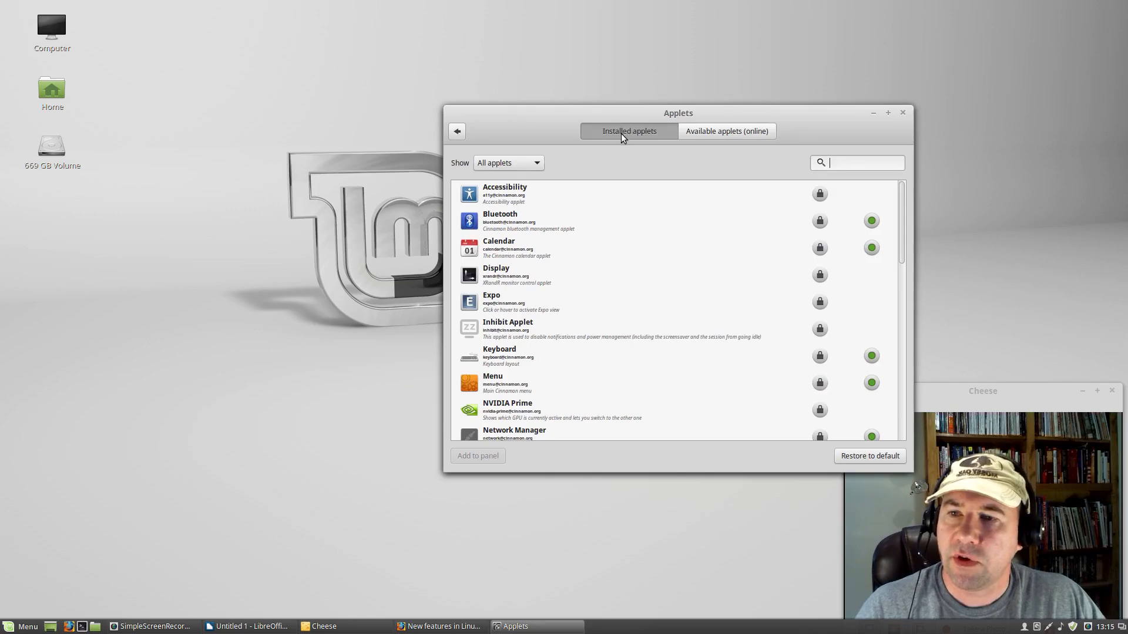
pyautogui.moveTo(730, 150)
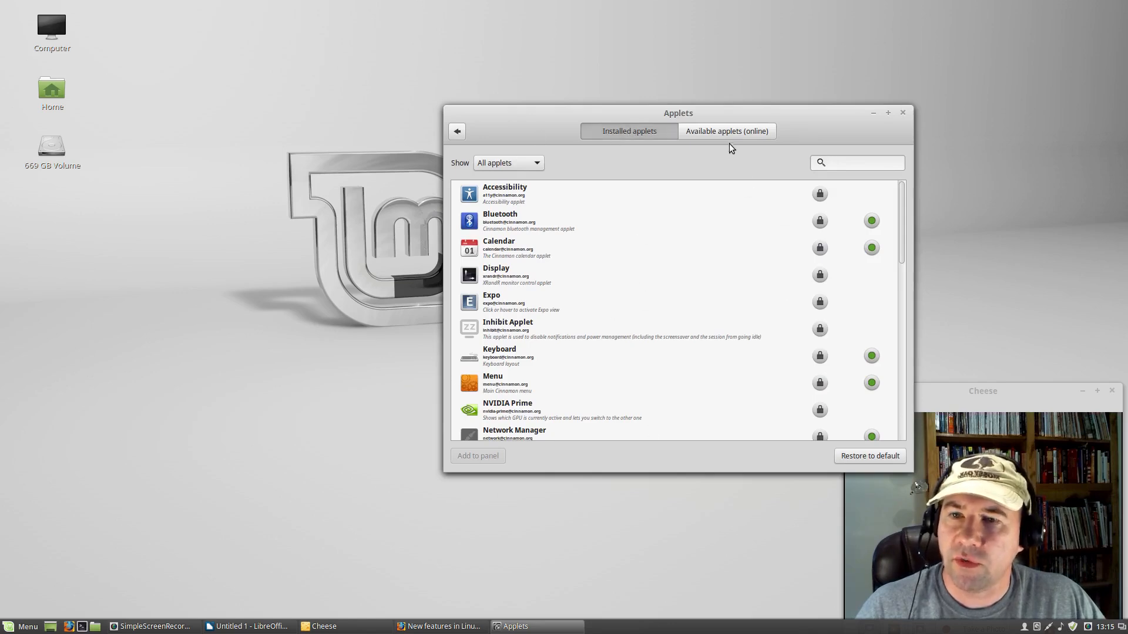
pyautogui.click(726, 130)
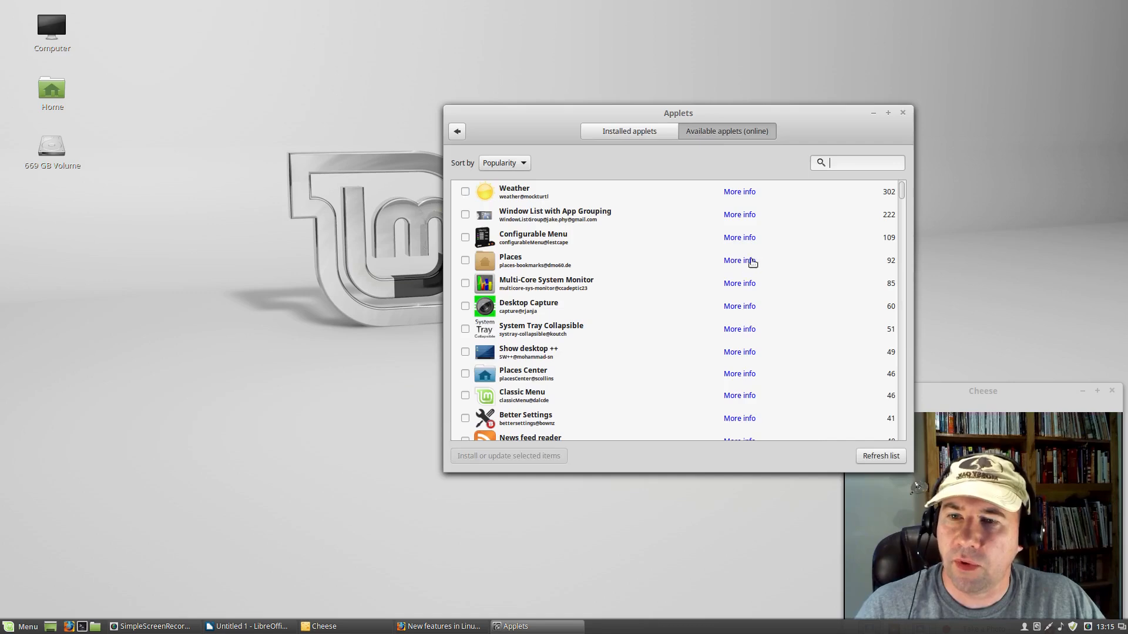
pyautogui.moveTo(808, 309)
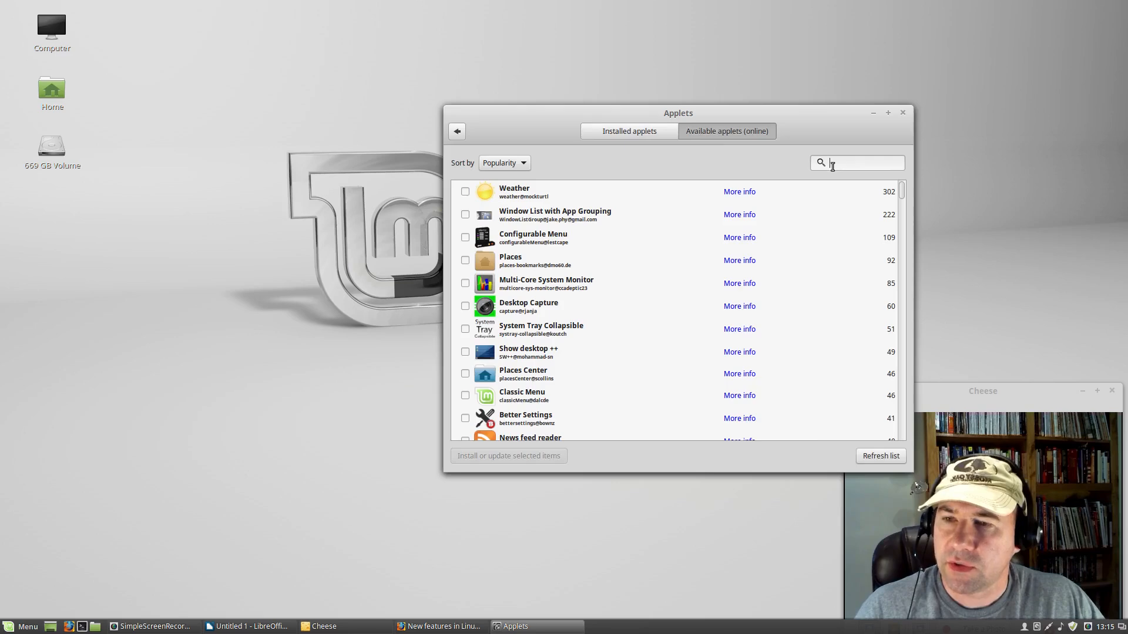
pyautogui.moveTo(613, 247)
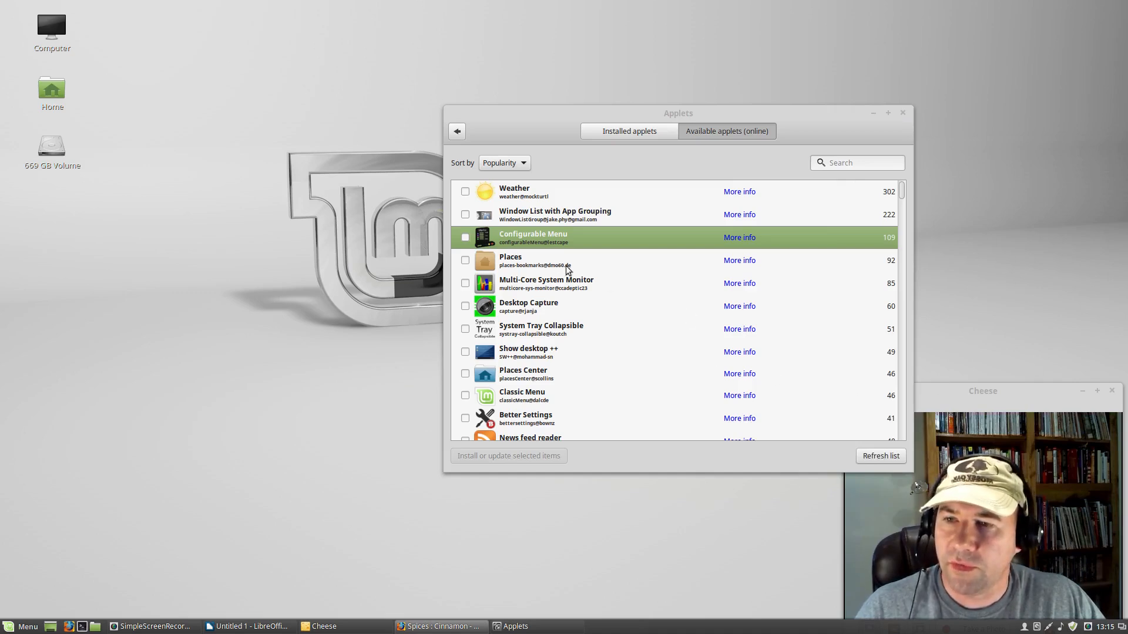
pyautogui.moveTo(555, 244)
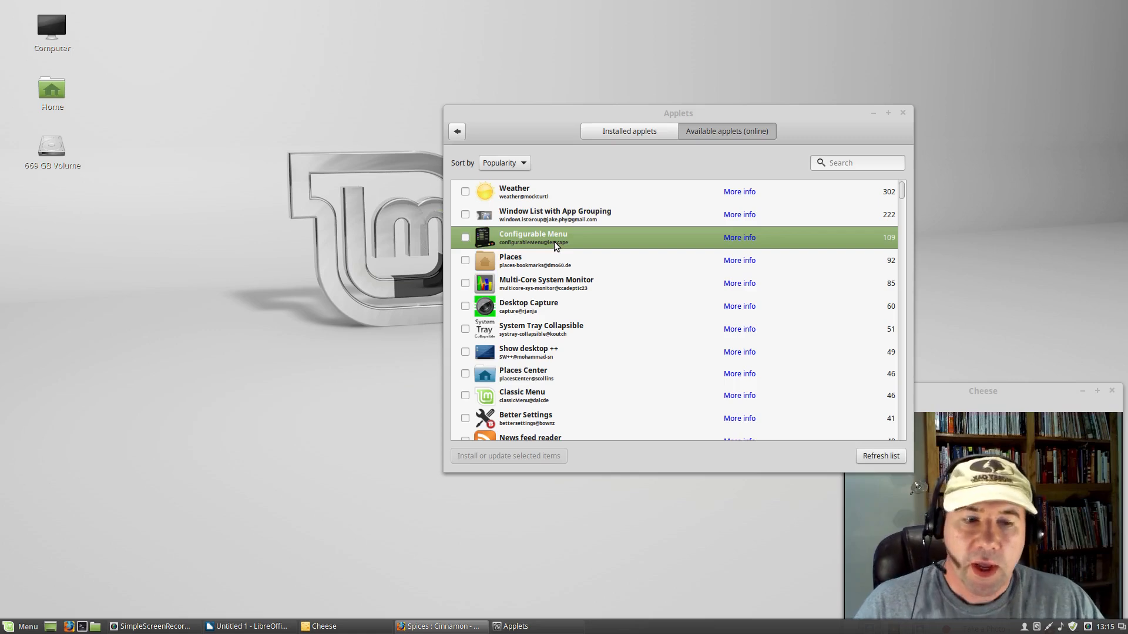
pyautogui.moveTo(779, 268)
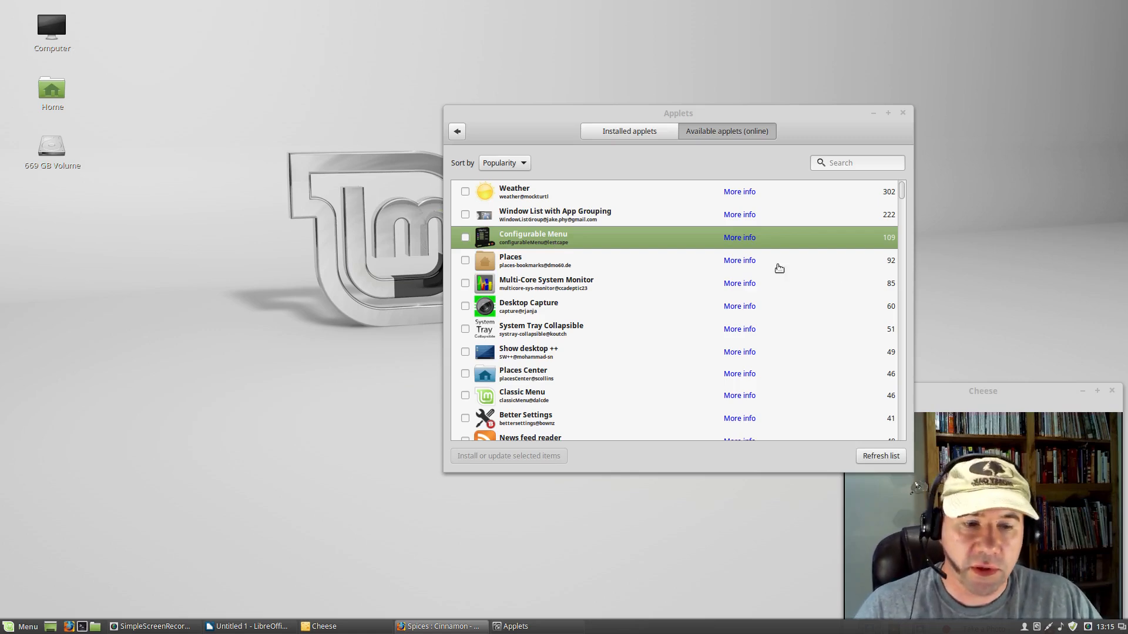
# Step: Review the Configurable Menu 1.7-Beta applet page in Firefox, then minimize the browser
pyautogui.click(739, 238)
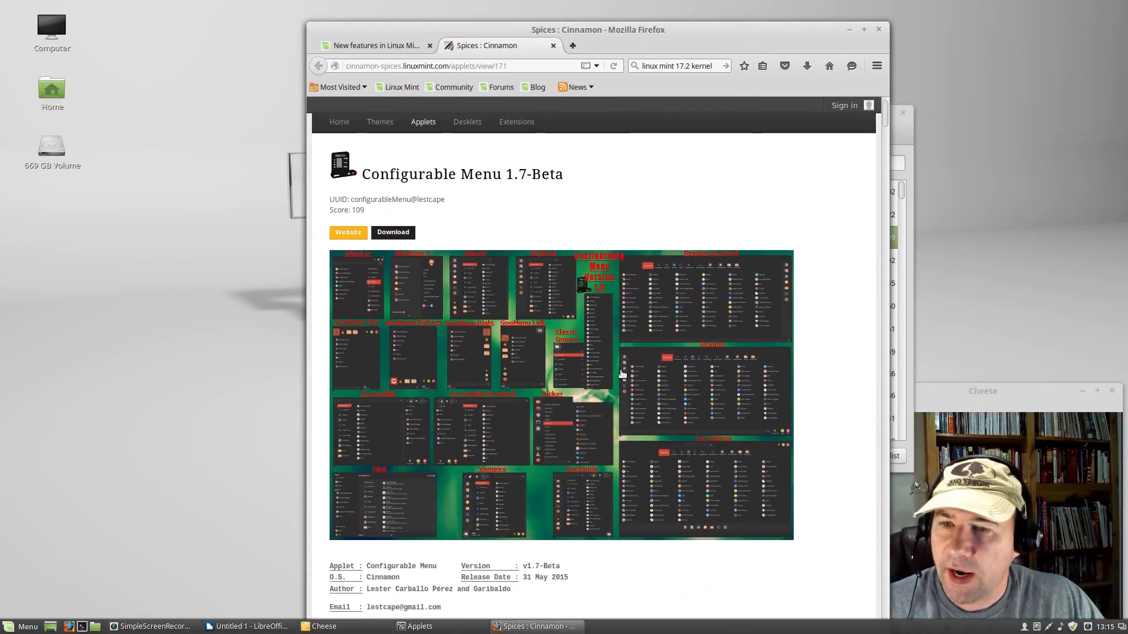
pyautogui.scroll(-3)
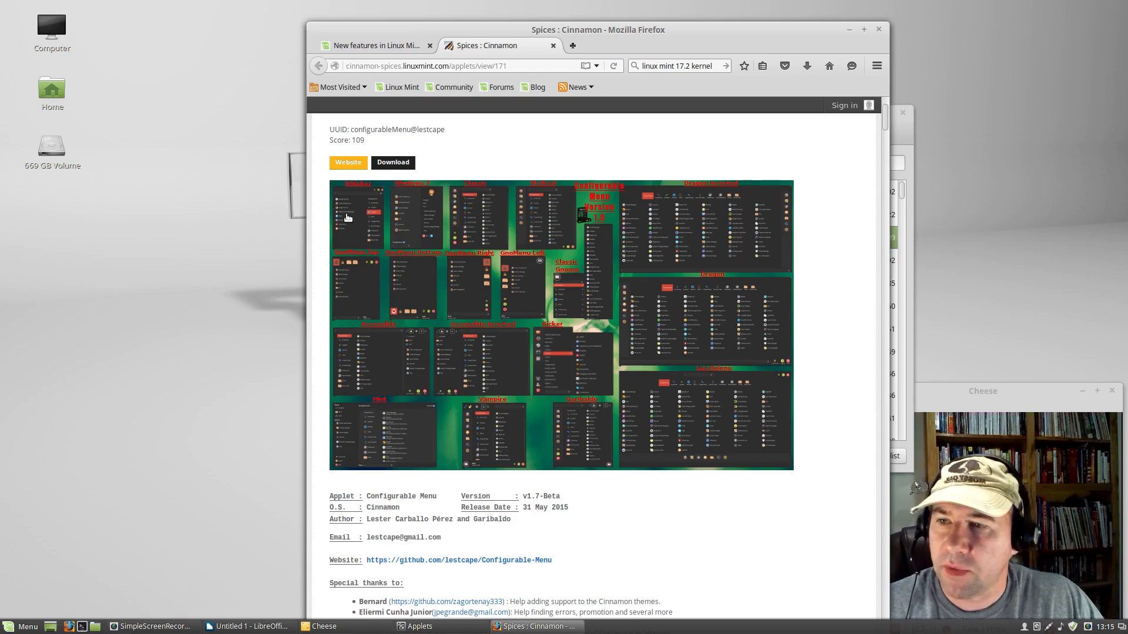
pyautogui.moveTo(349, 207)
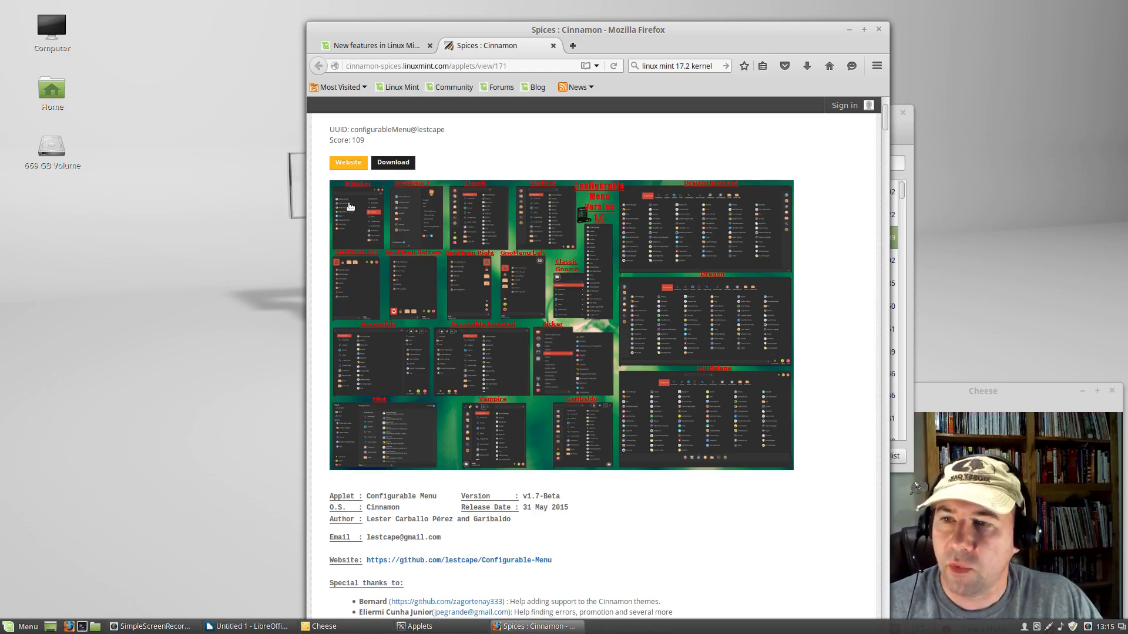
pyautogui.moveTo(467, 216)
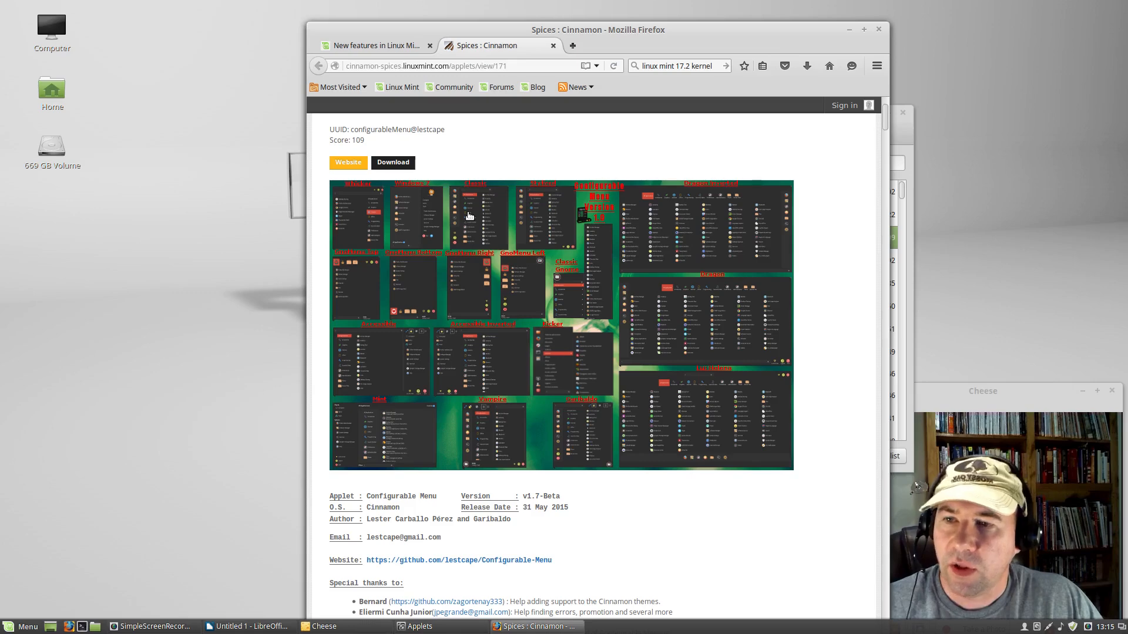
pyautogui.moveTo(460, 495)
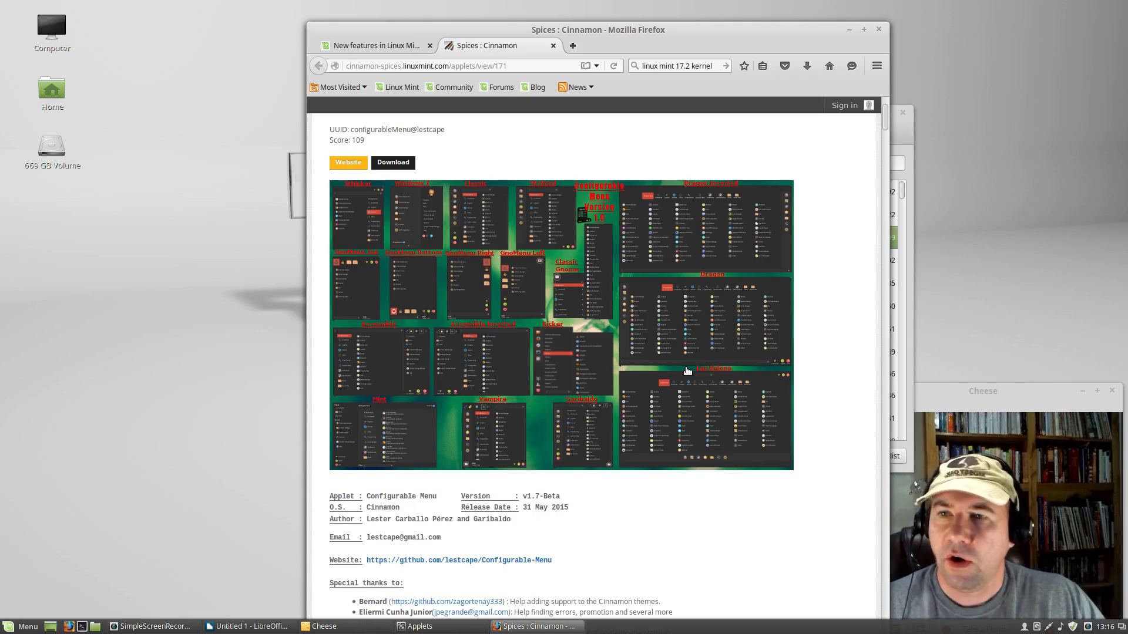
pyautogui.moveTo(856, 396)
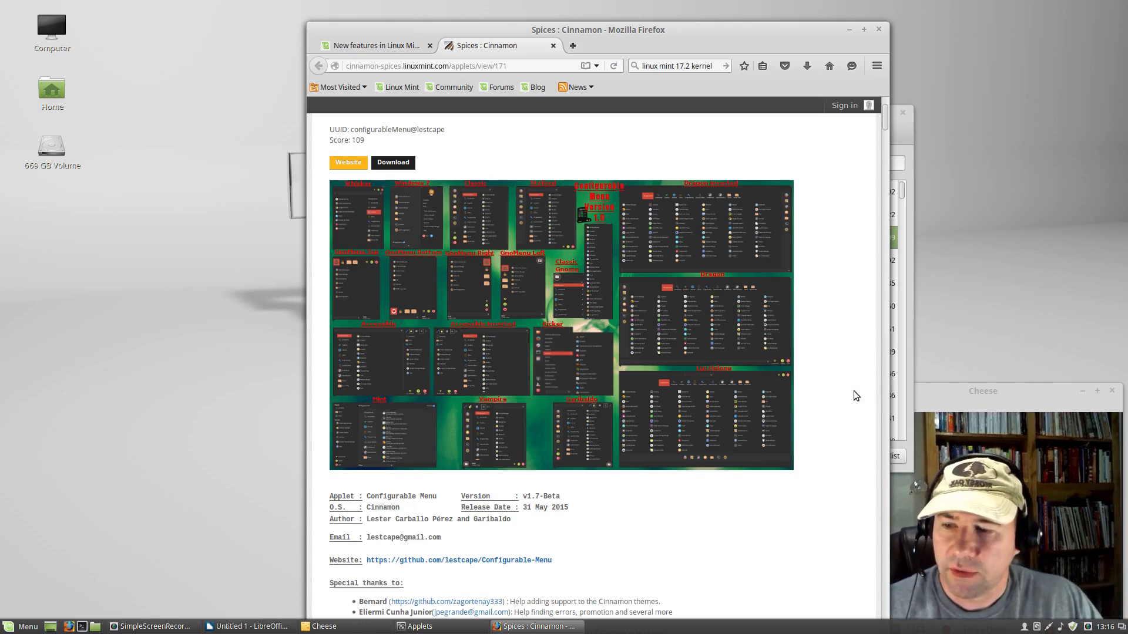
pyautogui.moveTo(836, 219)
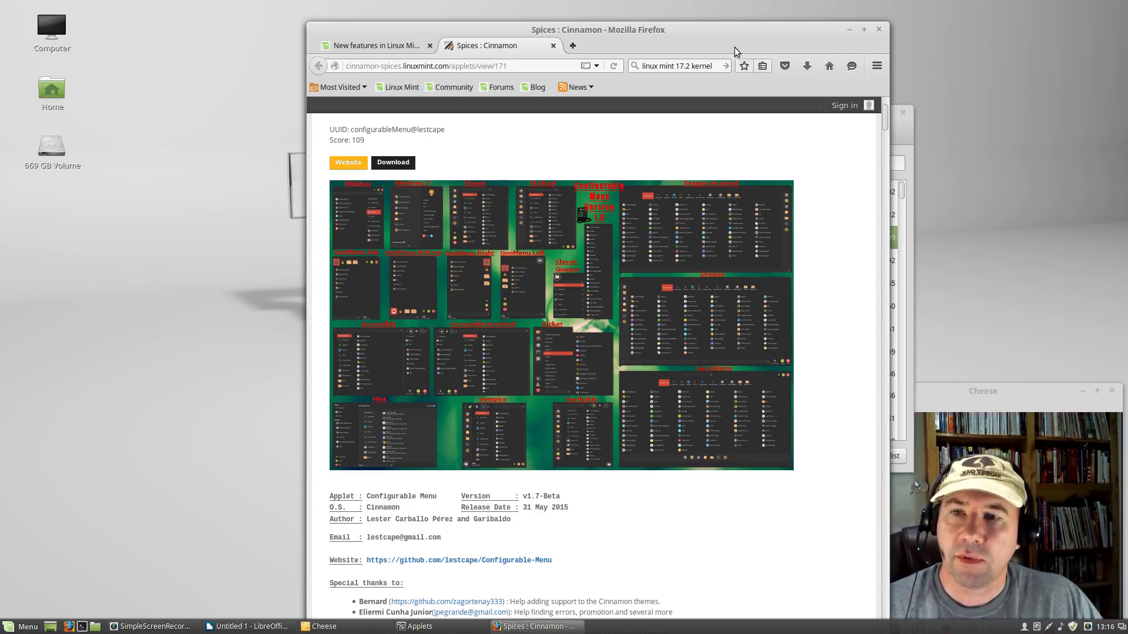
pyautogui.moveTo(722, 37)
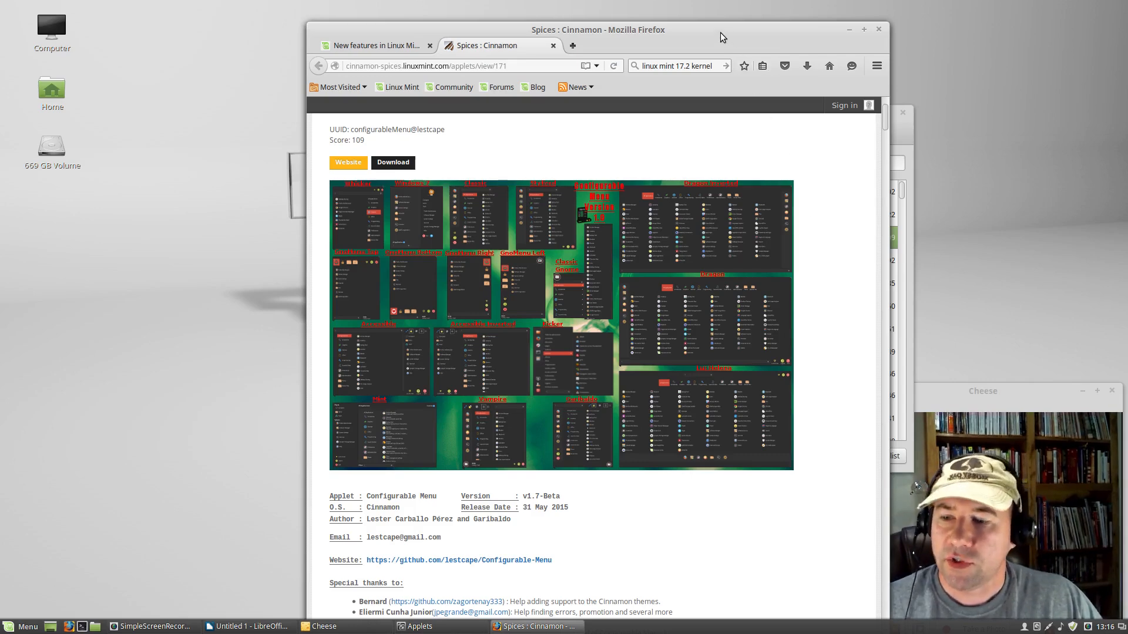
pyautogui.click(414, 626)
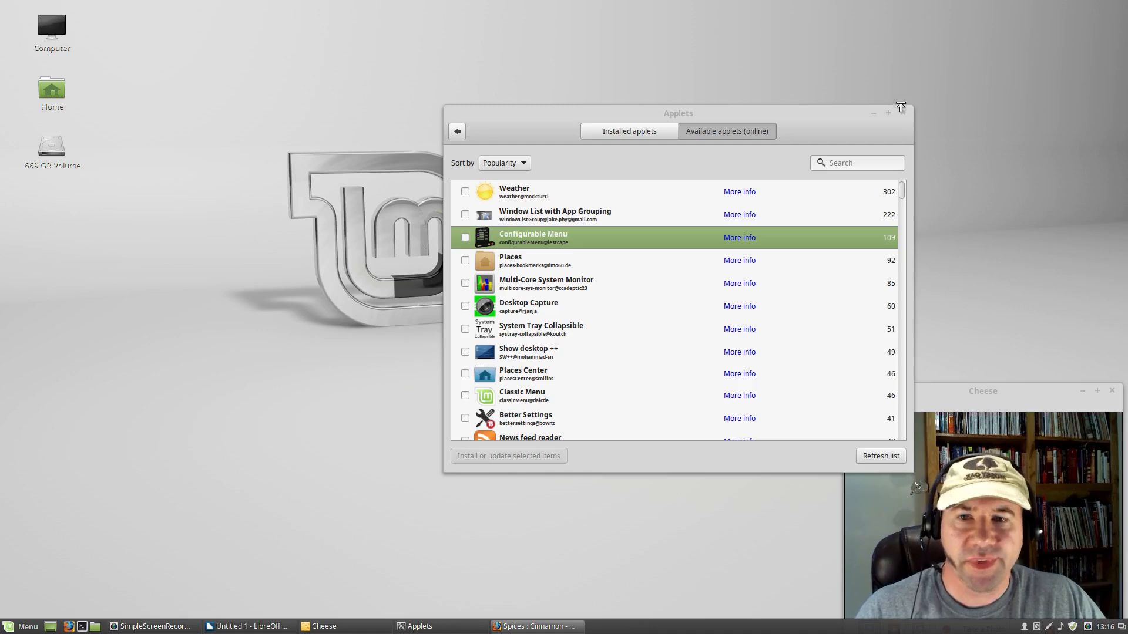
# Step: Close the Applets settings window to clear the desktop
pyautogui.click(900, 113)
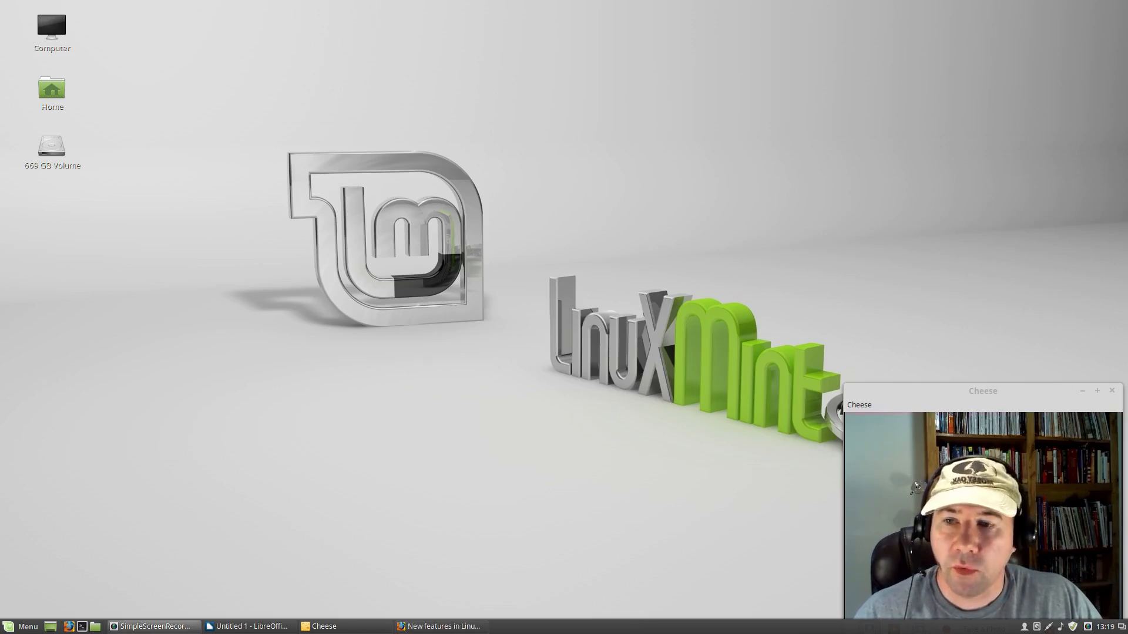
pyautogui.moveTo(630, 199)
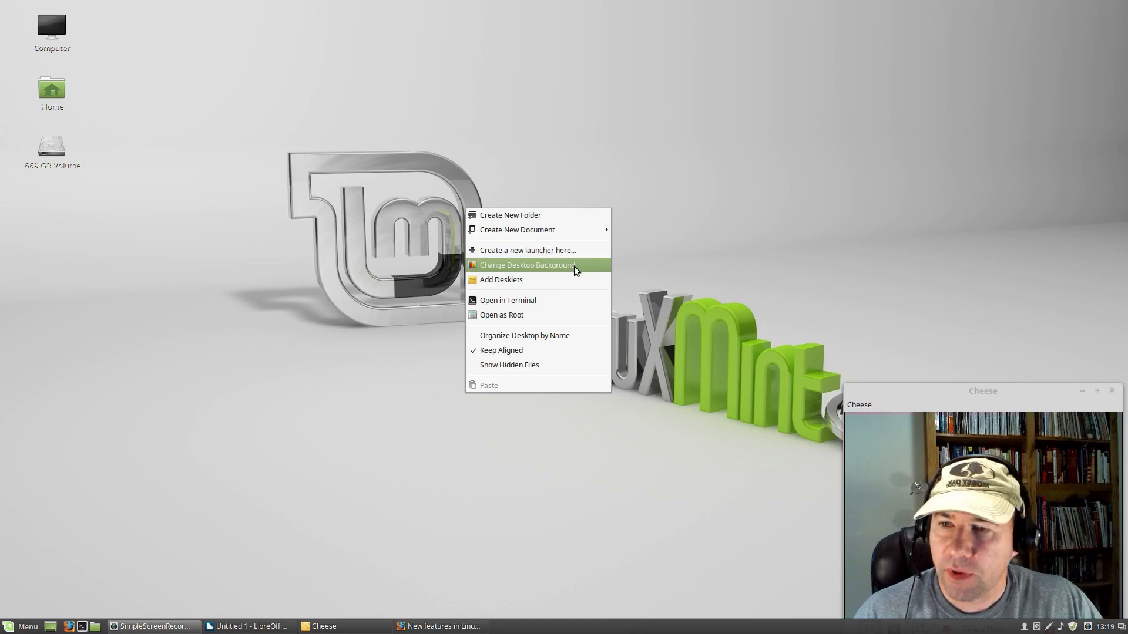
pyautogui.click(526, 265)
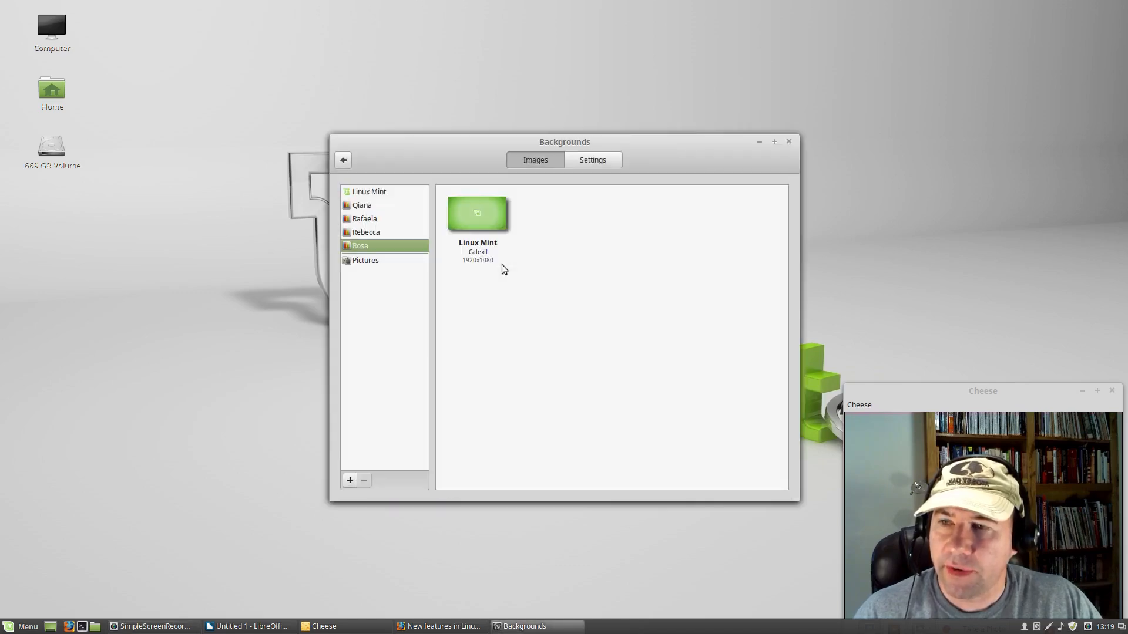
pyautogui.click(359, 246)
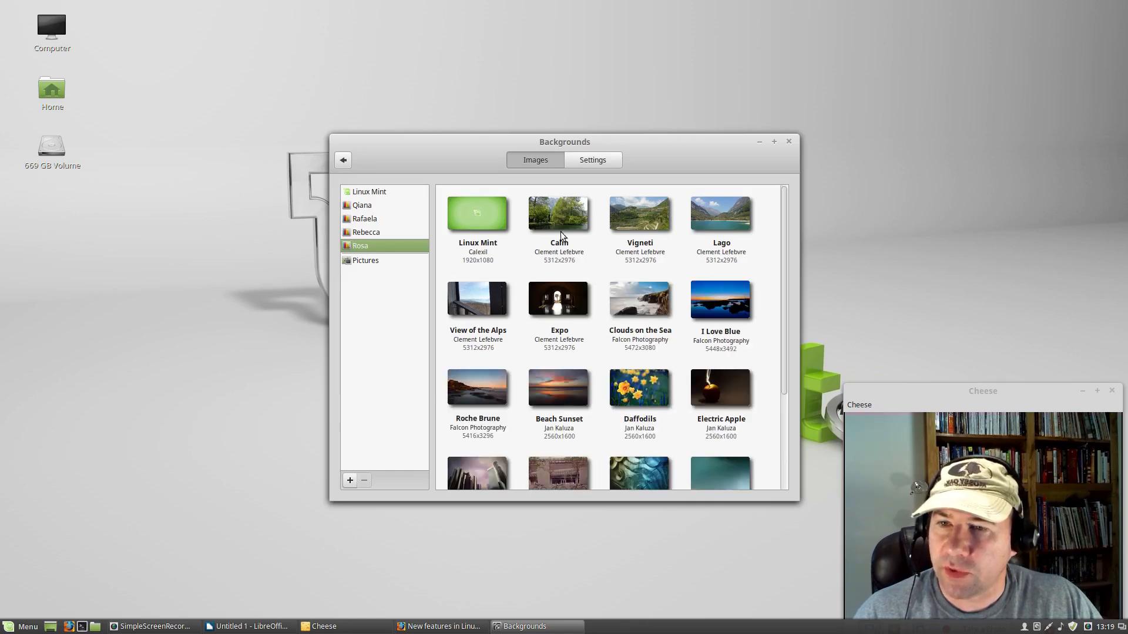
pyautogui.scroll(-3)
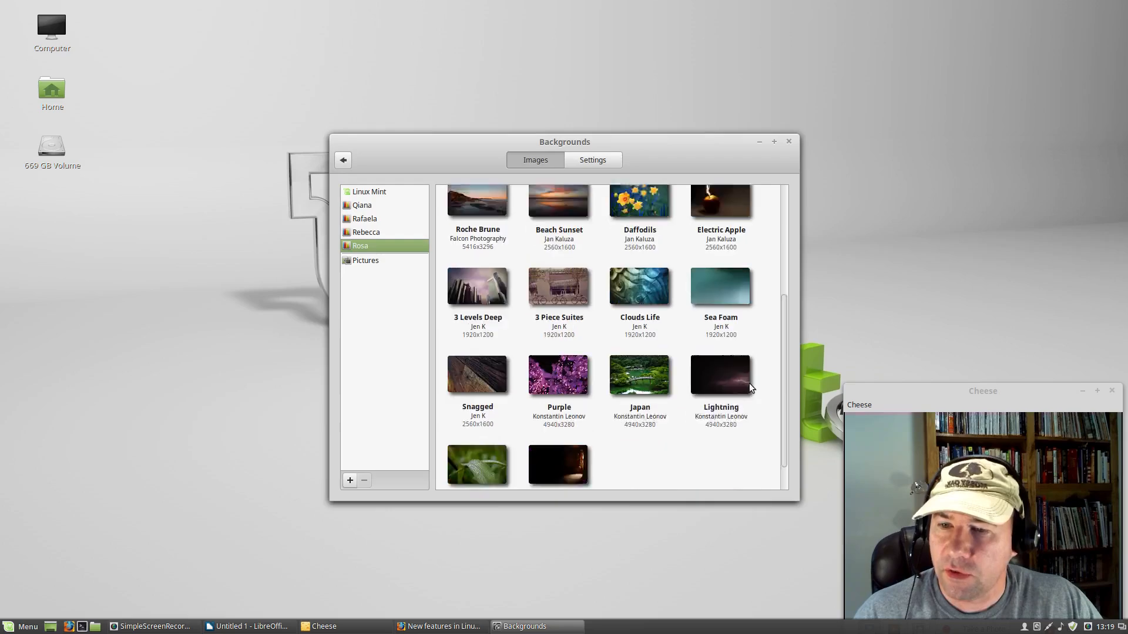
pyautogui.scroll(3)
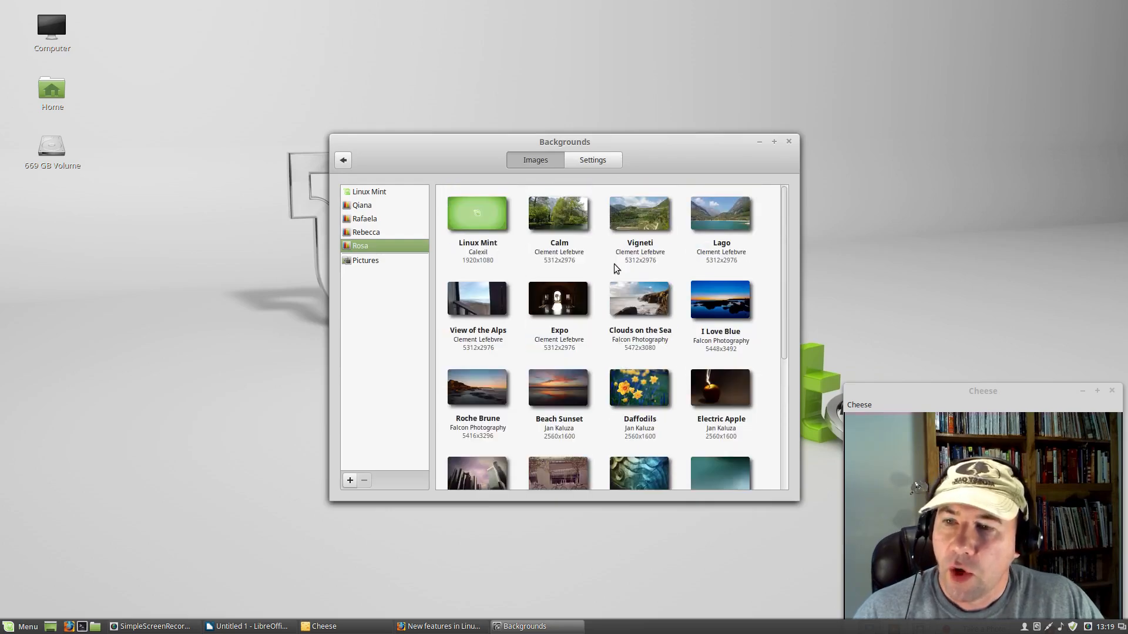
pyautogui.moveTo(636, 264)
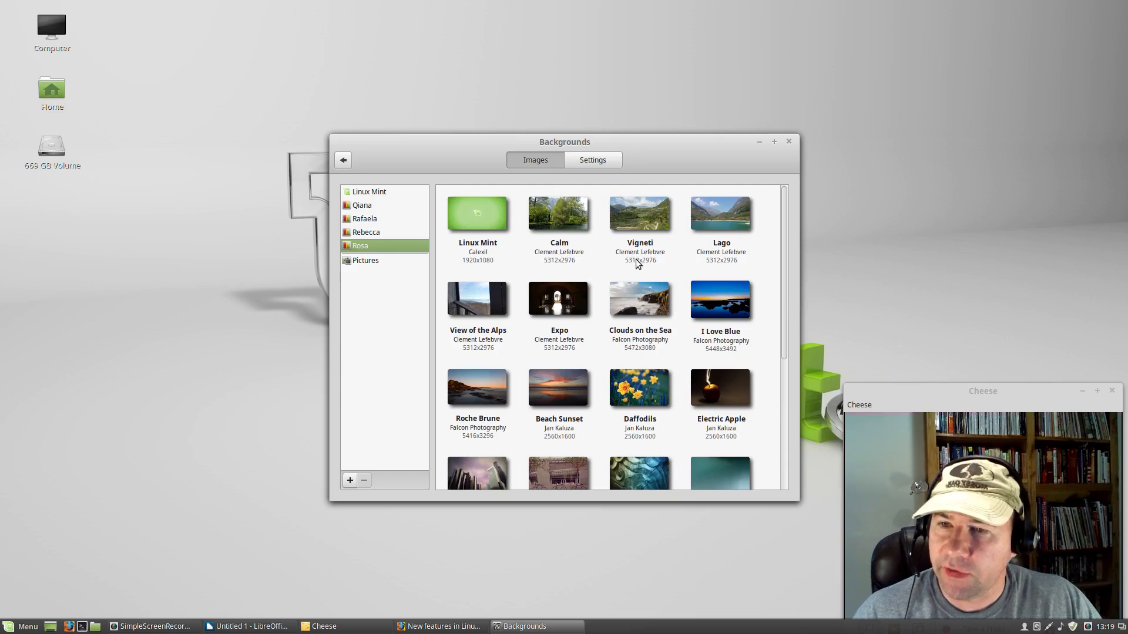
pyautogui.moveTo(719, 268)
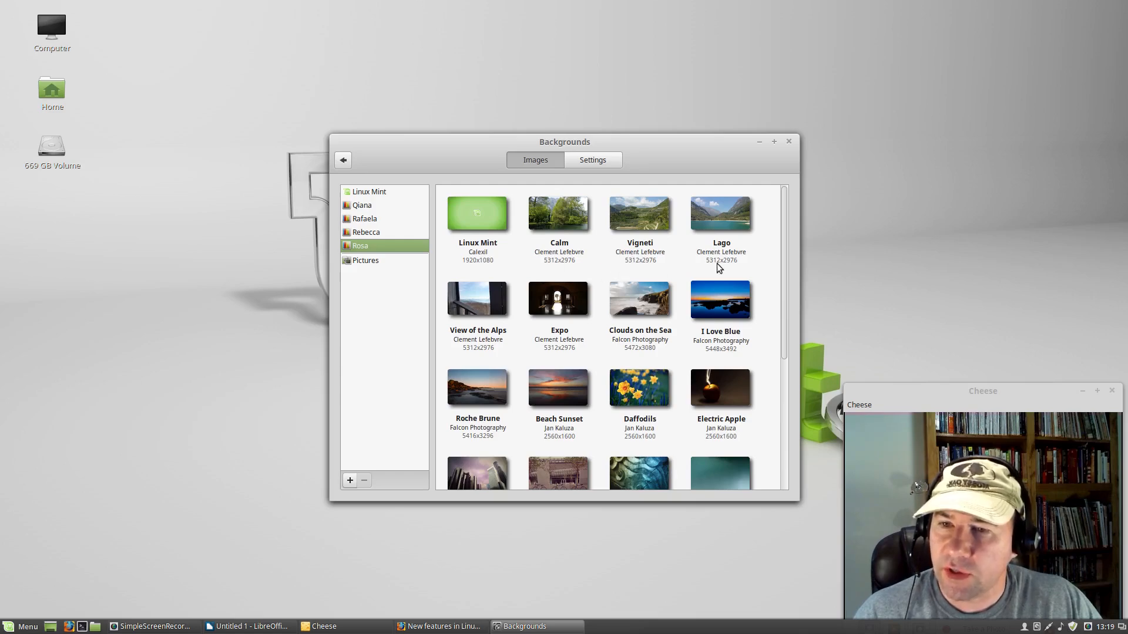
pyautogui.moveTo(583, 352)
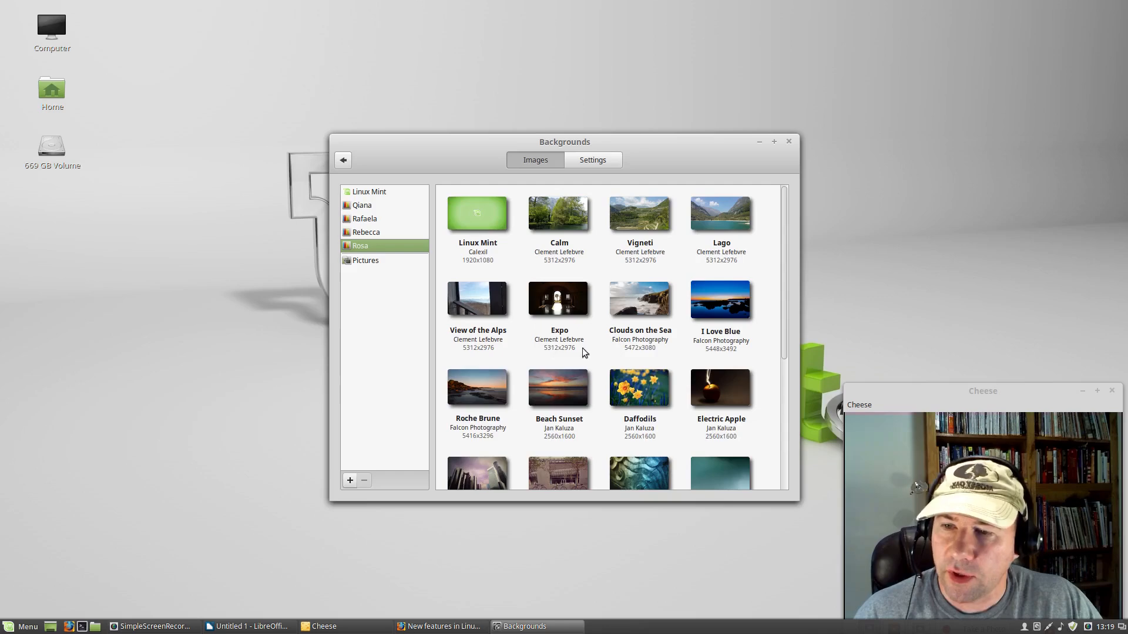
pyautogui.moveTo(717, 427)
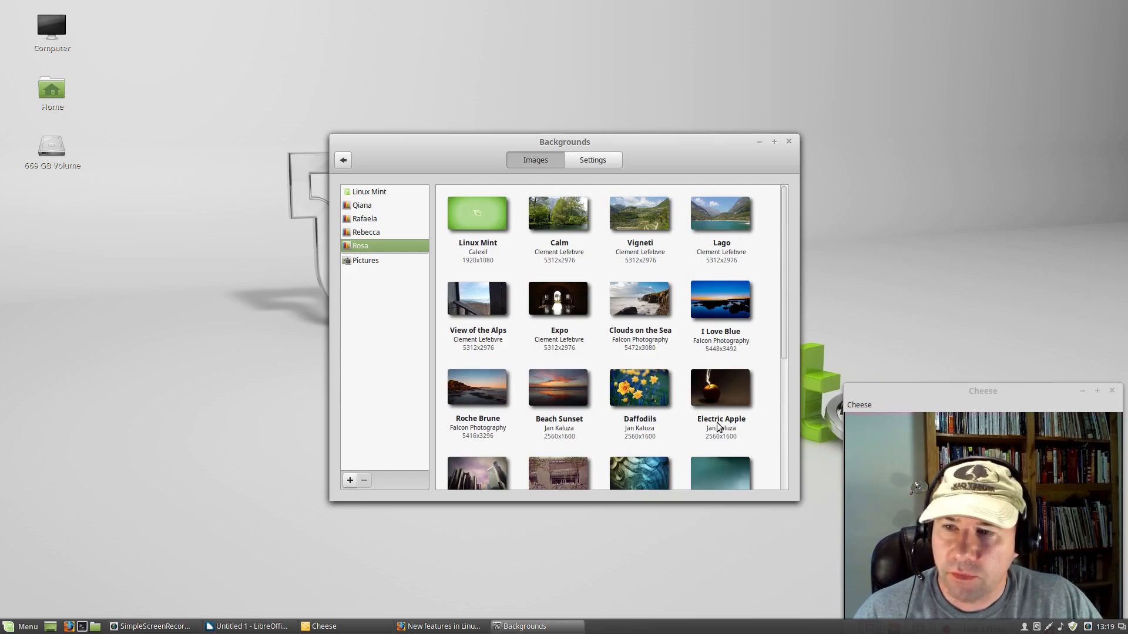
pyautogui.moveTo(464, 261)
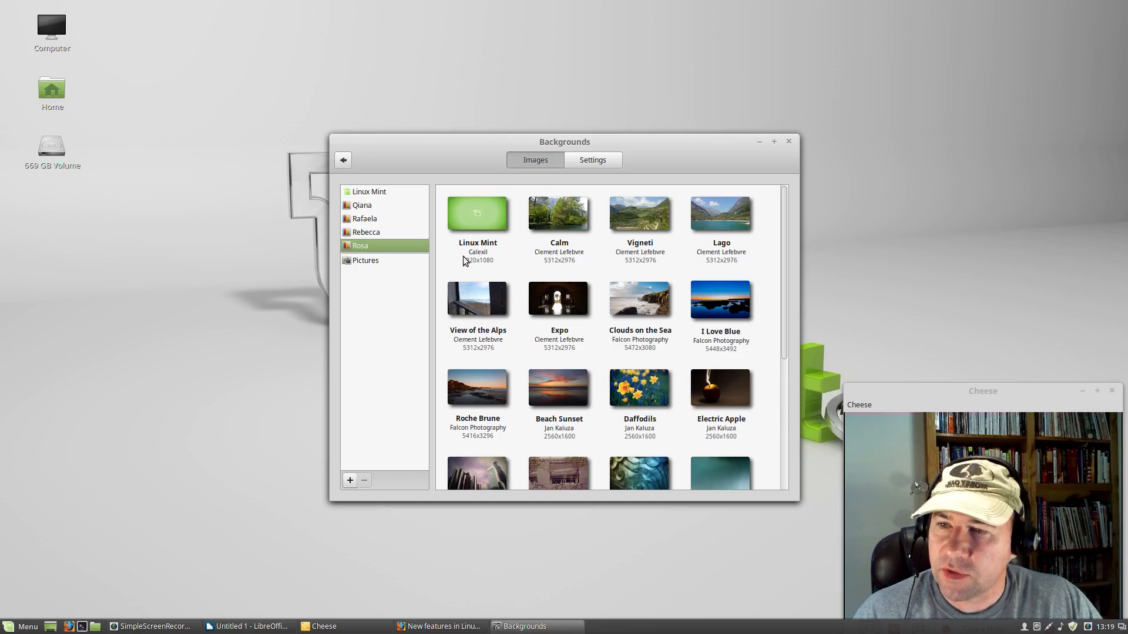
pyautogui.moveTo(473, 222)
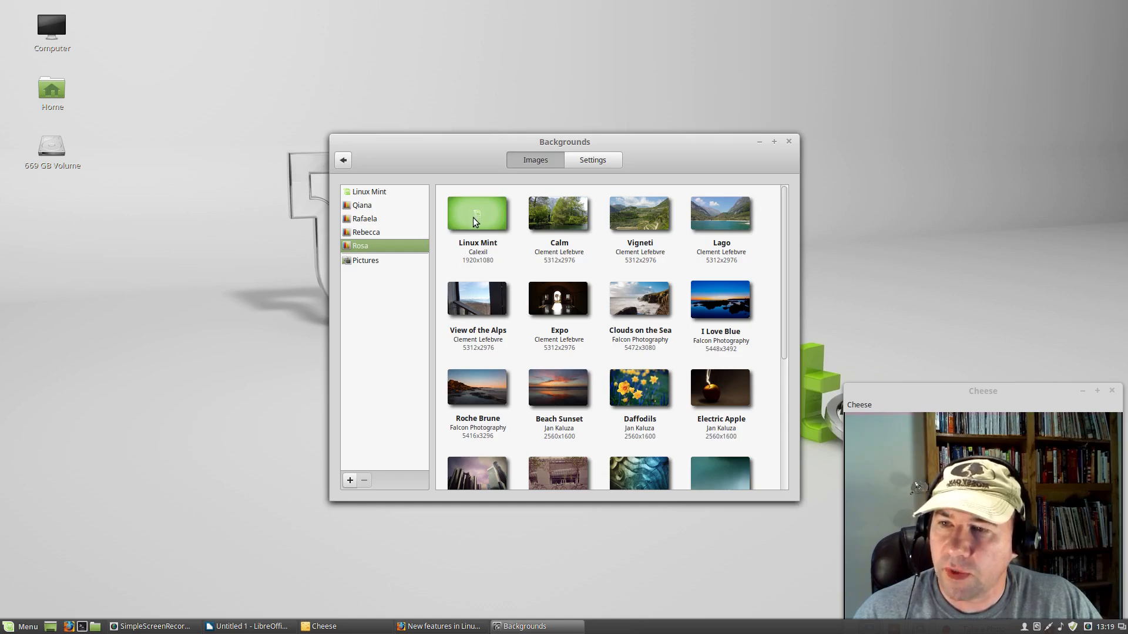
pyautogui.moveTo(610, 249)
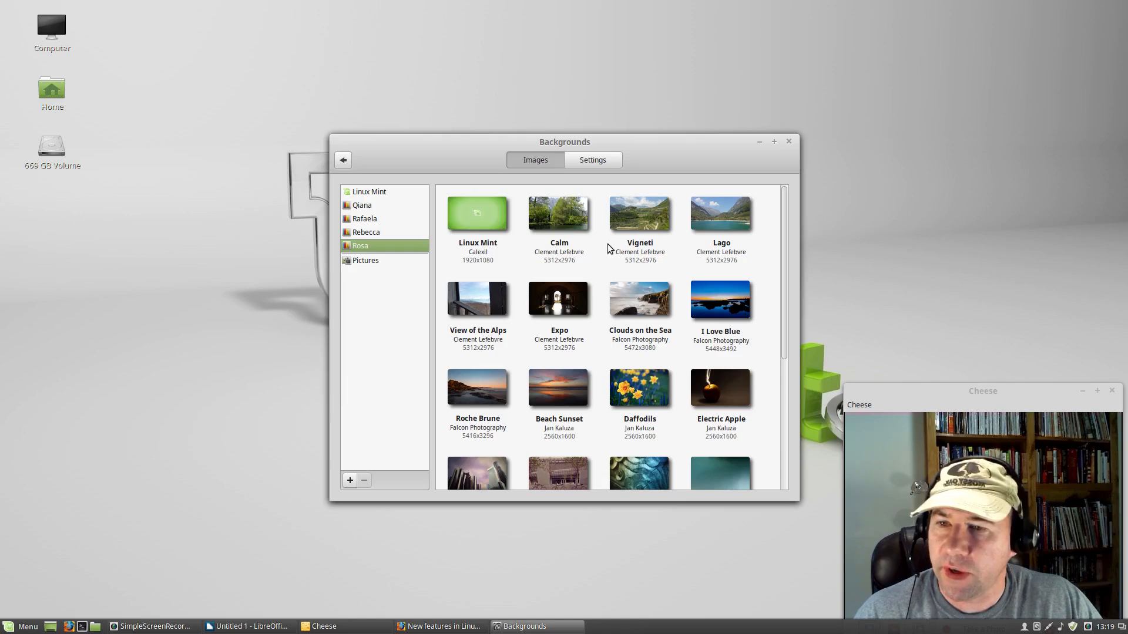
pyautogui.scroll(-3)
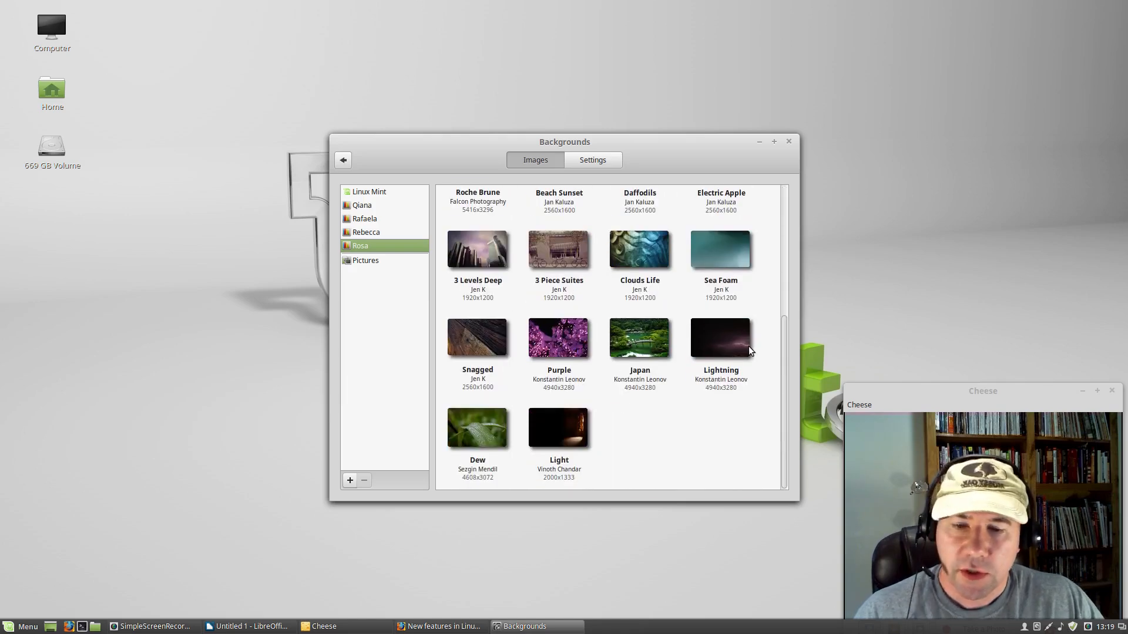
pyautogui.moveTo(783, 387)
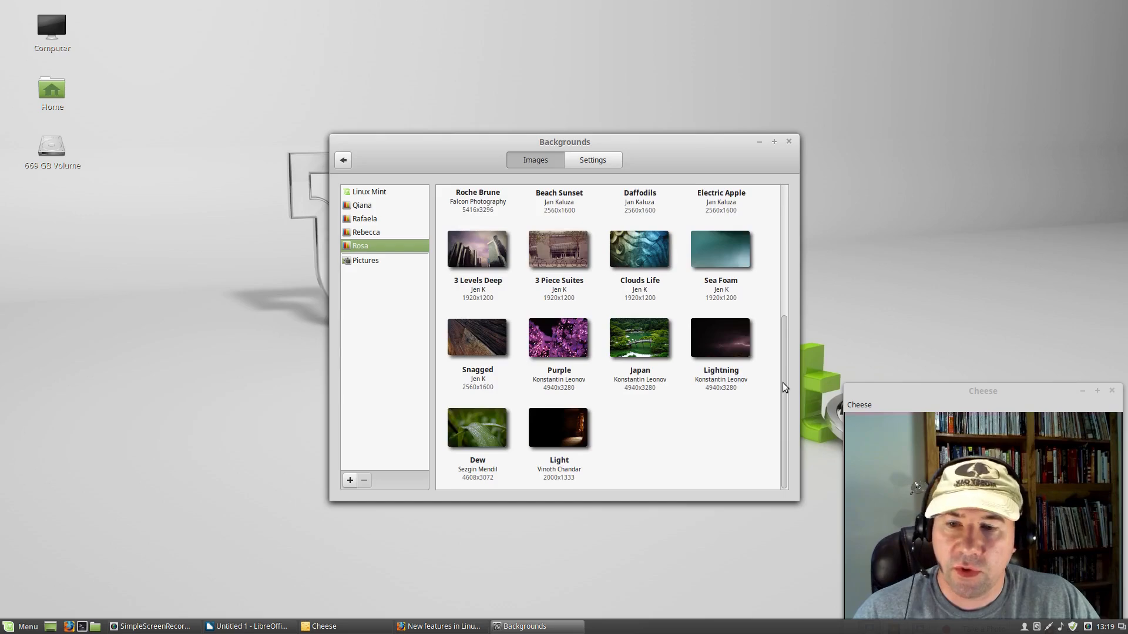
pyautogui.scroll(3)
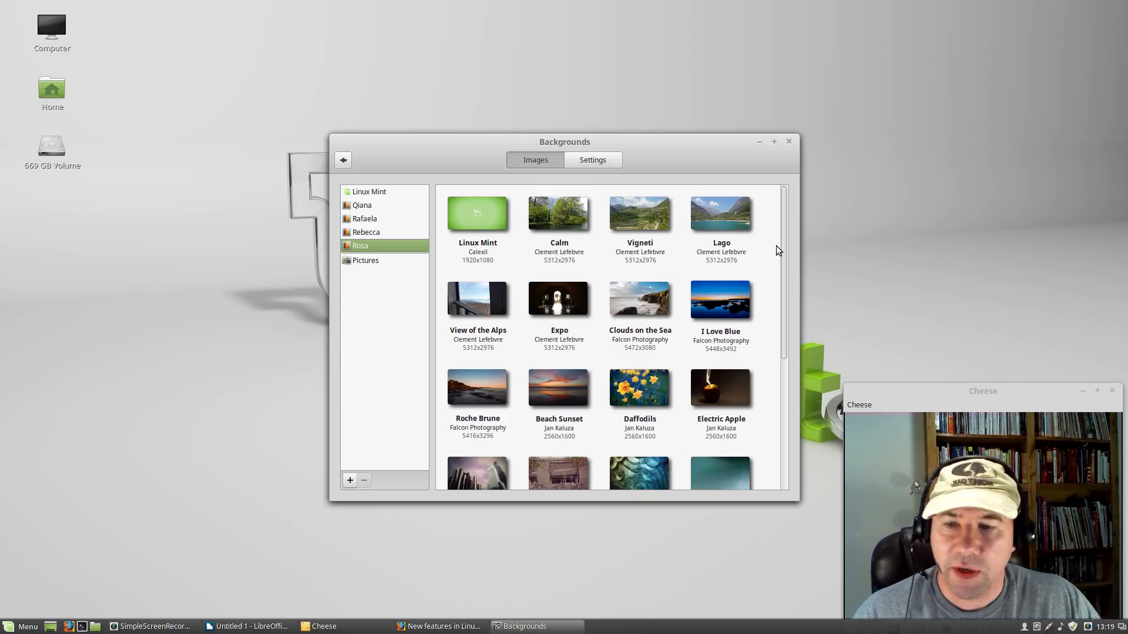
pyautogui.moveTo(766, 270)
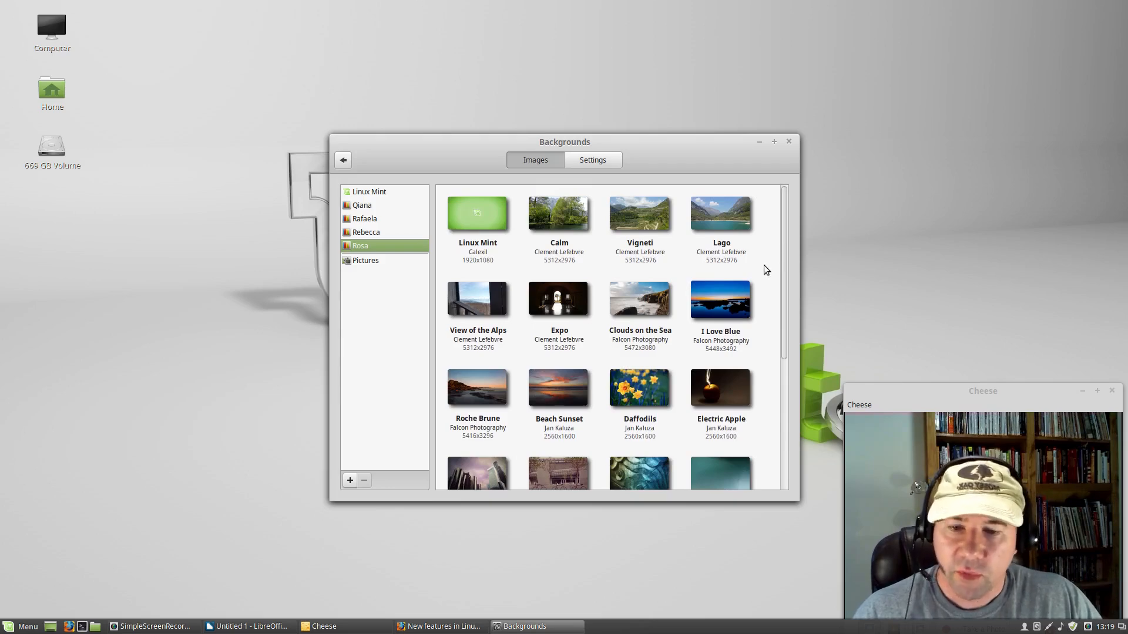
pyautogui.moveTo(654, 268)
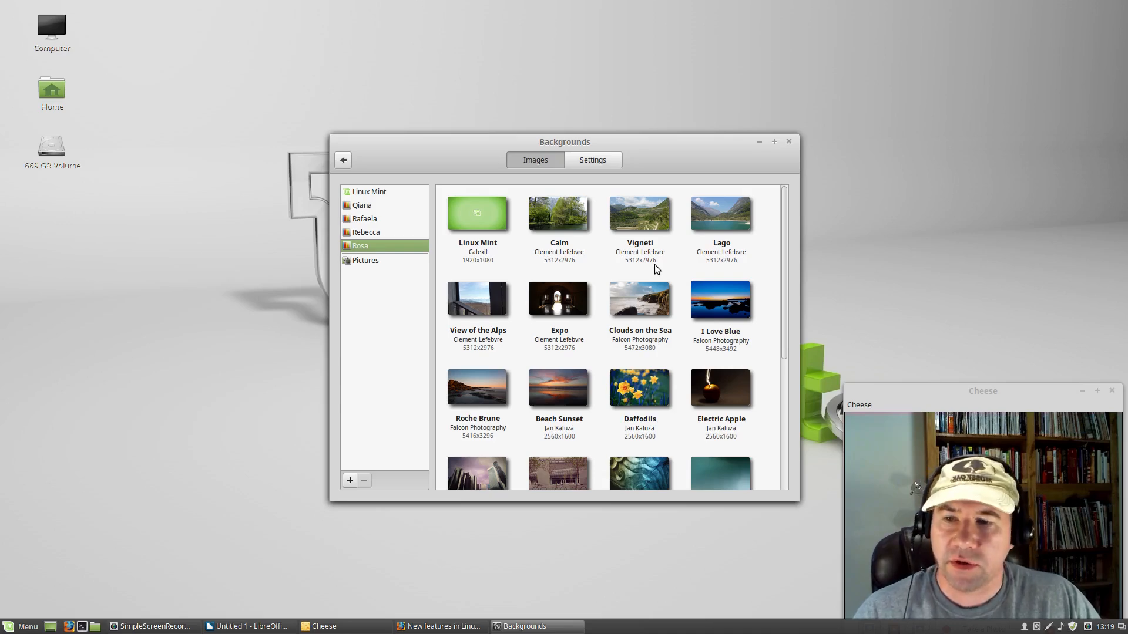
pyautogui.moveTo(662, 328)
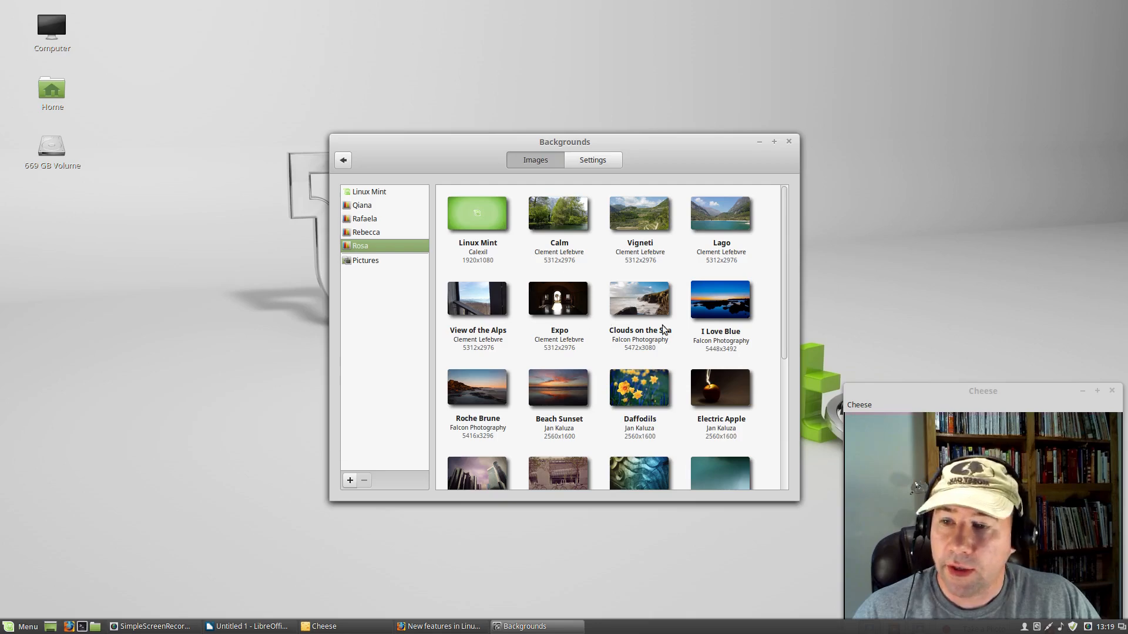
pyautogui.scroll(-3)
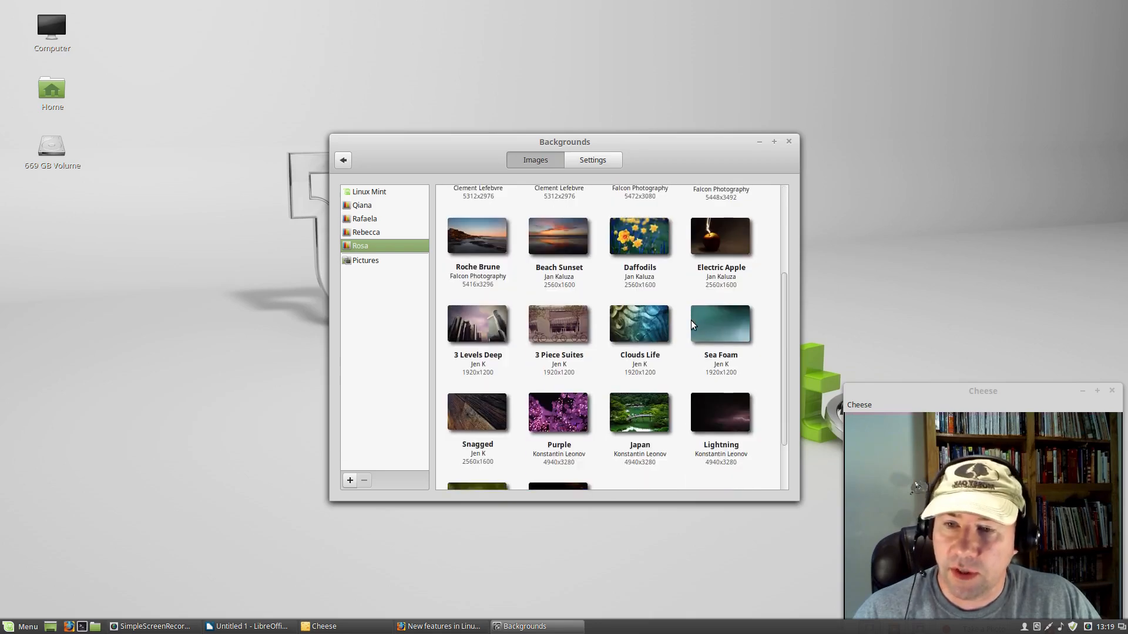
pyautogui.scroll(-3)
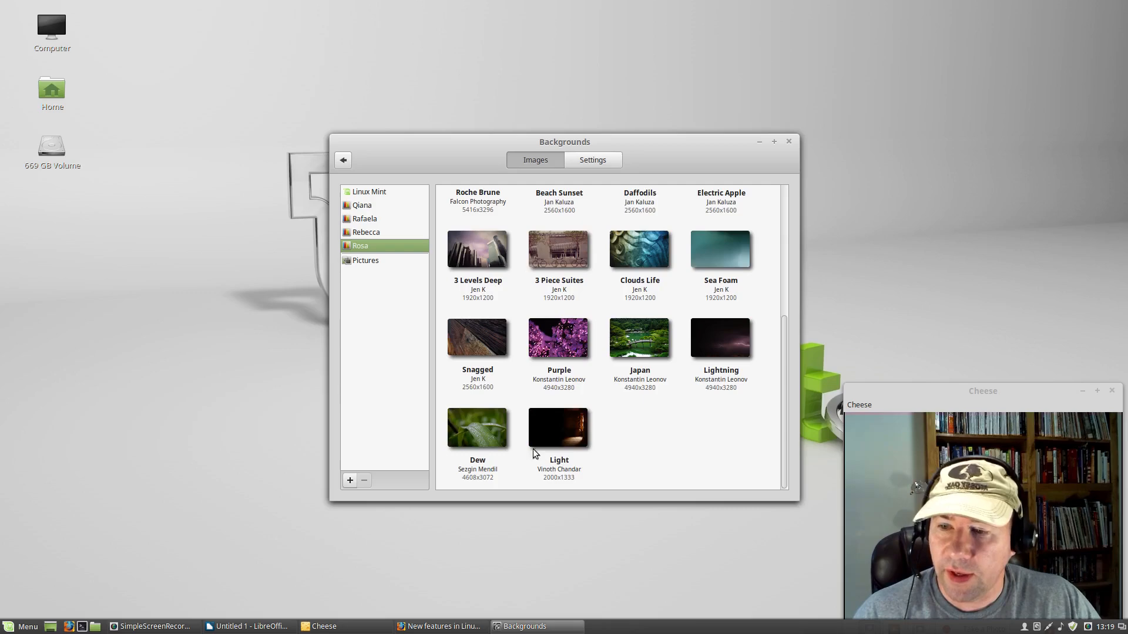
# Step: Try Beach Sunset, Calm and Vigneti wallpapers from Rosa, settling on the Calm lakeside photo
pyautogui.click(476, 430)
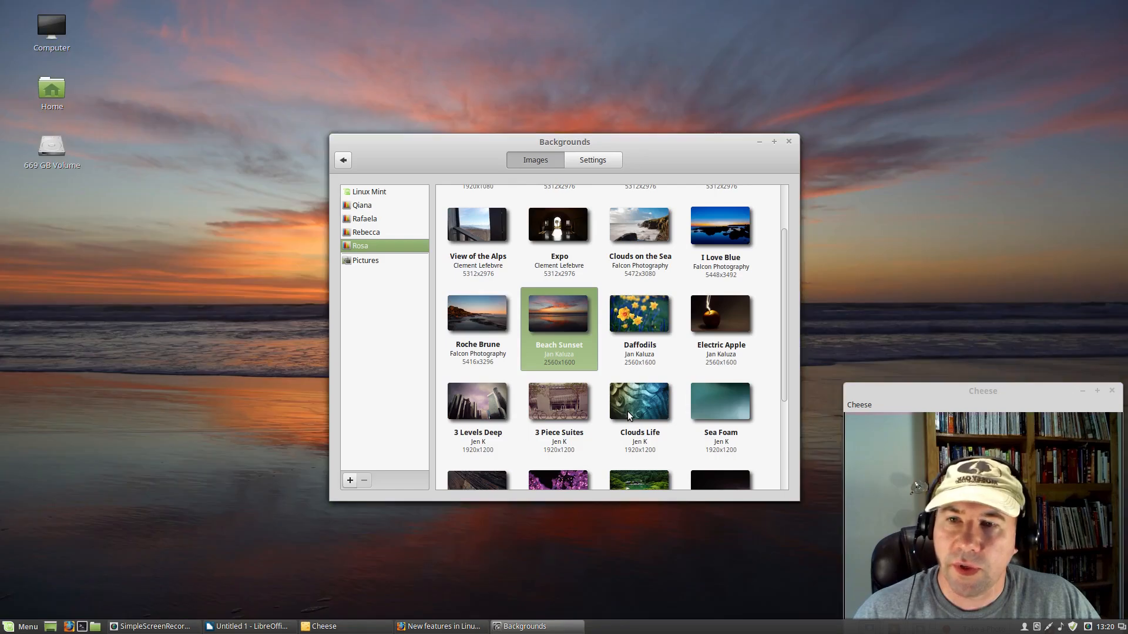
pyautogui.moveTo(471, 239)
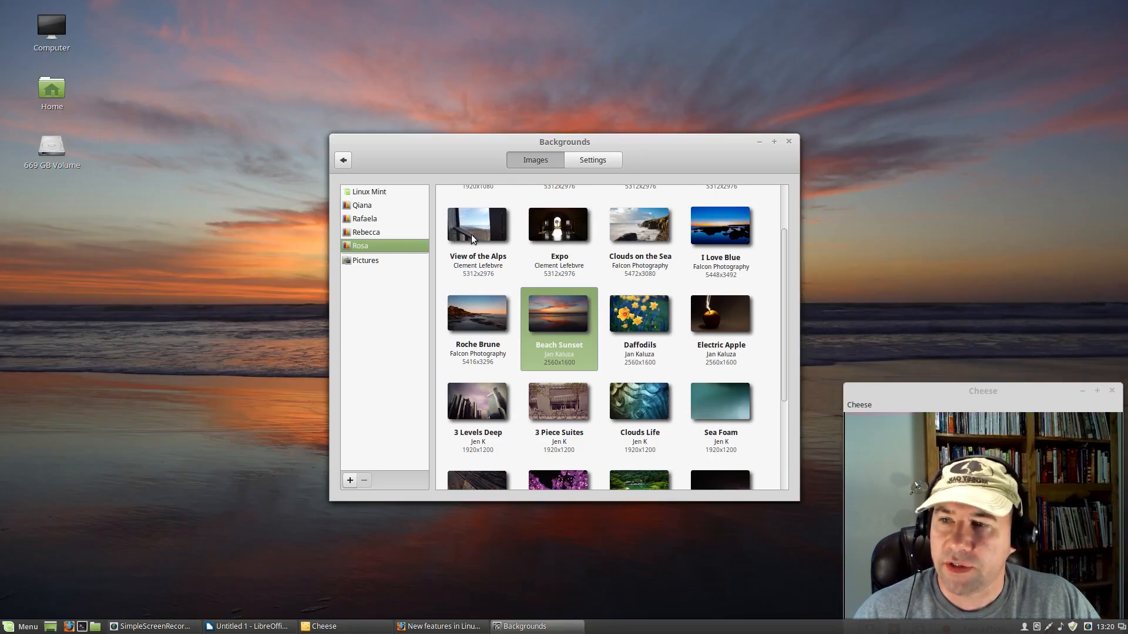
pyautogui.scroll(3)
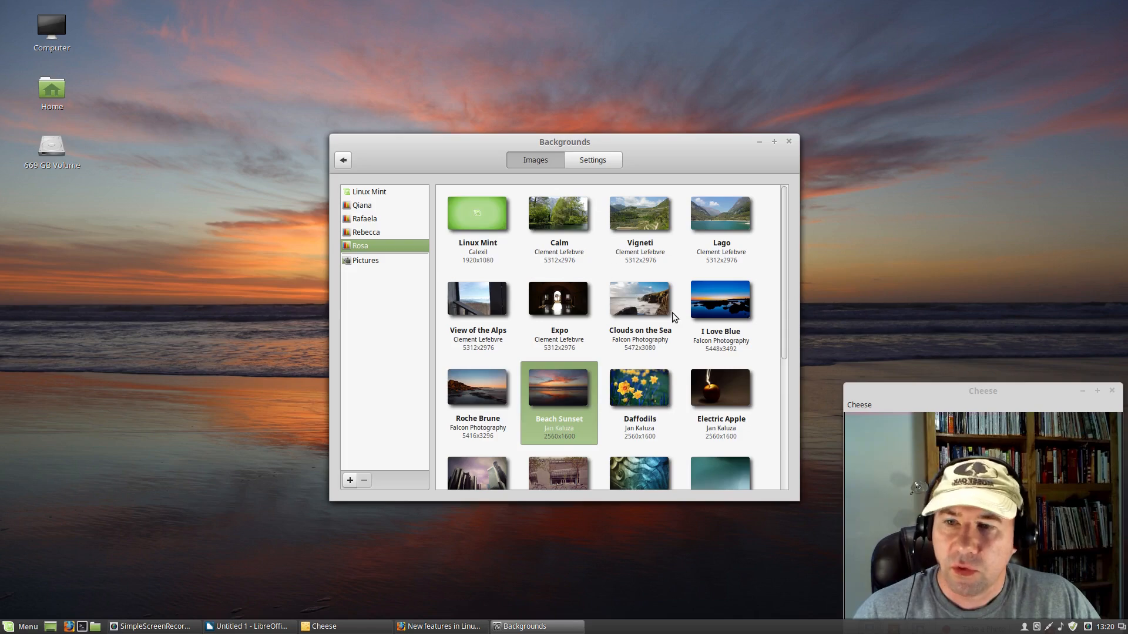
pyautogui.click(558, 212)
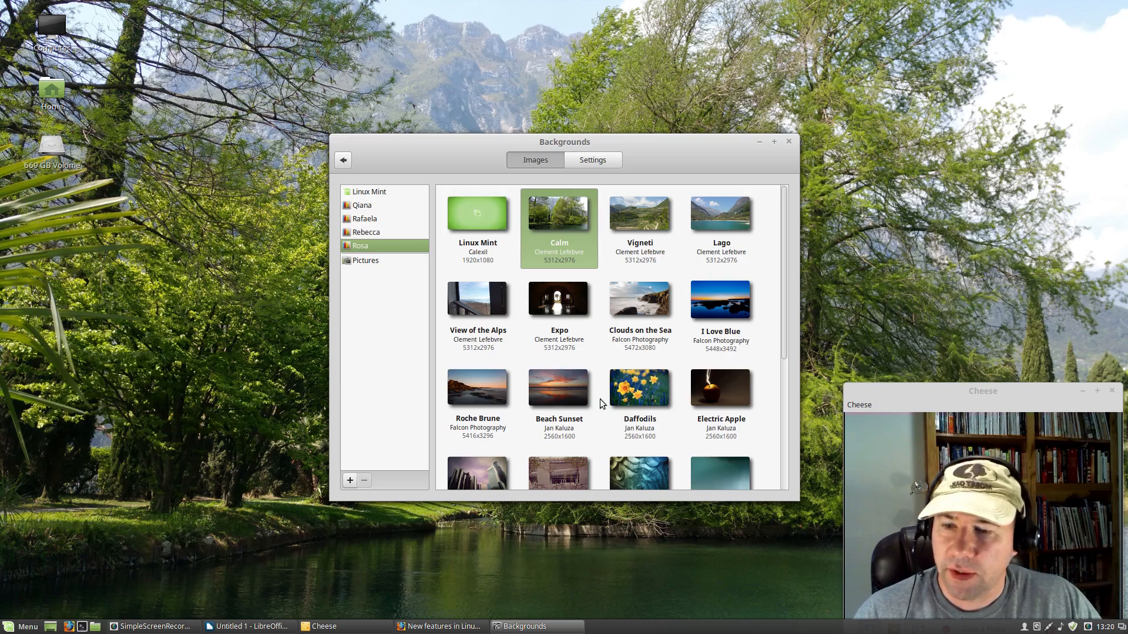
pyautogui.click(639, 213)
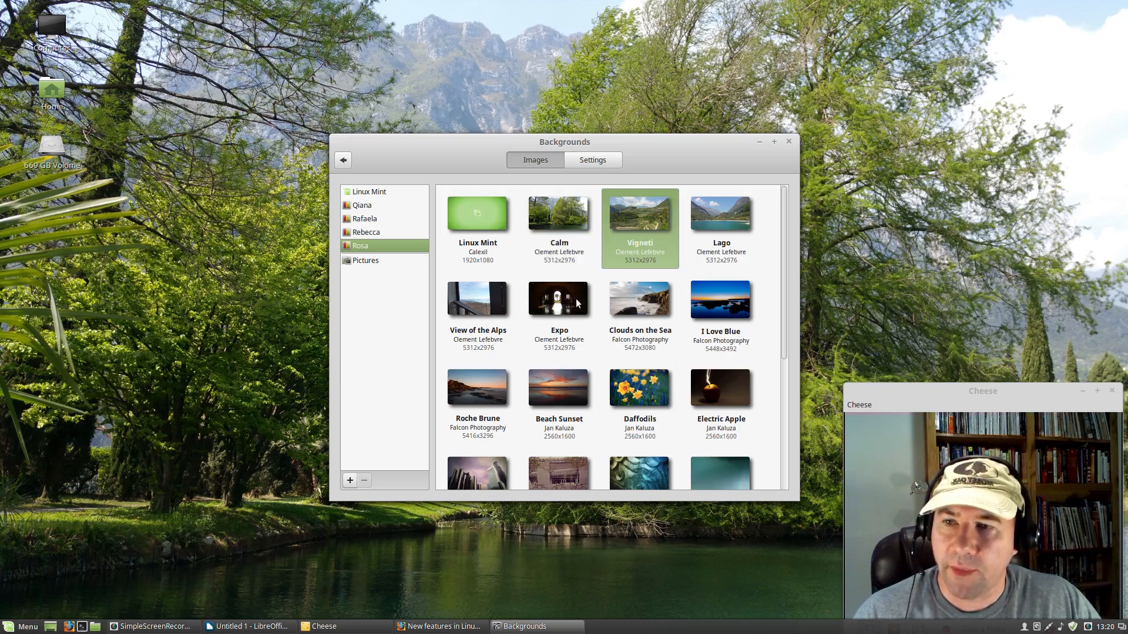
pyautogui.click(558, 212)
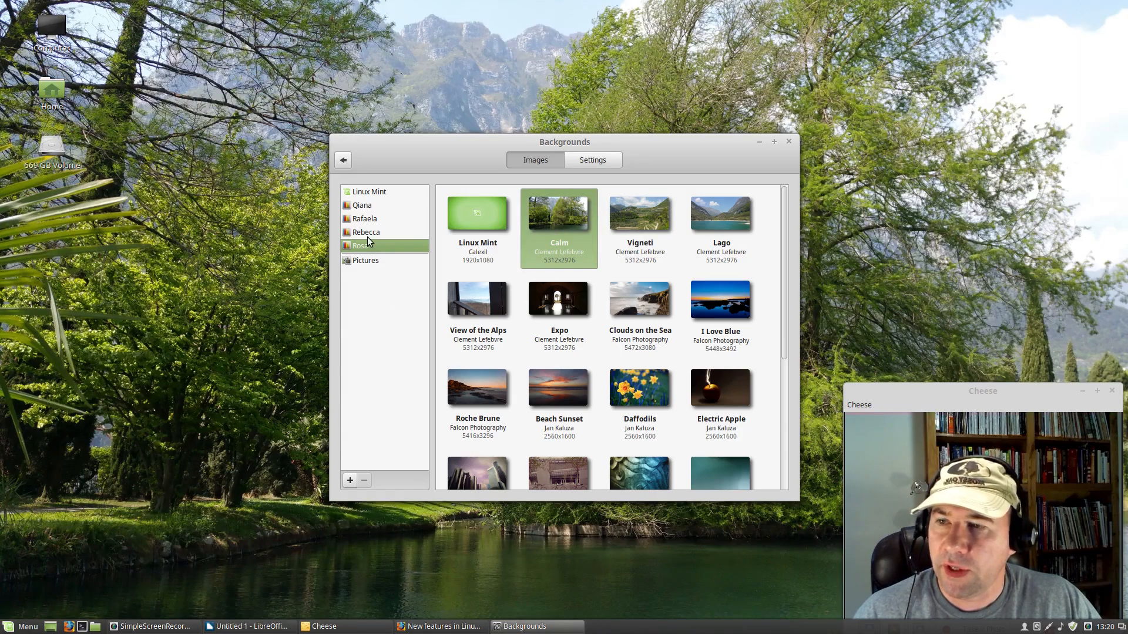
# Step: Browse the Rebecca, Qiana and Rosa wallpaper collections, then close Backgrounds keeping Calm
pyautogui.click(366, 231)
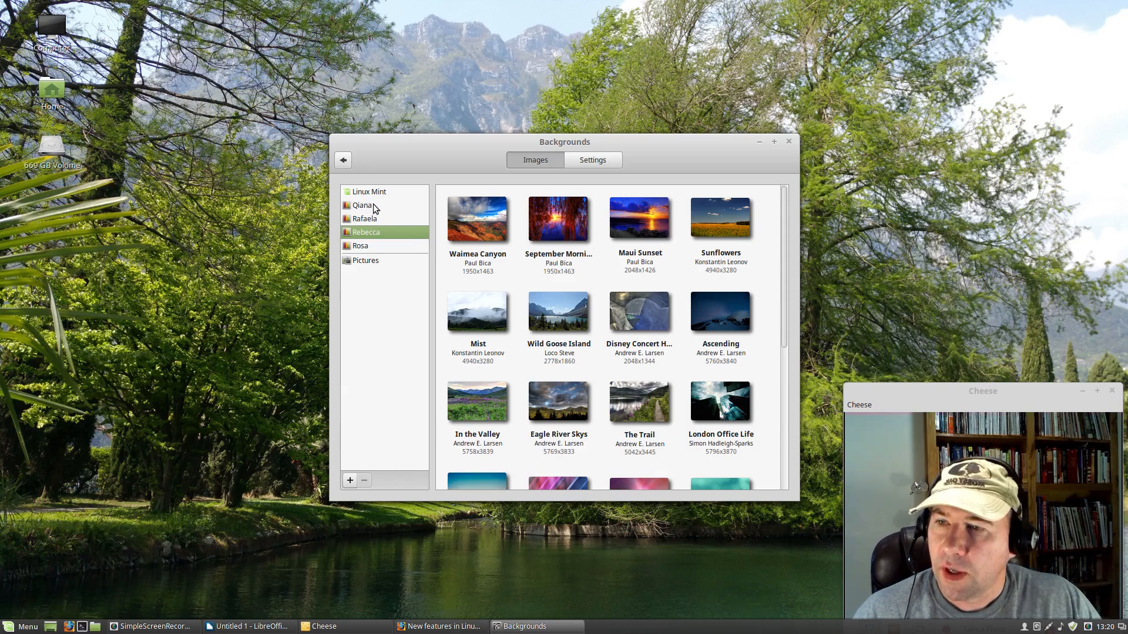
pyautogui.click(363, 204)
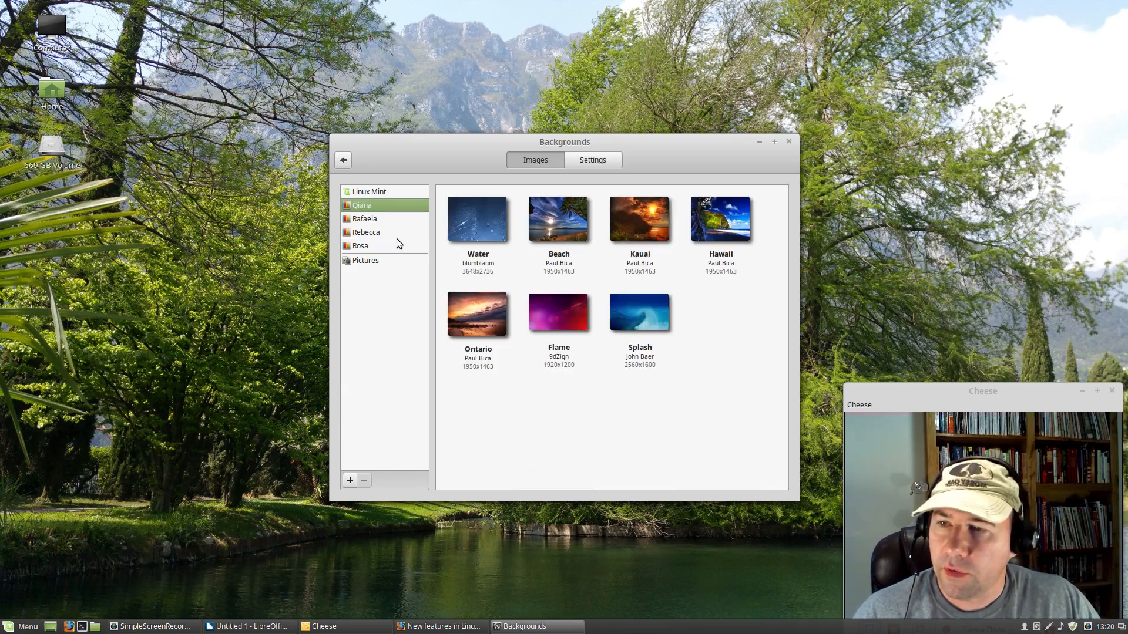
pyautogui.click(366, 232)
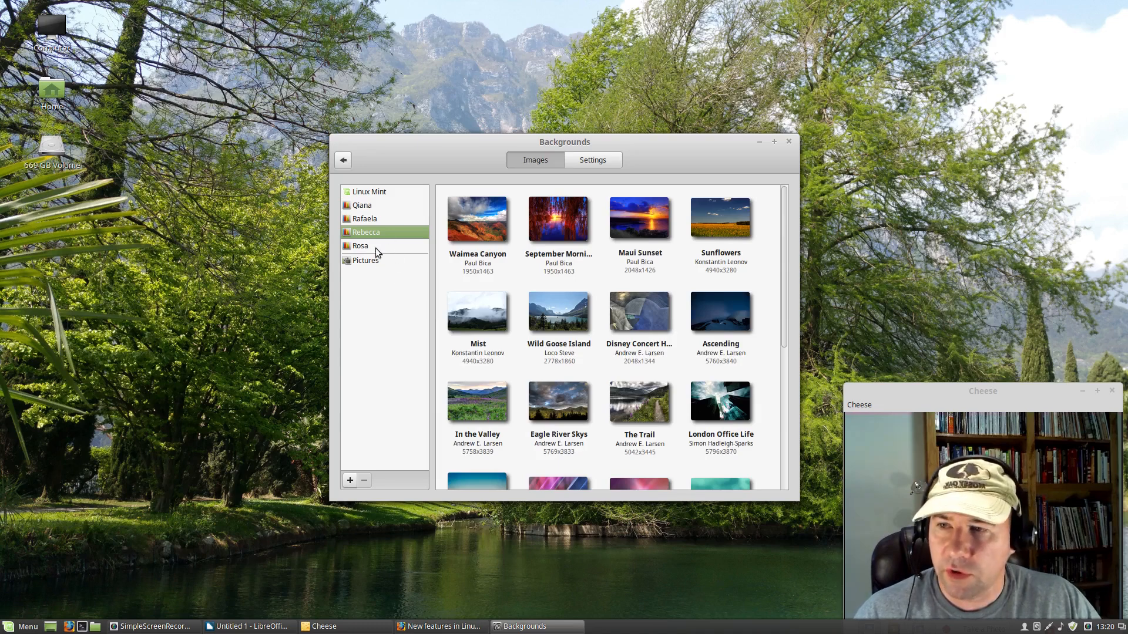
pyautogui.moveTo(367, 265)
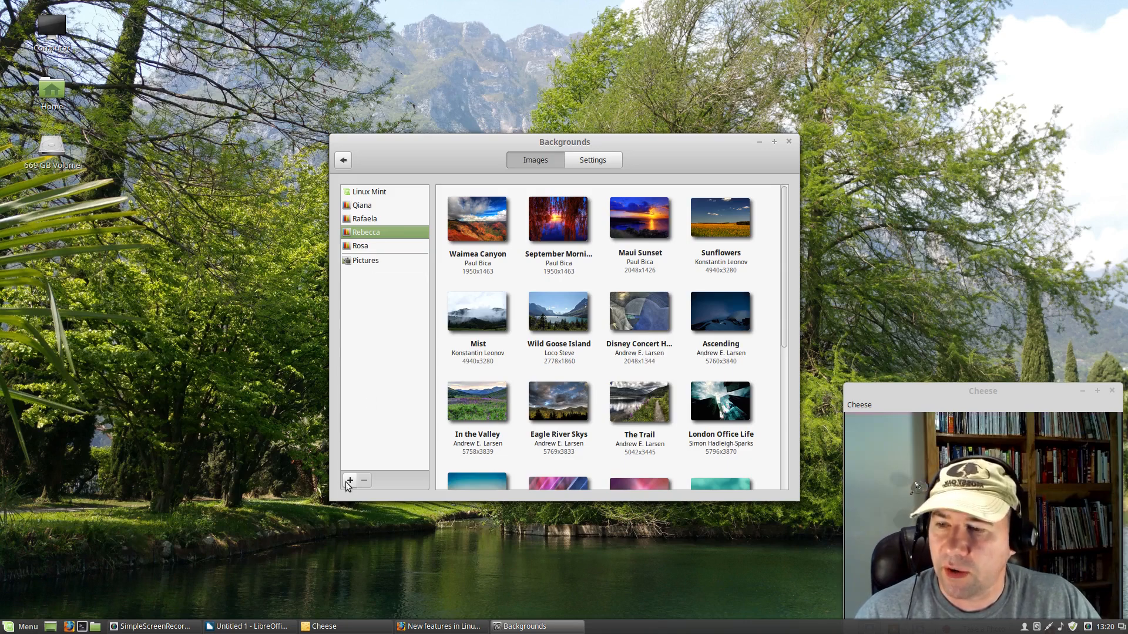
pyautogui.moveTo(361, 319)
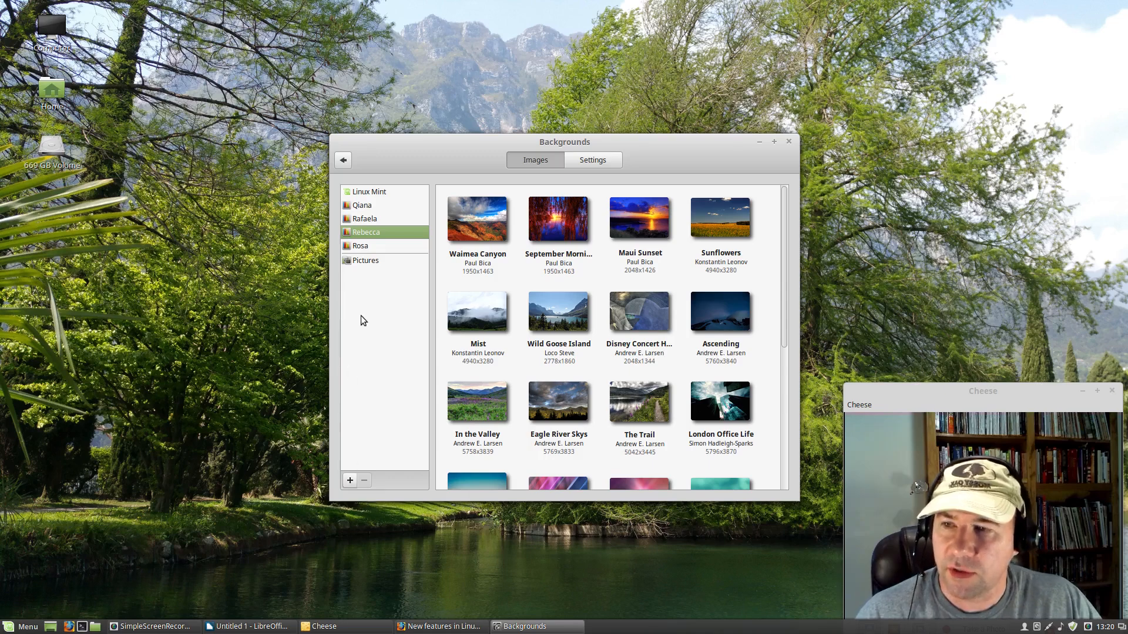
pyautogui.moveTo(644, 352)
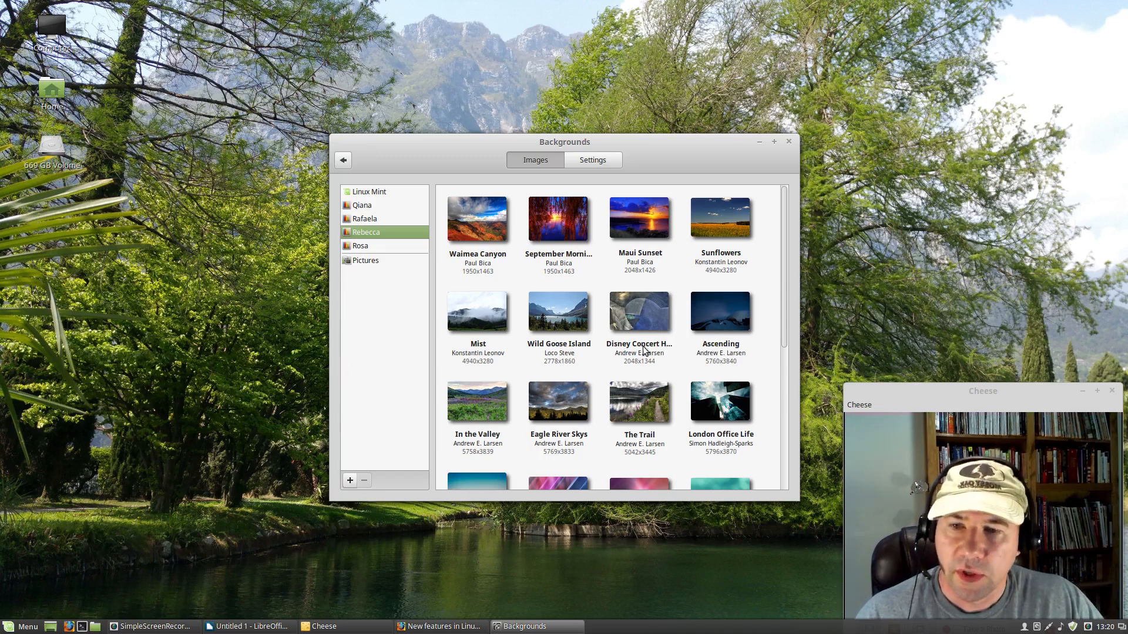
pyautogui.moveTo(374, 249)
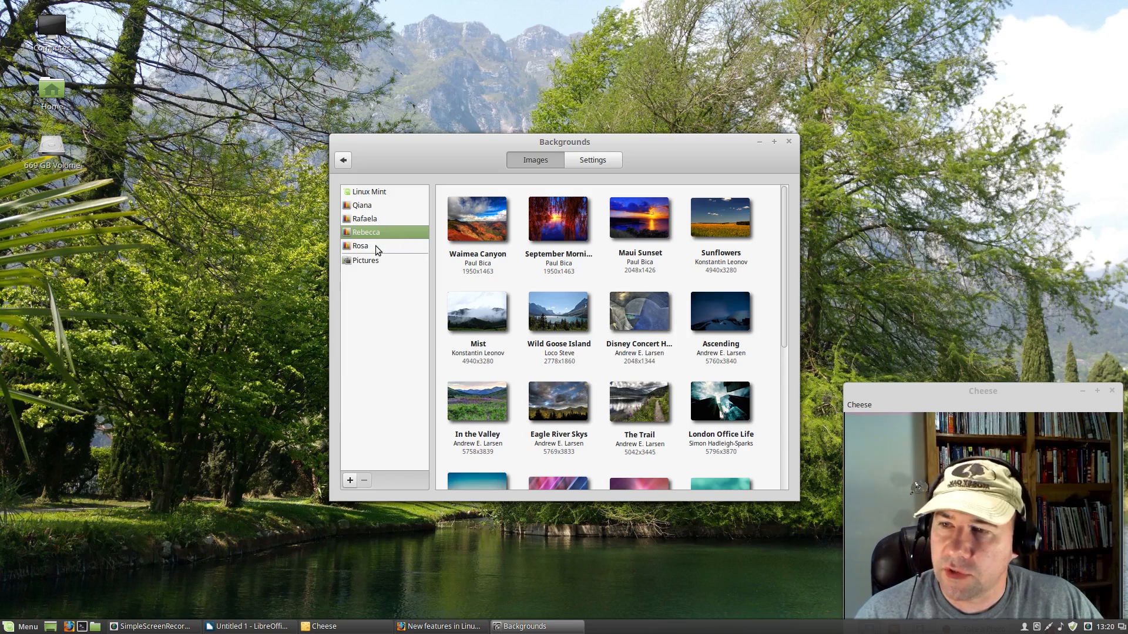
pyautogui.click(361, 246)
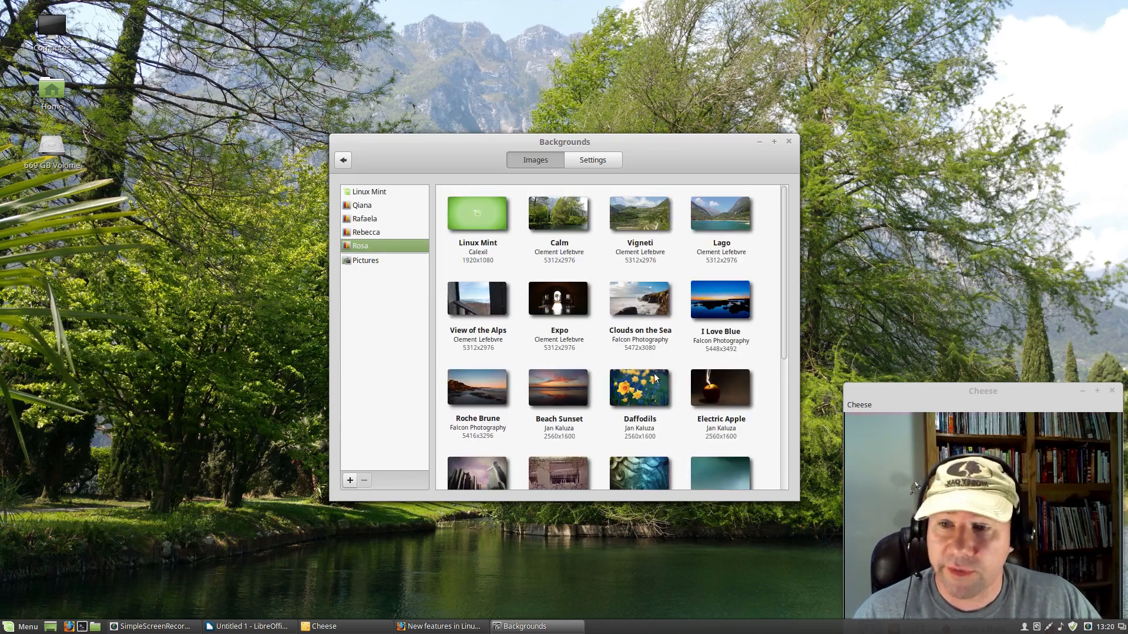
pyautogui.scroll(-3)
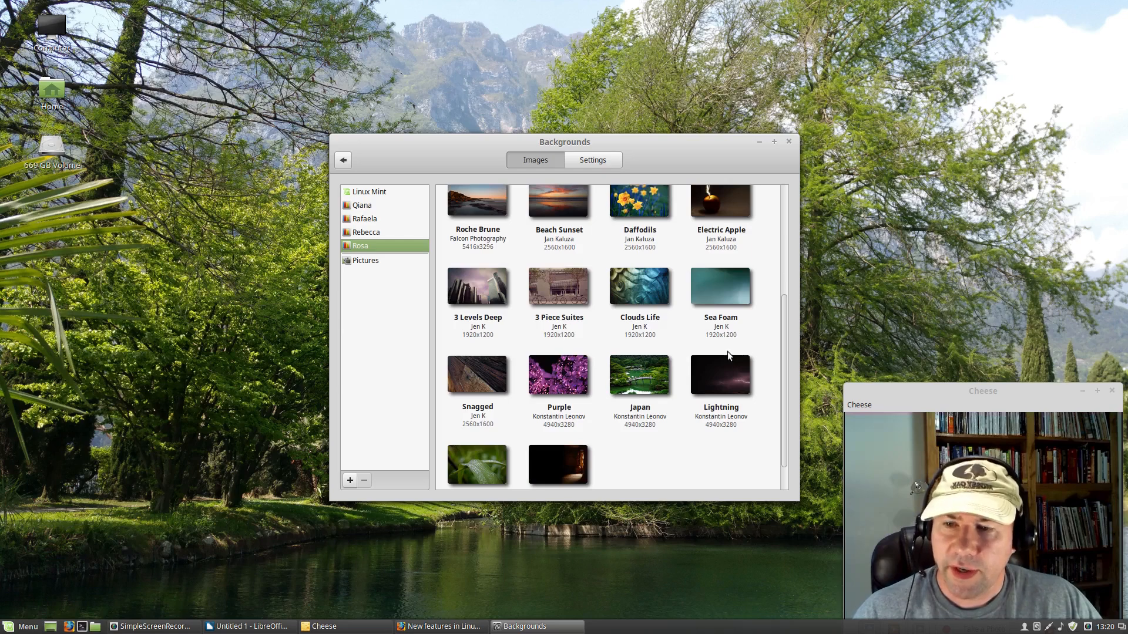
pyautogui.click(788, 141)
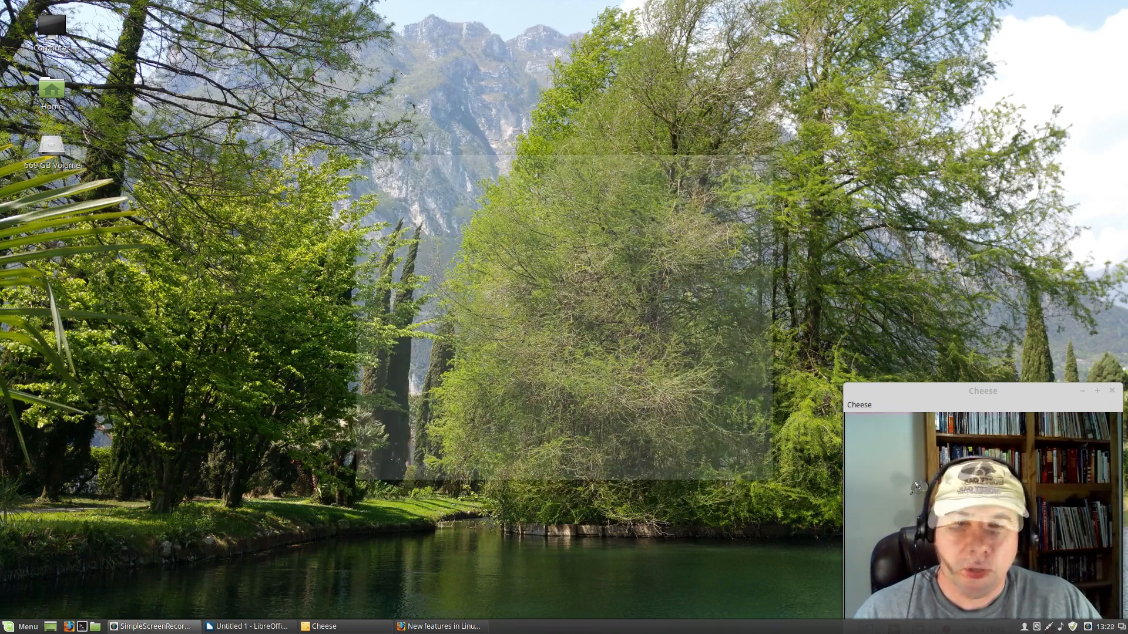